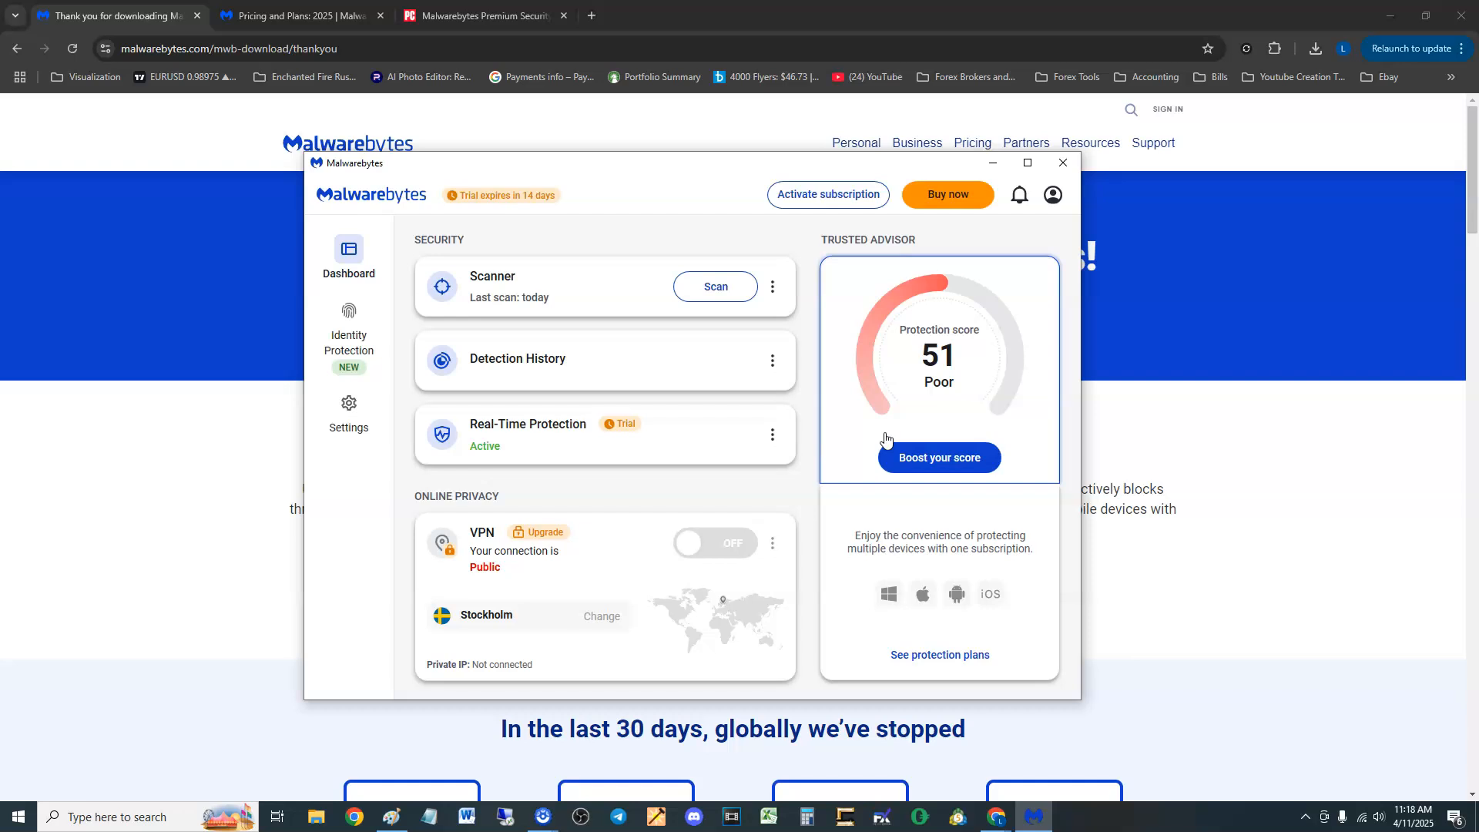
pyautogui.moveTo(694, 154)
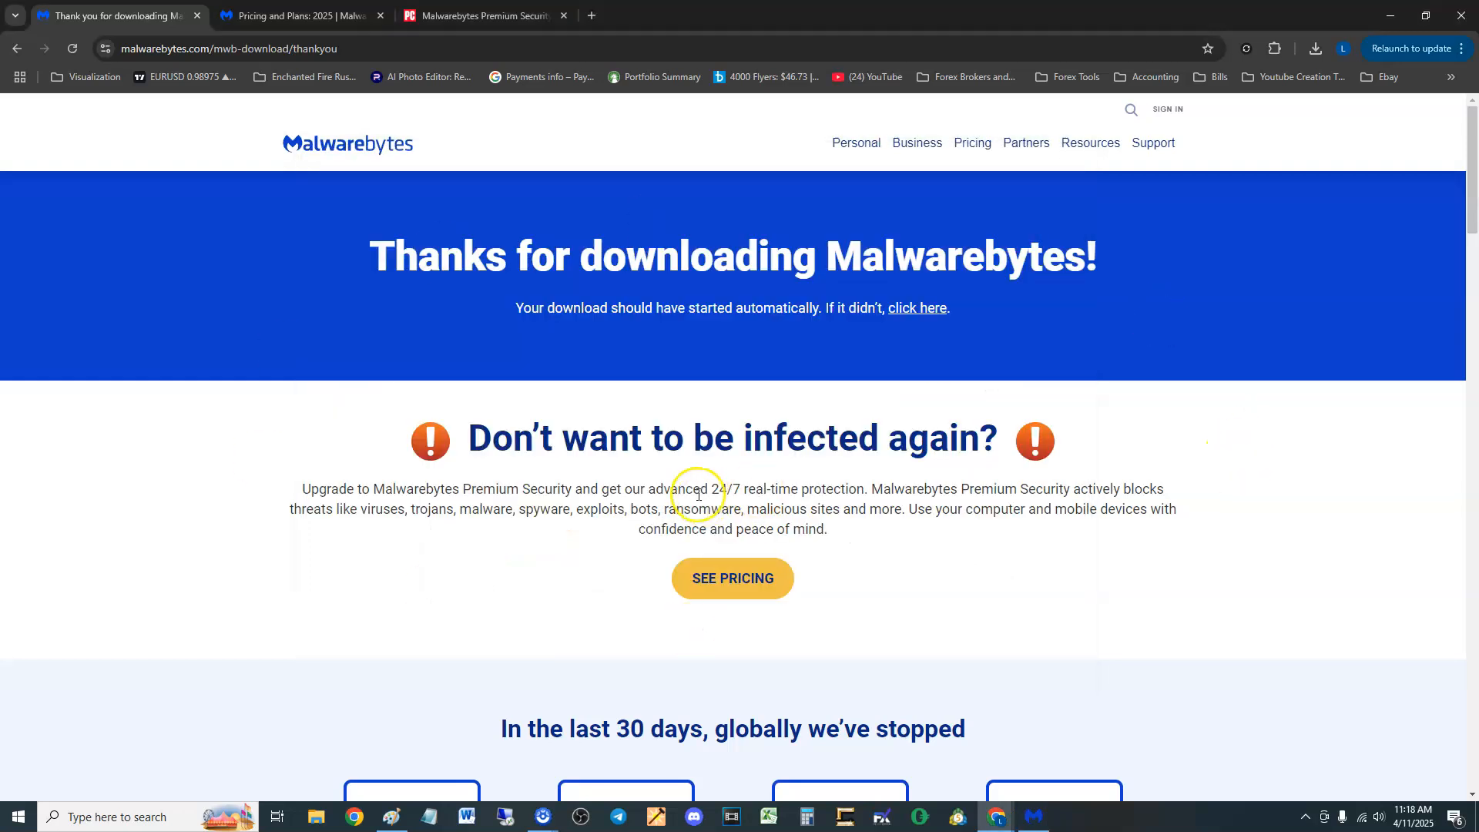
pyautogui.moveTo(727, 509)
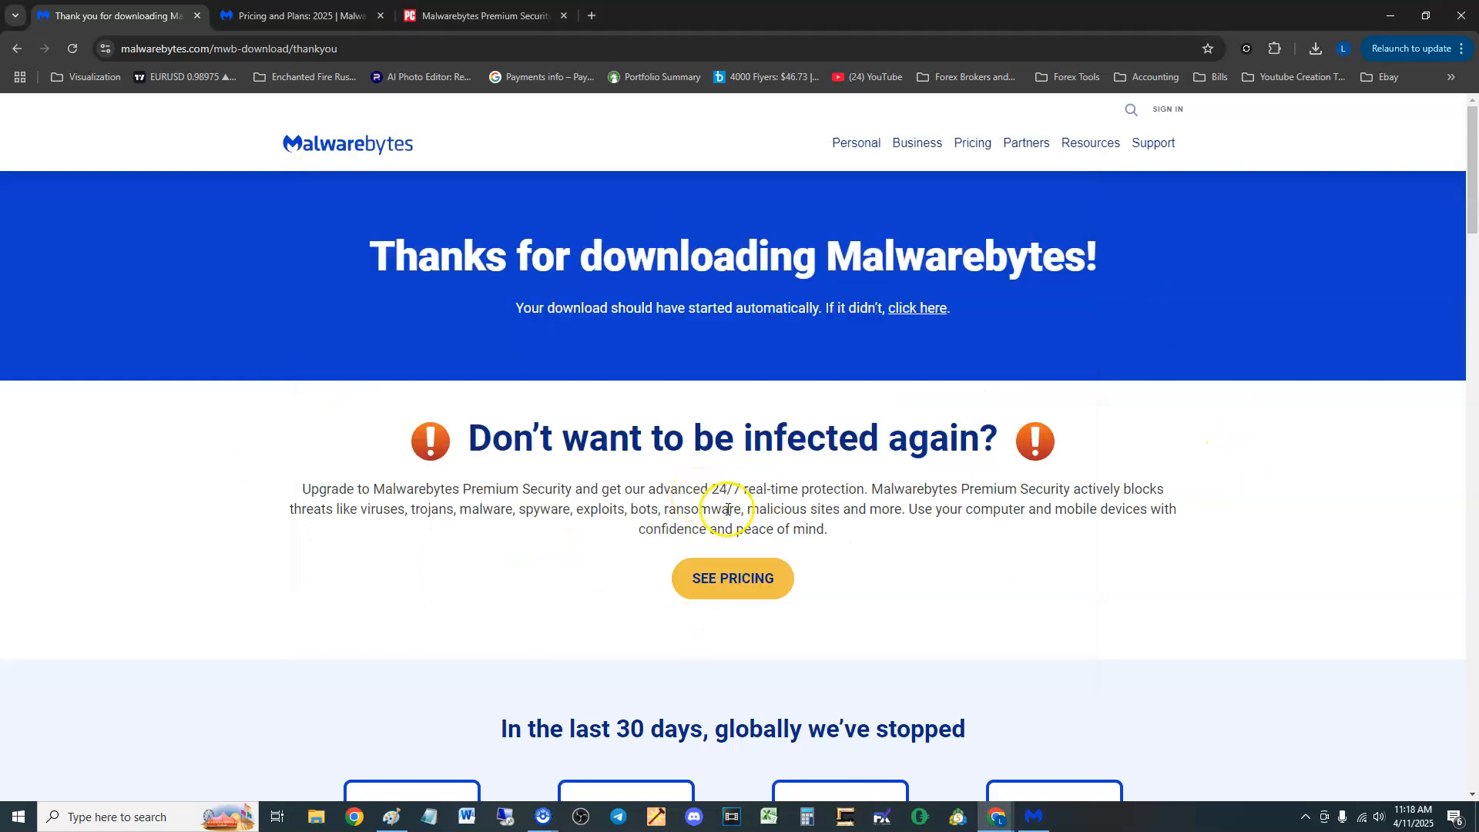
pyautogui.moveTo(1014, 692)
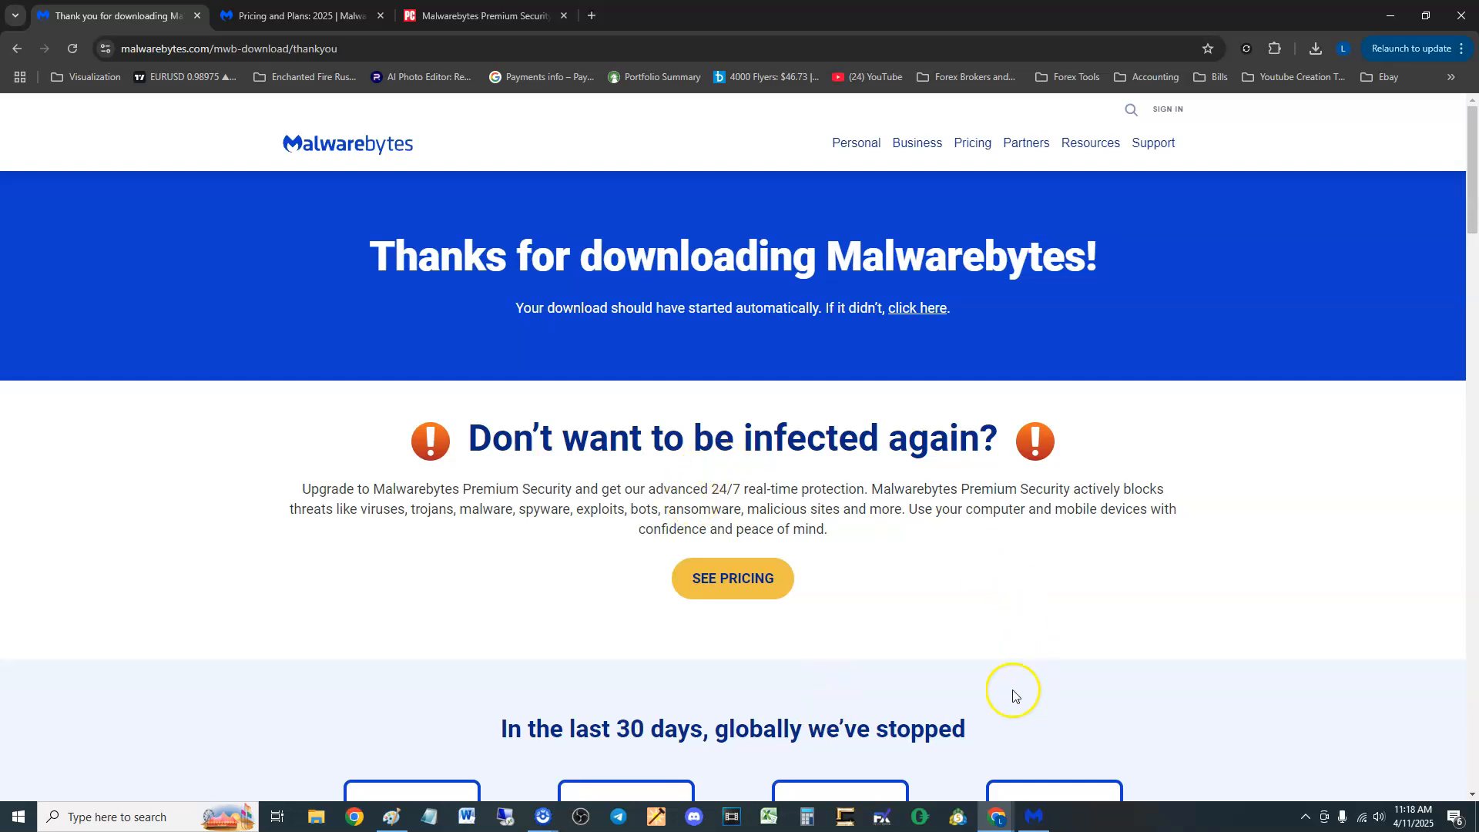
pyautogui.moveTo(1081, 782)
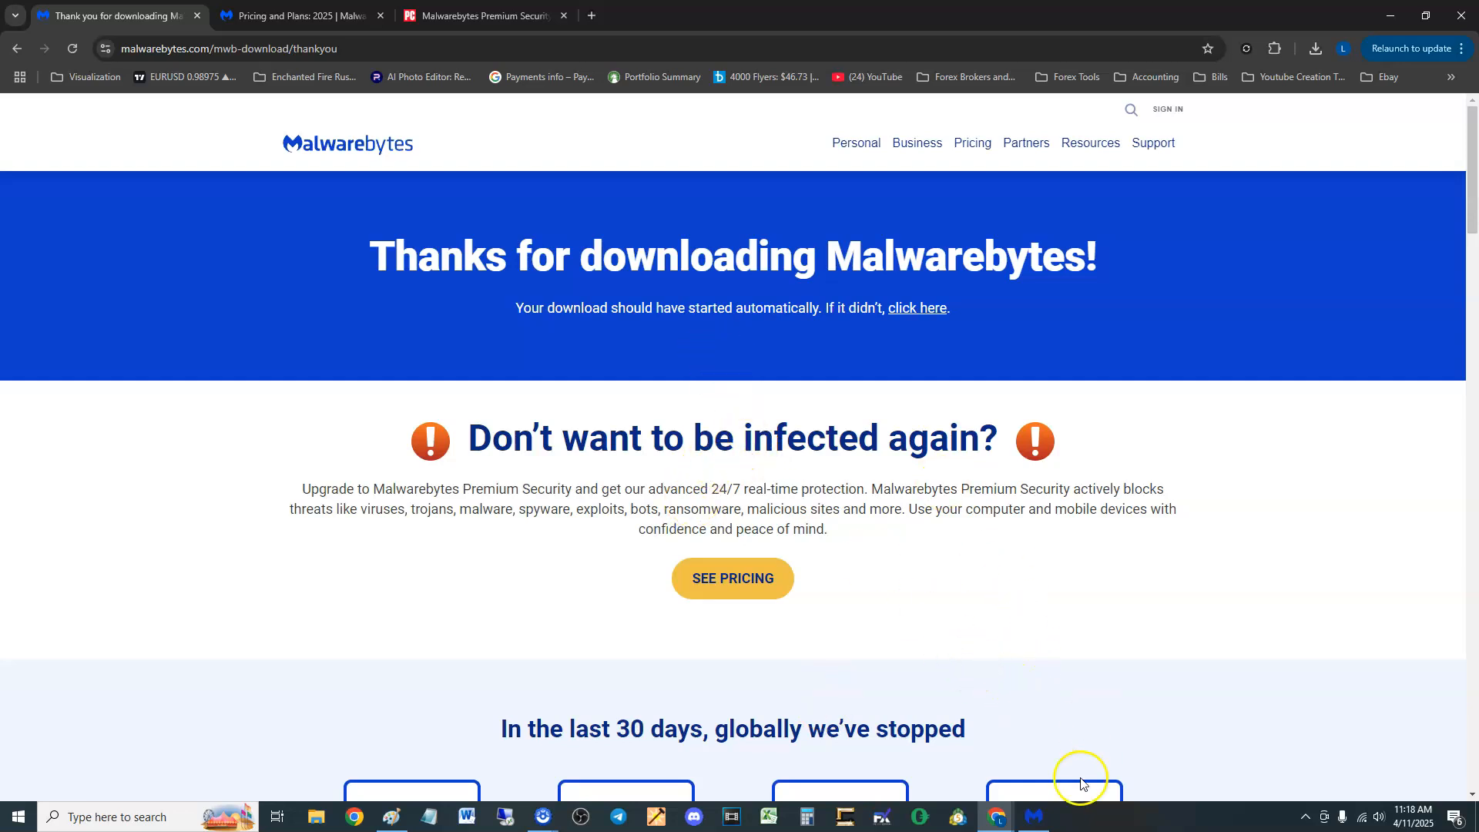
# Bring Malwarebytes forward, view the Trusted Advisor score breakdown and the scanner's extra options.
pyautogui.click(1032, 817)
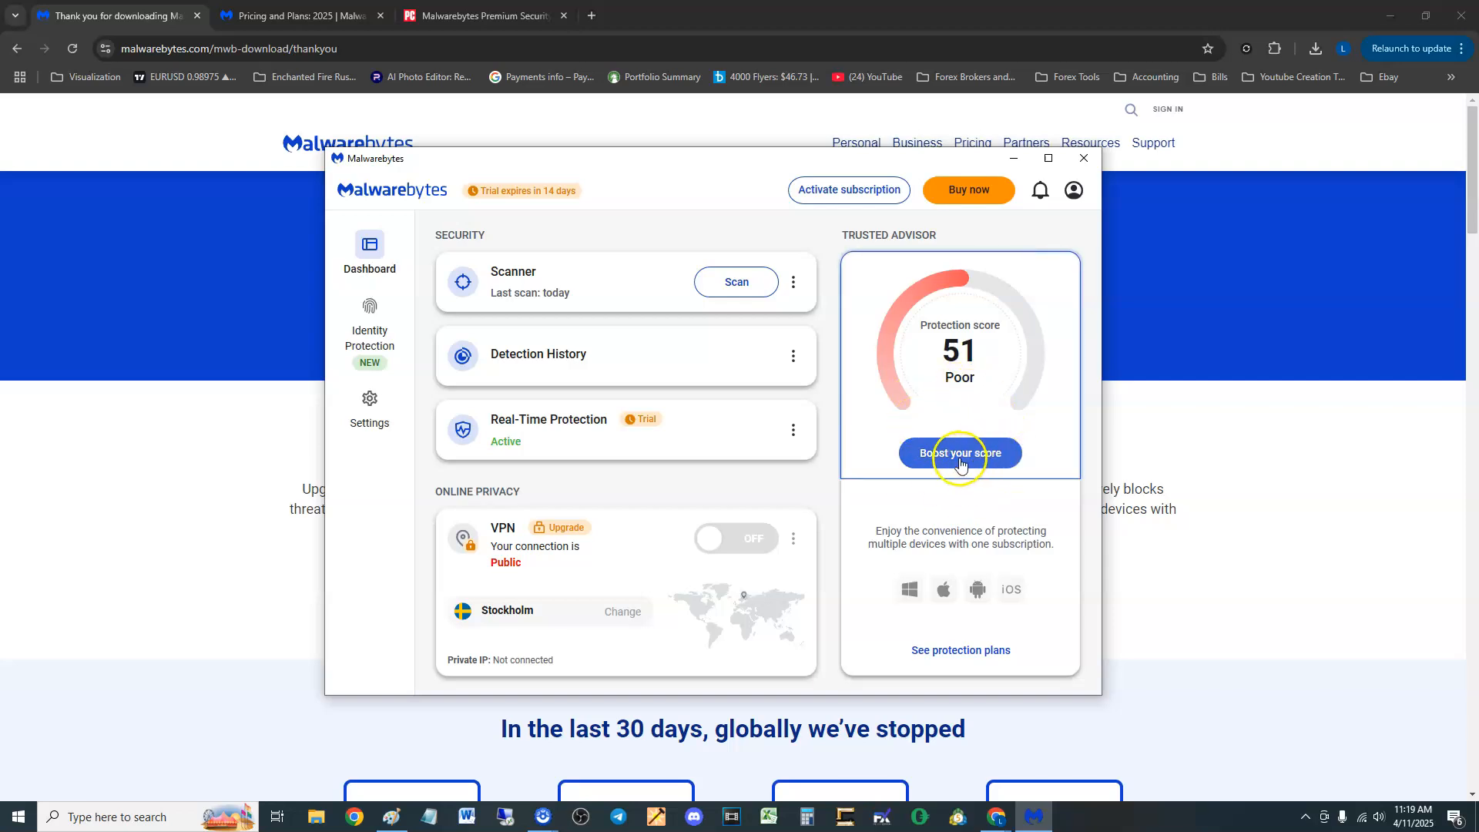
pyautogui.click(960, 453)
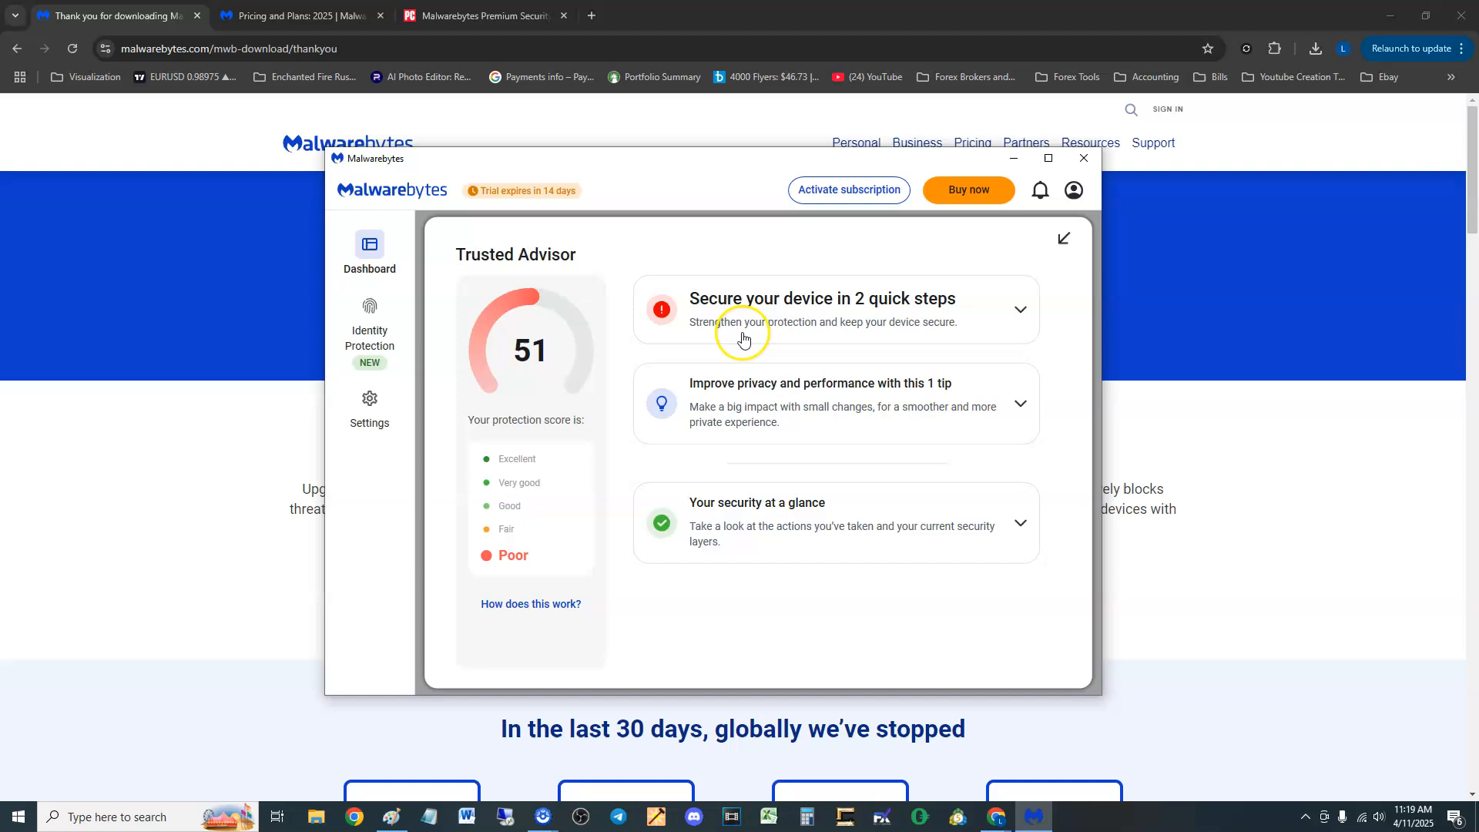
pyautogui.moveTo(792, 480)
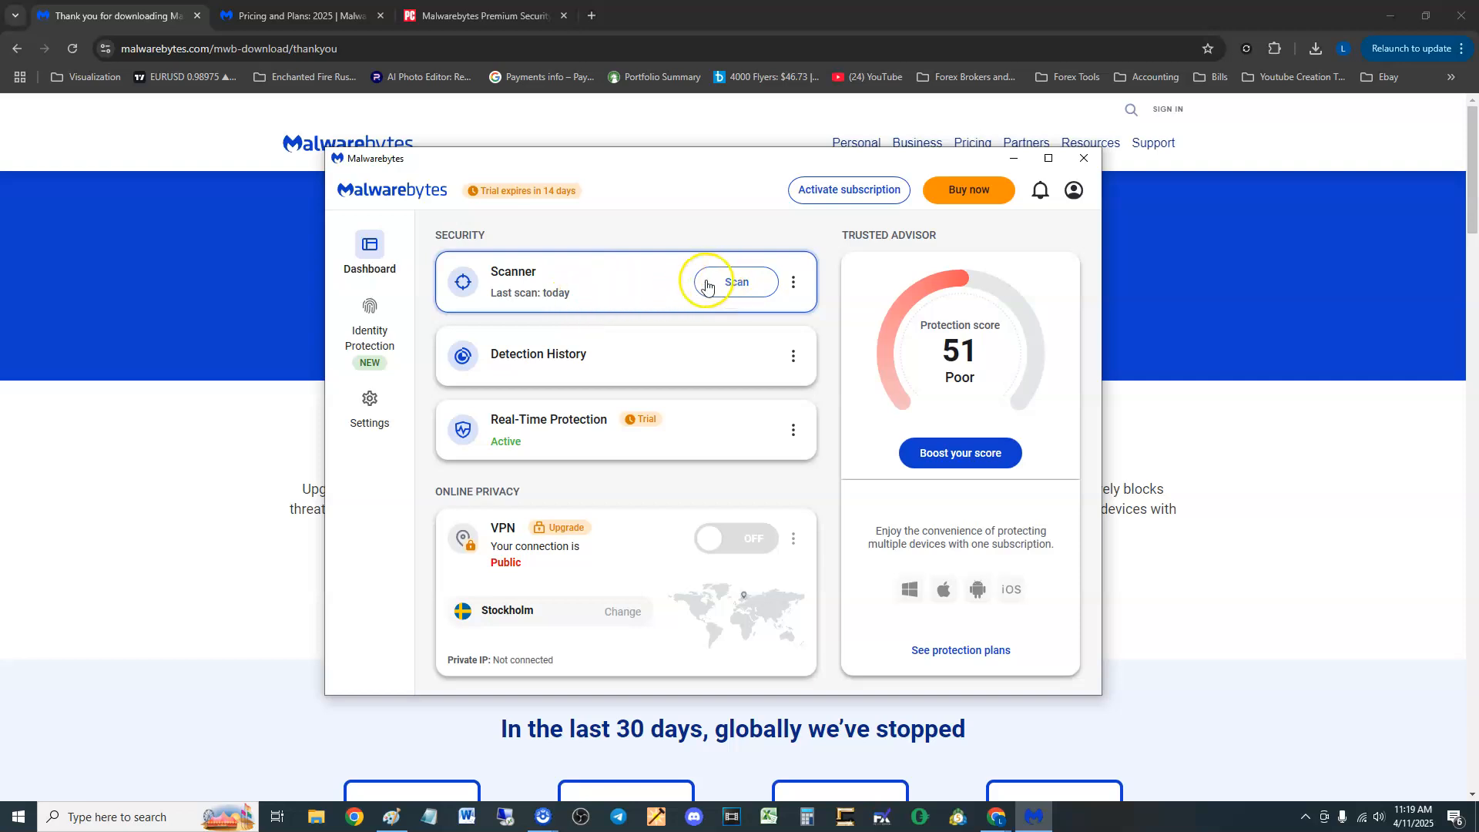
pyautogui.moveTo(794, 283)
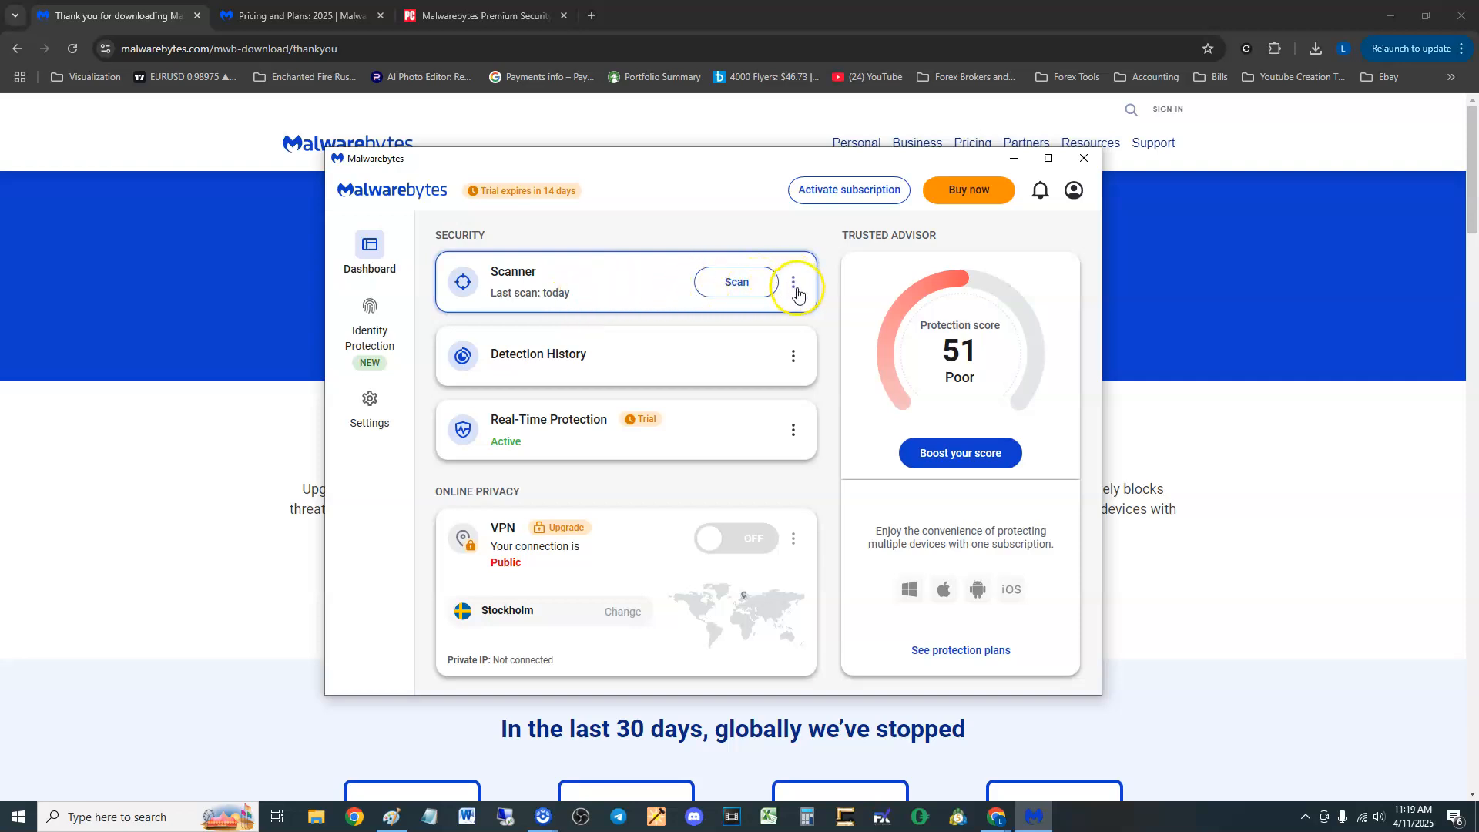
pyautogui.click(794, 281)
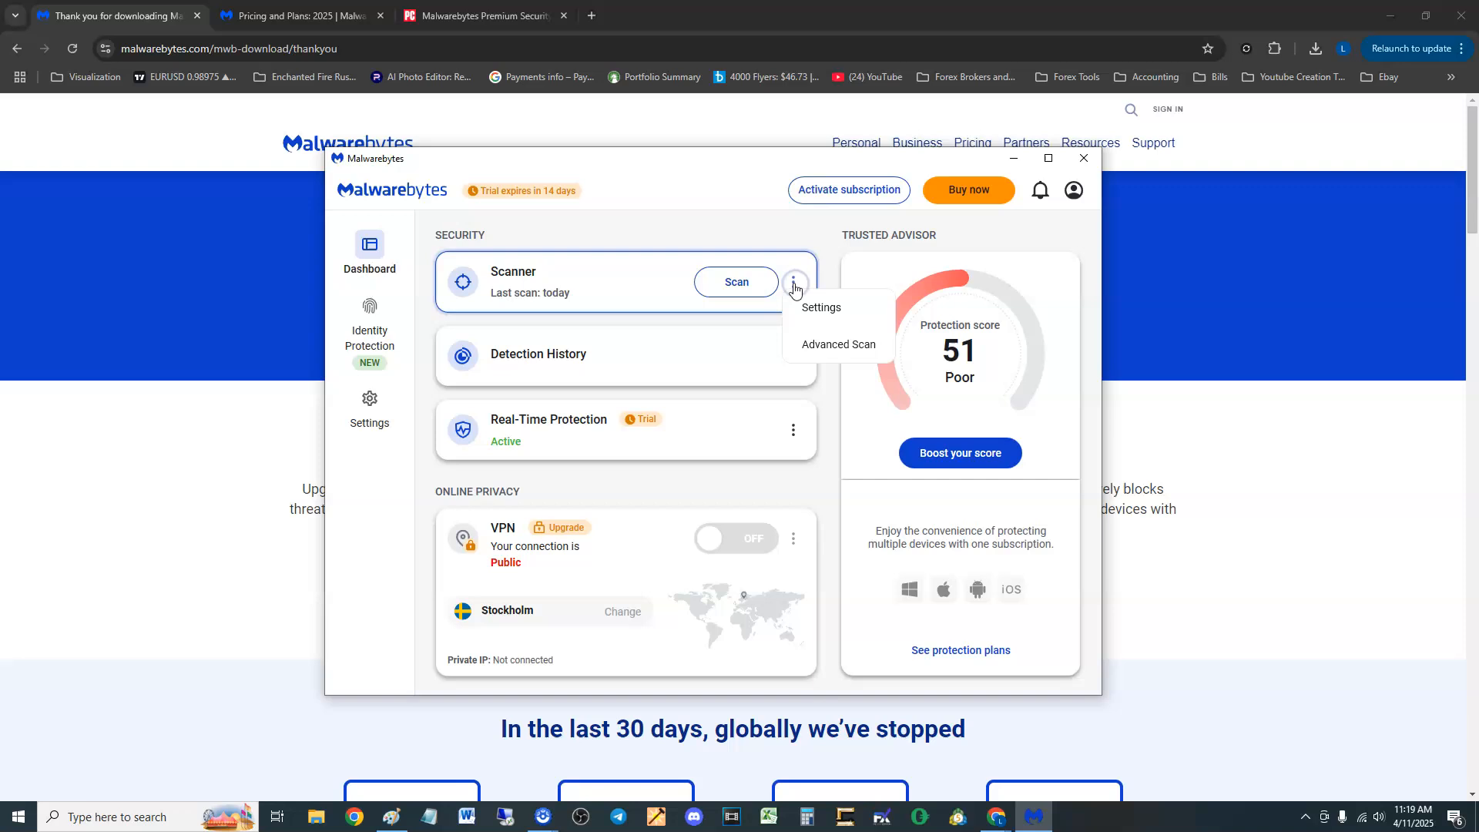
pyautogui.moveTo(842, 351)
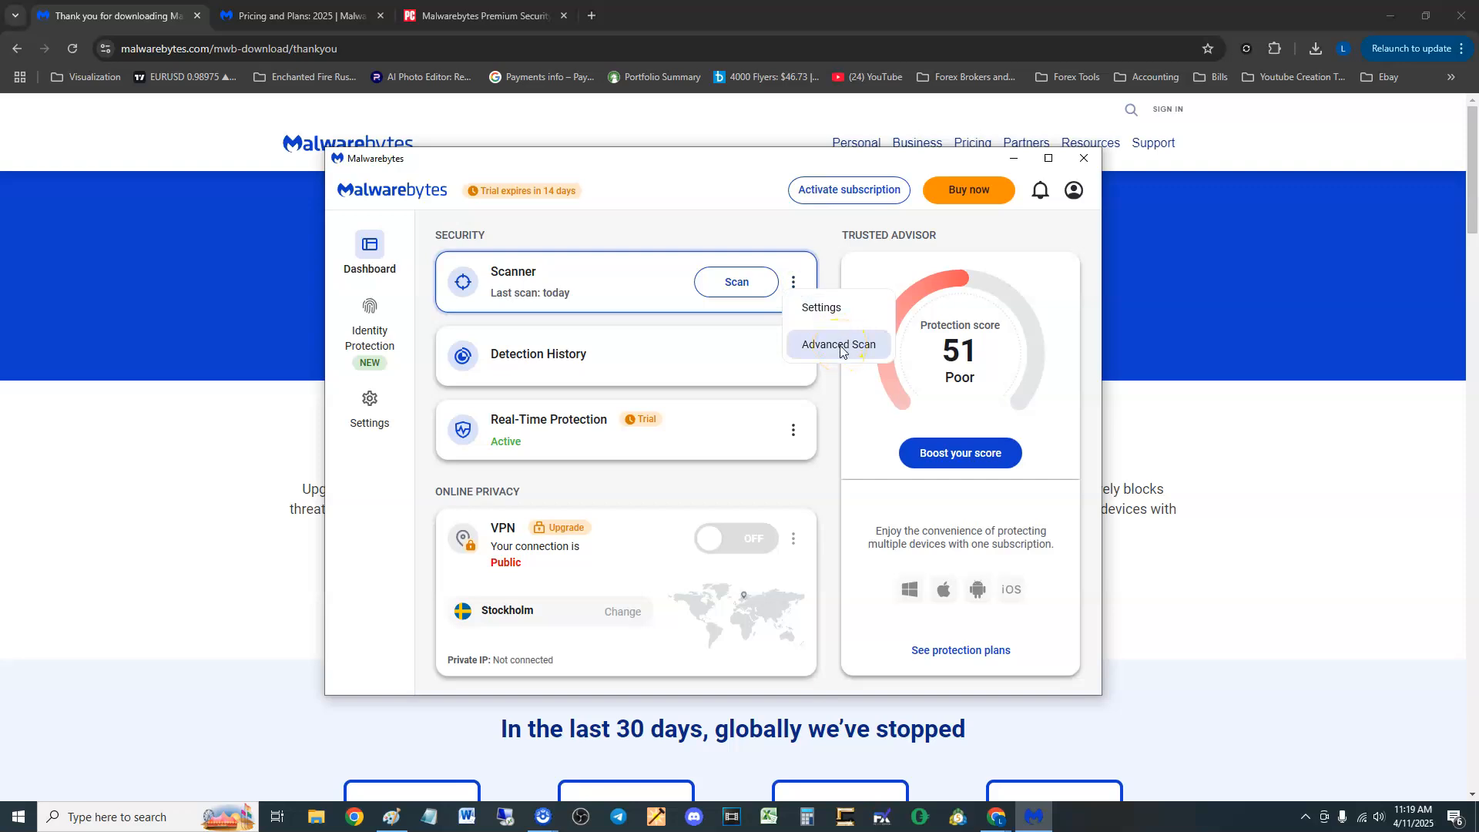
# Close the earlier scan result with its one unwanted item from Advanced Scan and start a fresh threat scan.
pyautogui.click(838, 345)
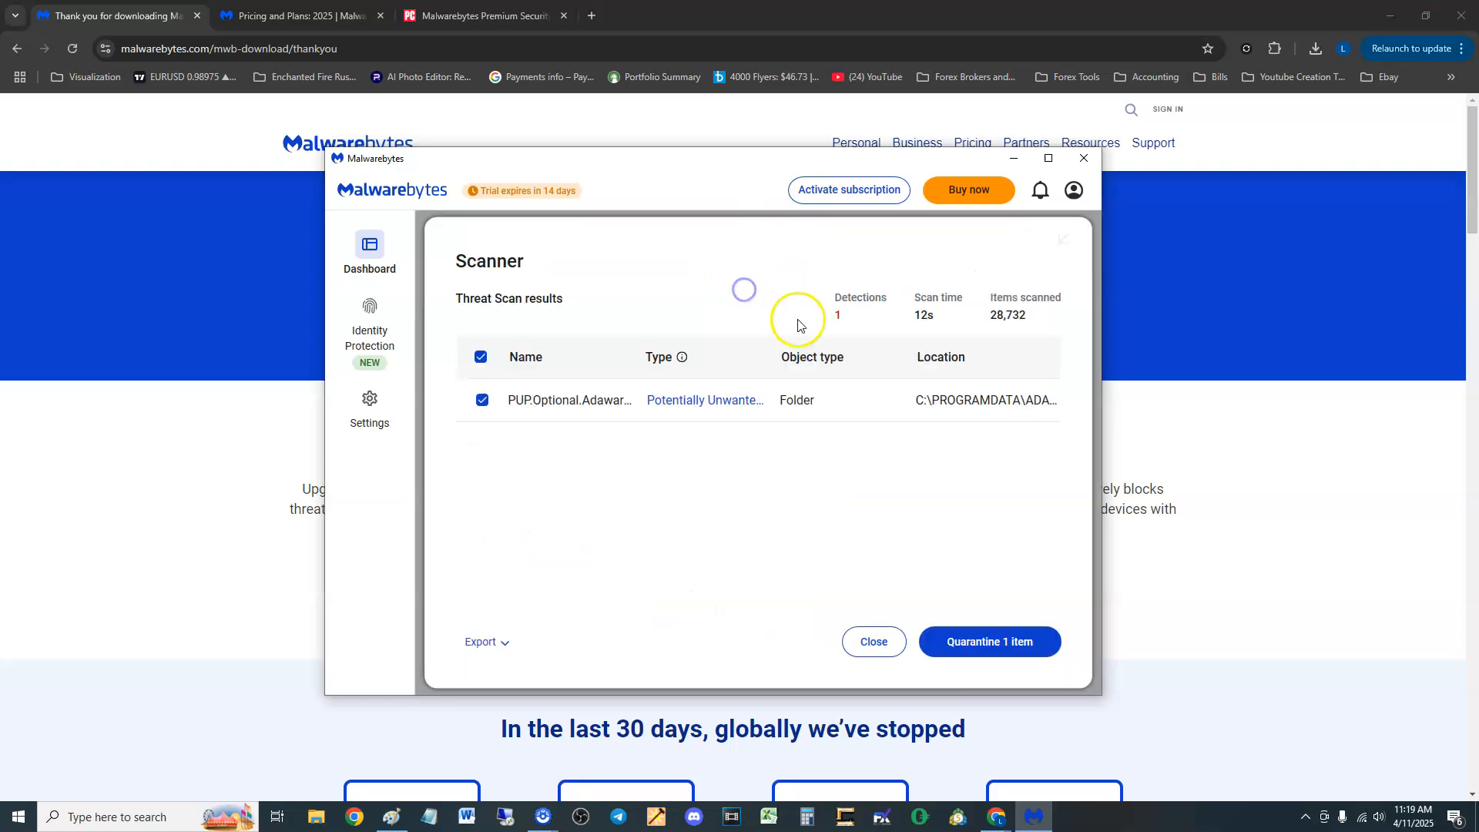
pyautogui.moveTo(955, 656)
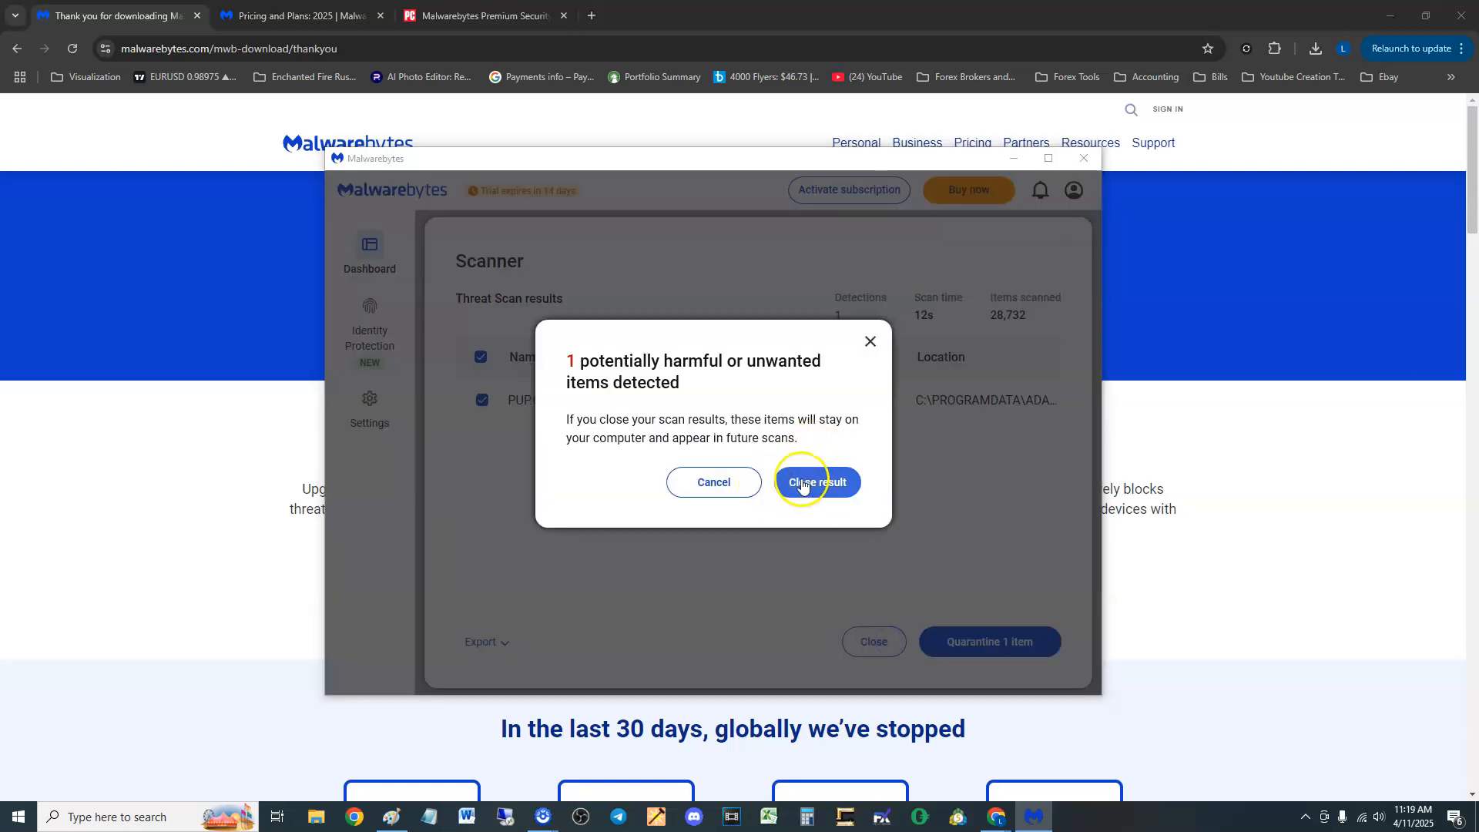
pyautogui.click(817, 482)
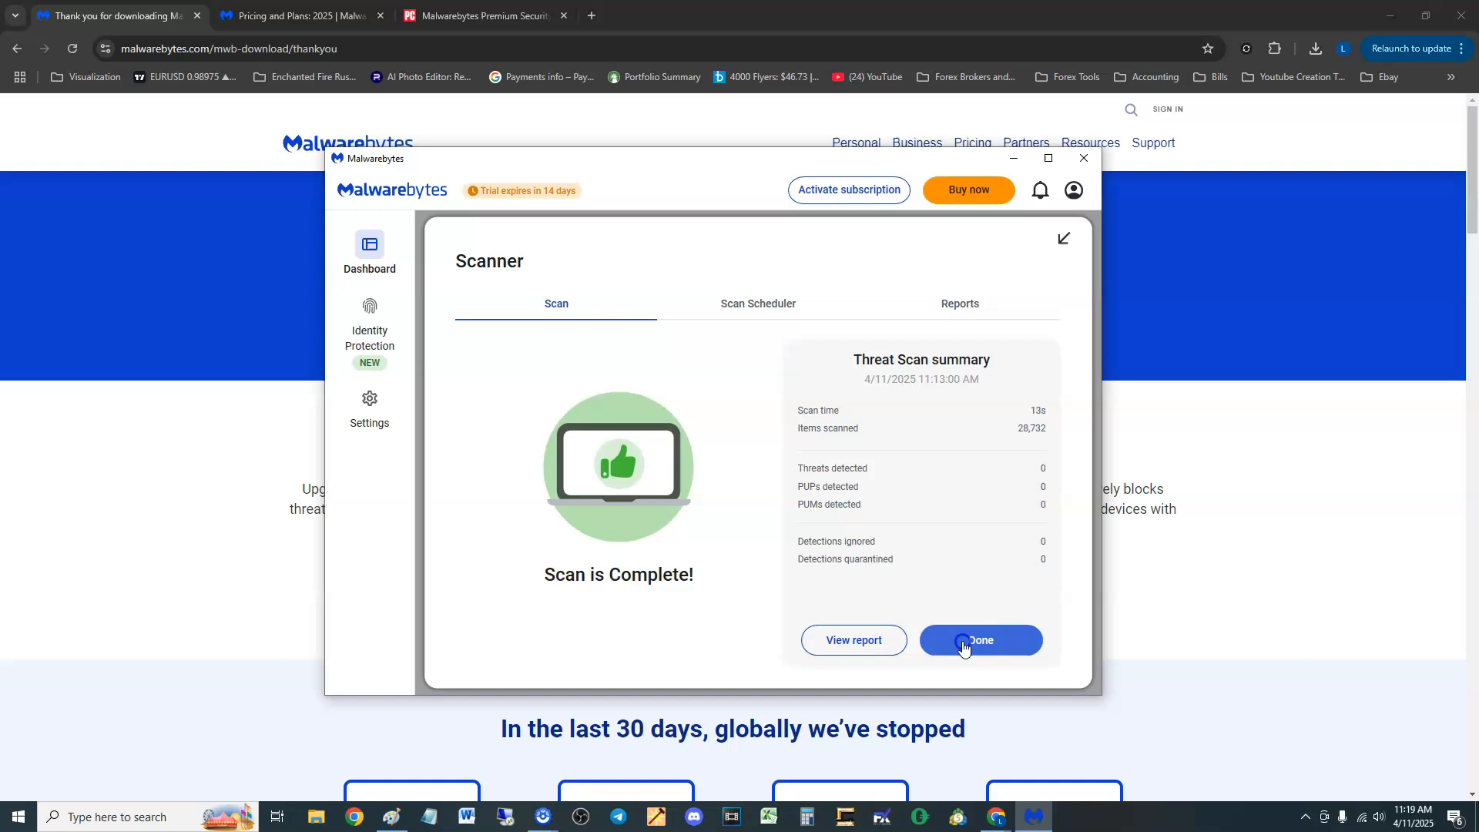
pyautogui.click(980, 640)
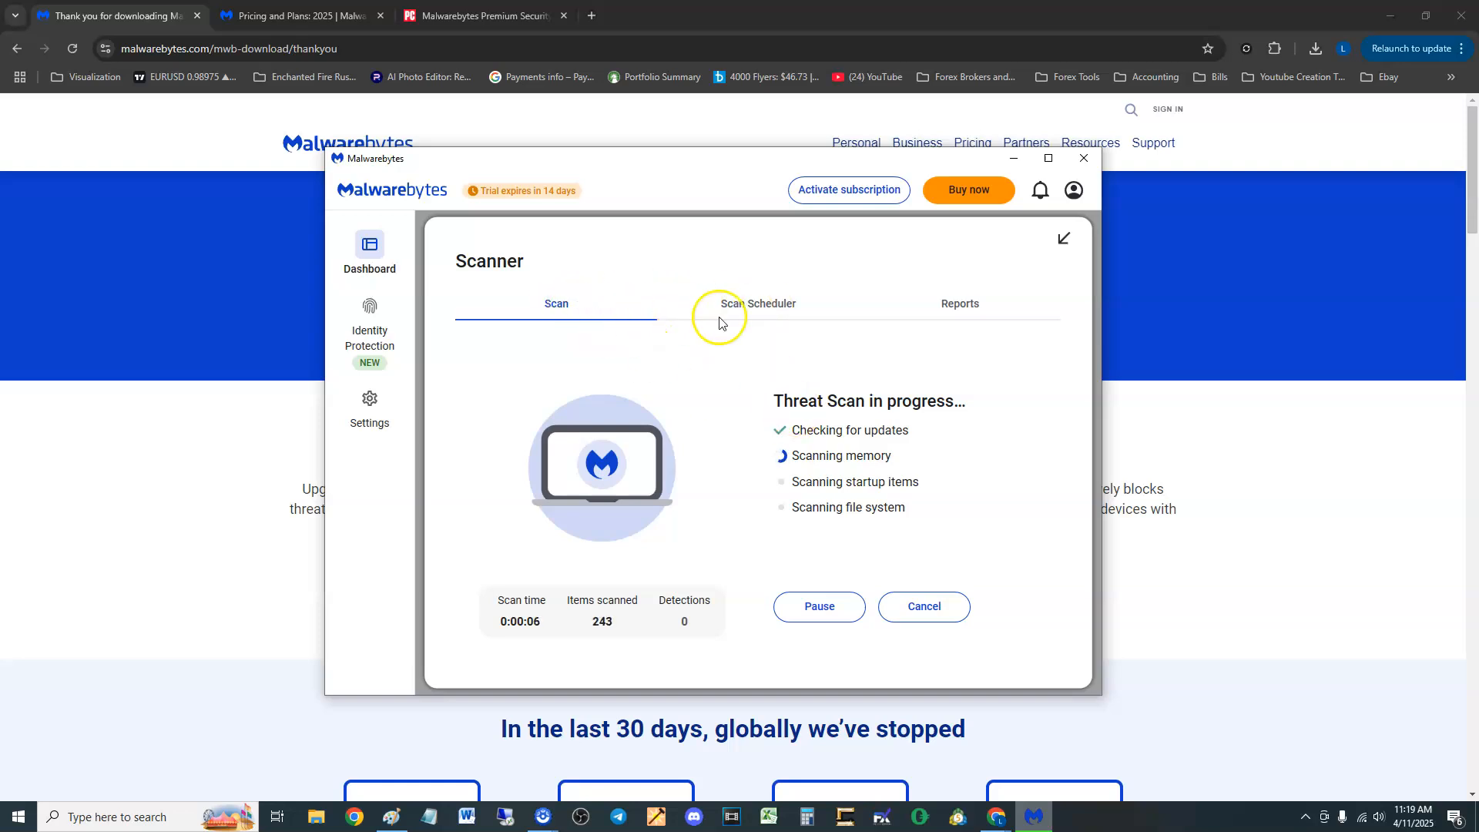
pyautogui.click(746, 304)
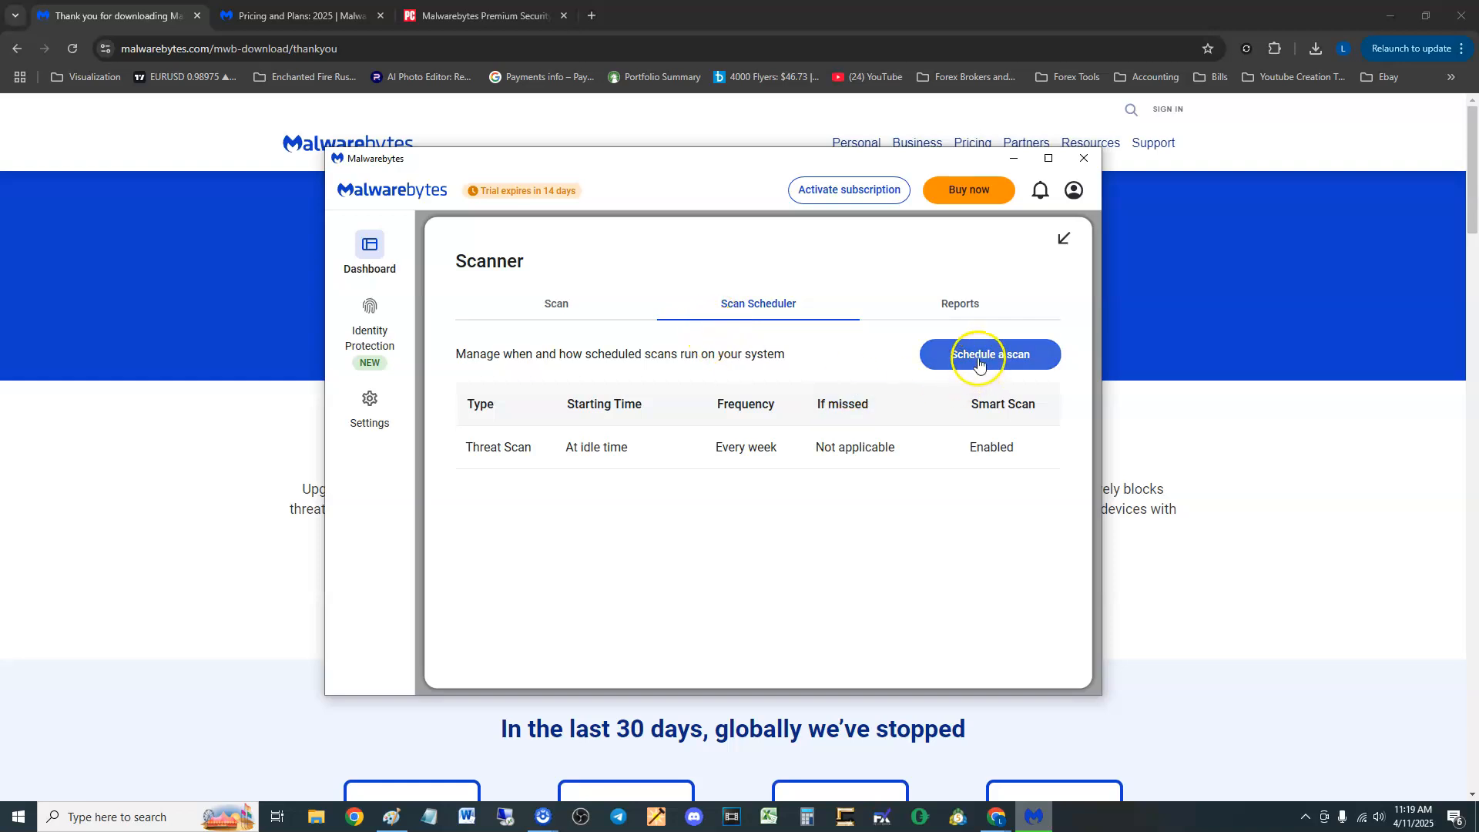
pyautogui.click(989, 355)
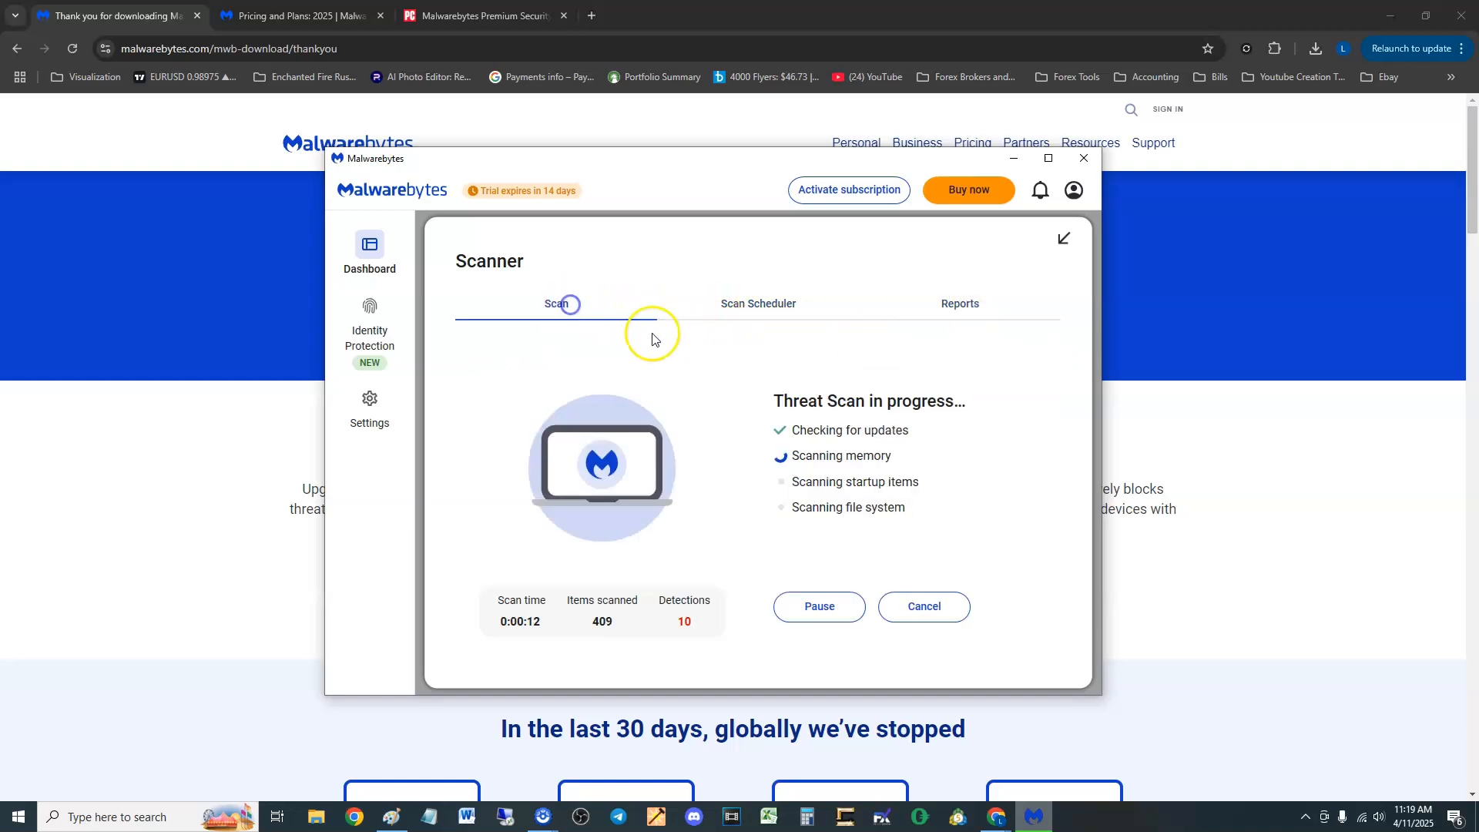
pyautogui.moveTo(778, 339)
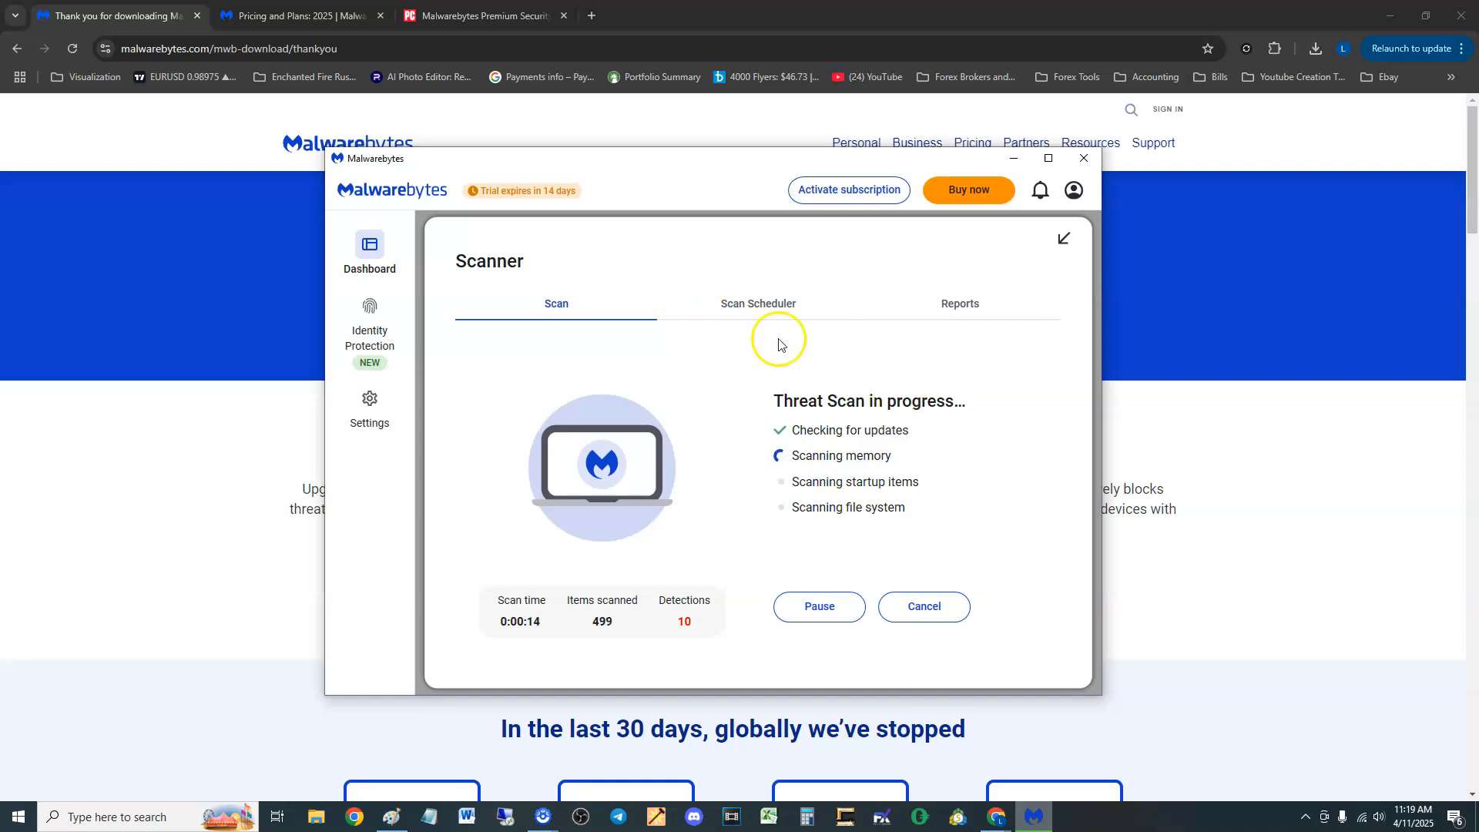
pyautogui.moveTo(499, 43)
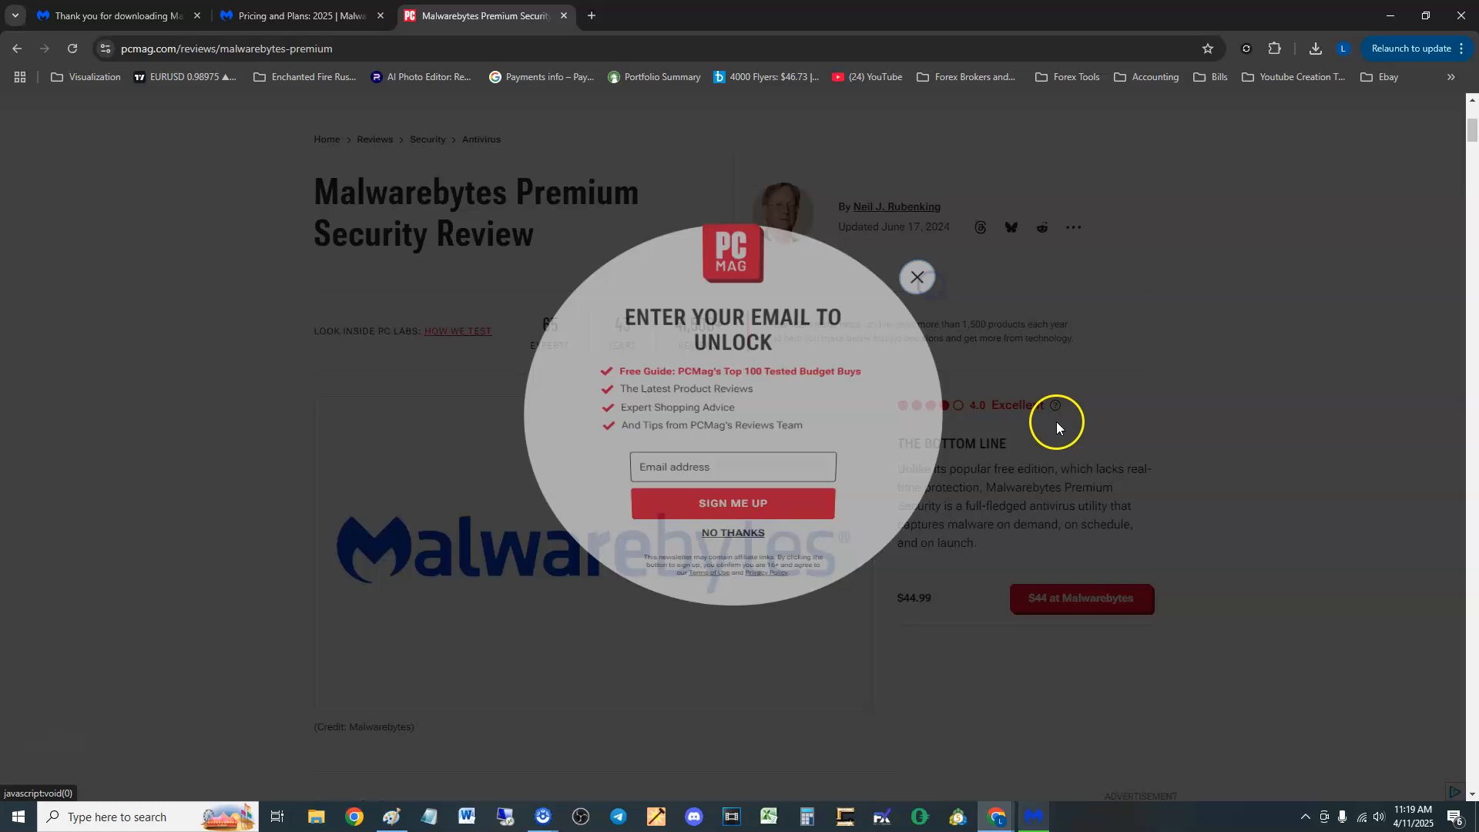
# Dismiss the email signup popup and start selecting the PCMag review's bottom-line summary.
pyautogui.click(916, 278)
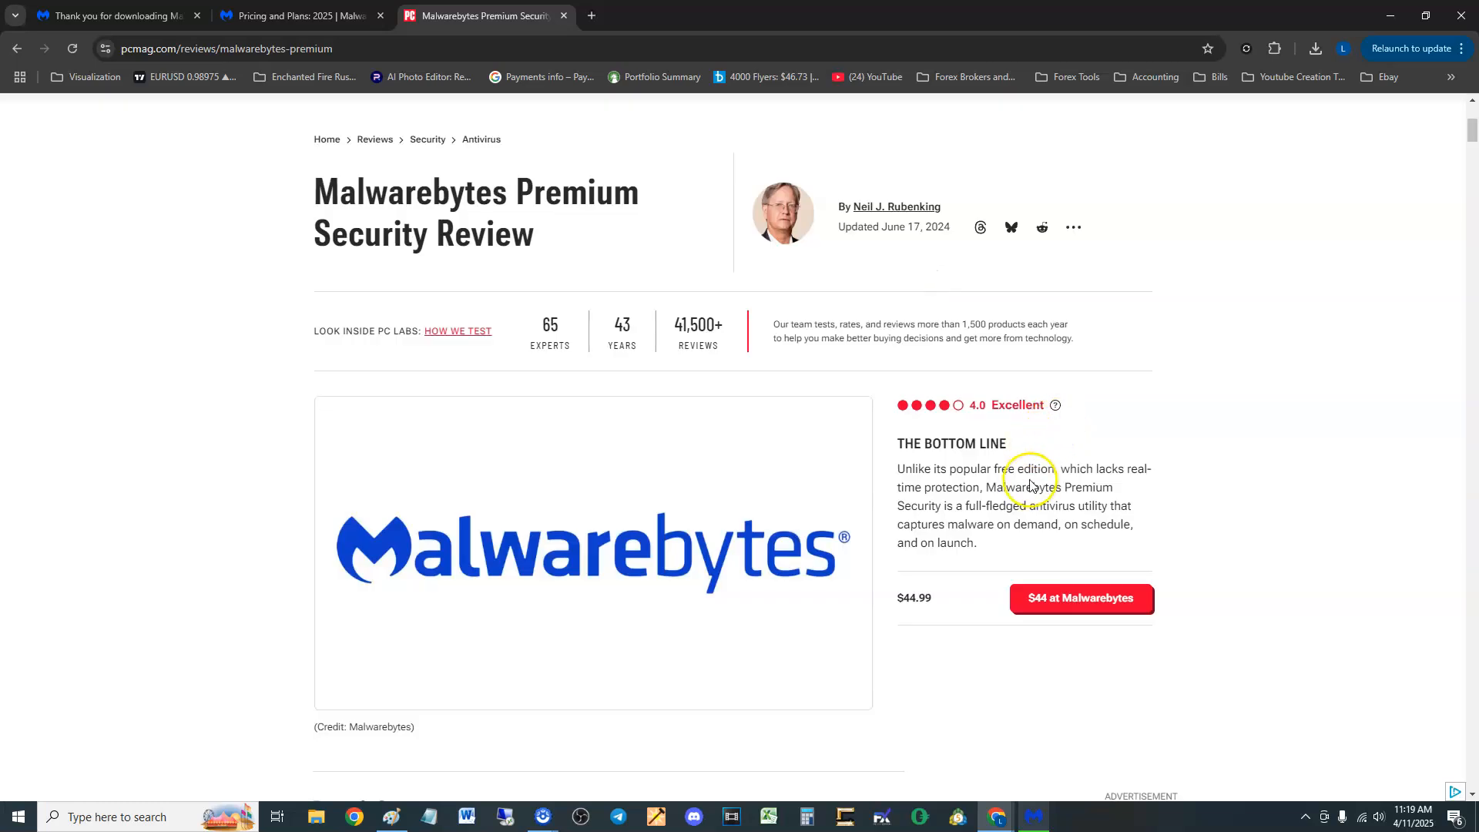
pyautogui.moveTo(986, 524)
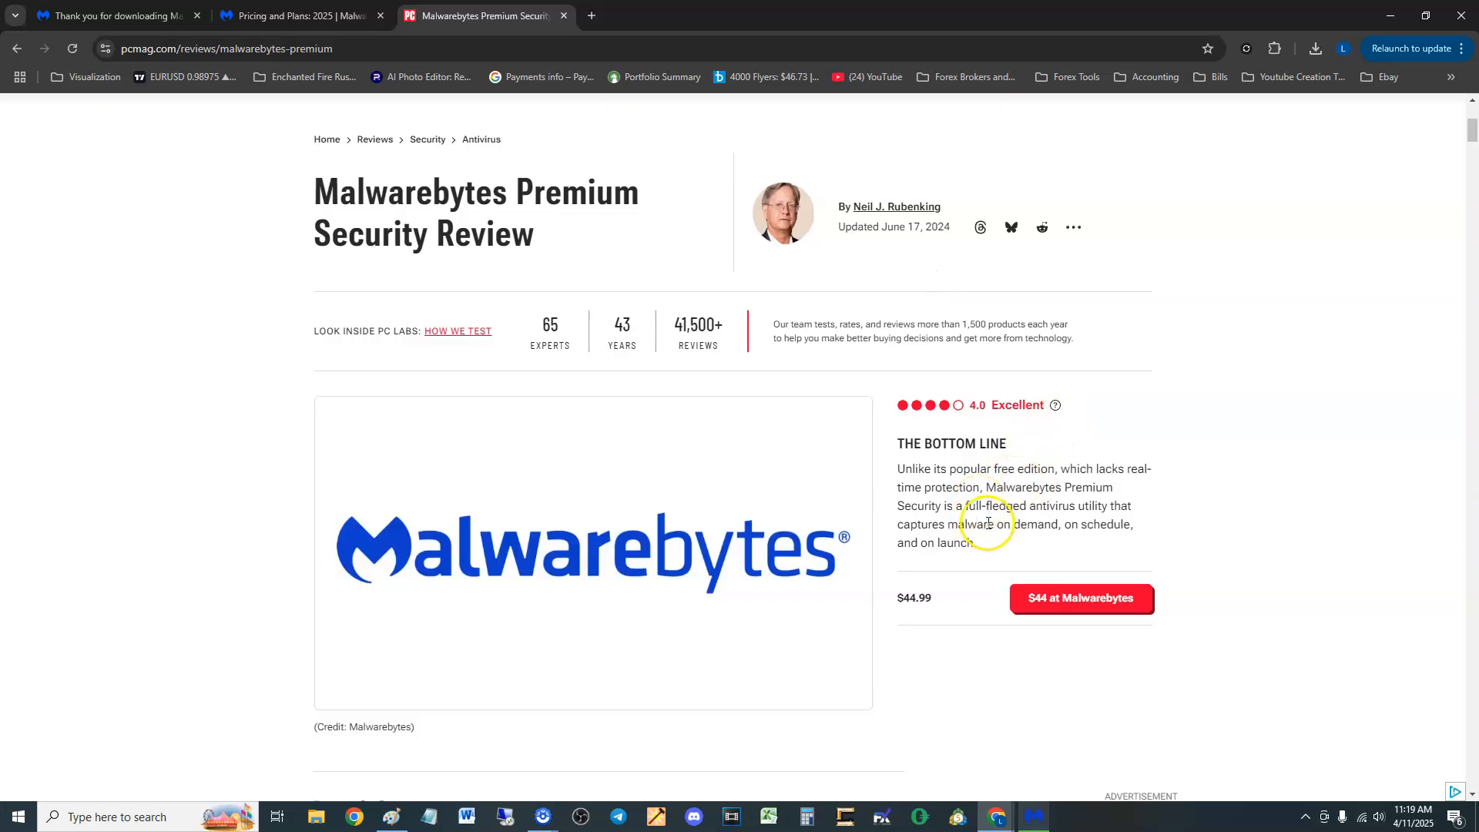
pyautogui.moveTo(1012, 518)
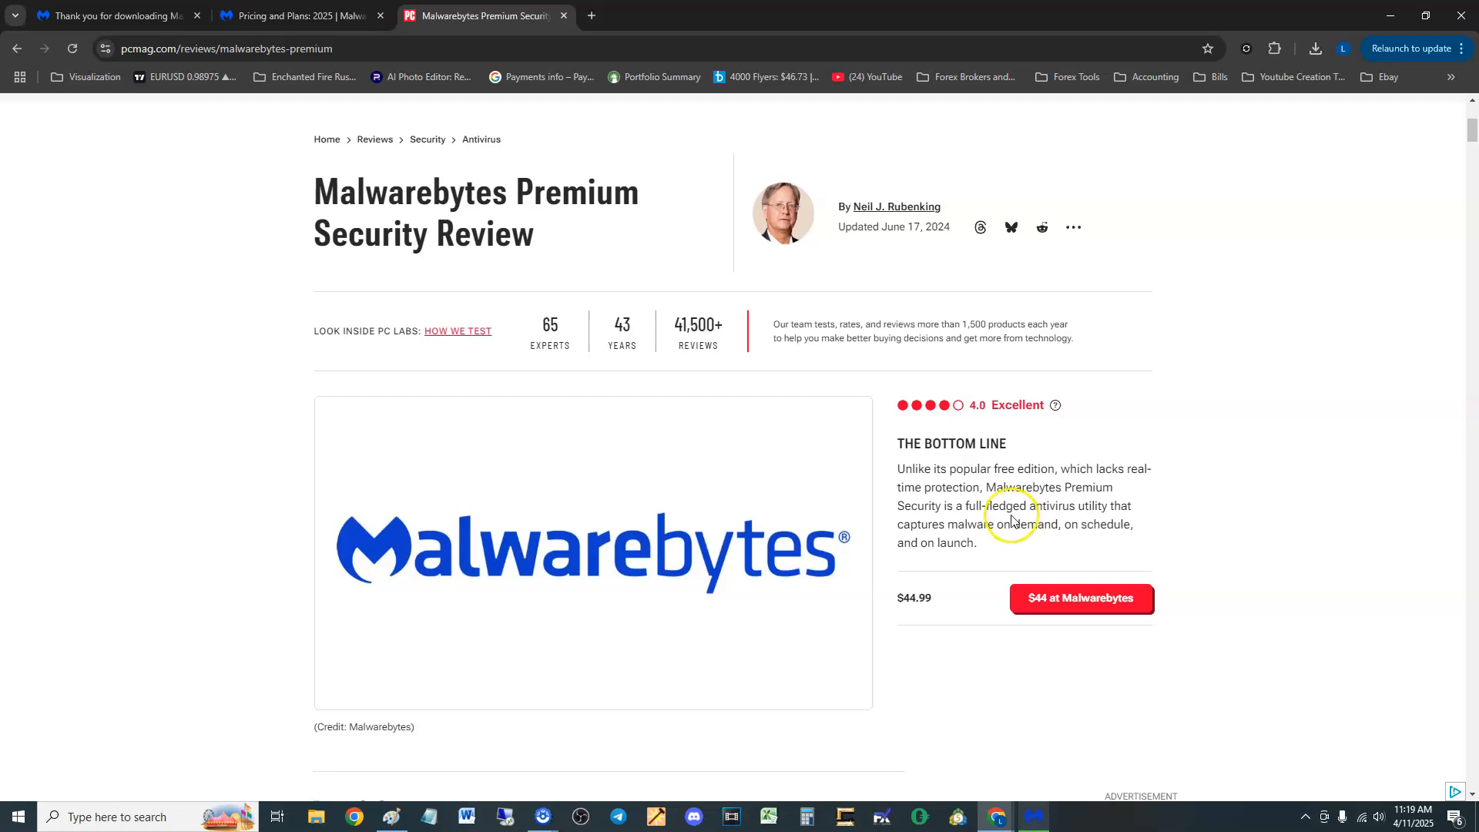
pyautogui.scroll(-3)
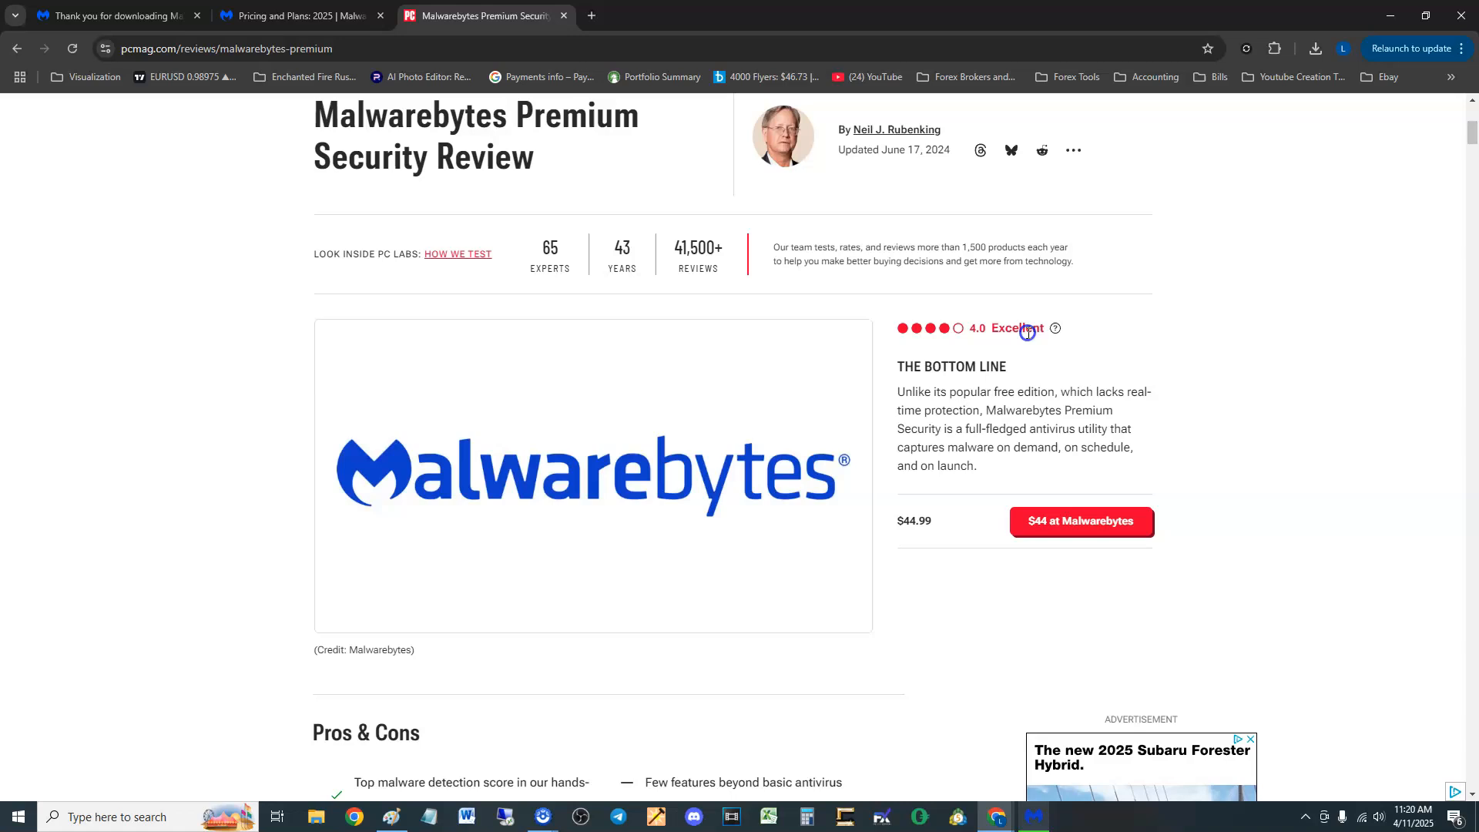
pyautogui.moveTo(1005, 393)
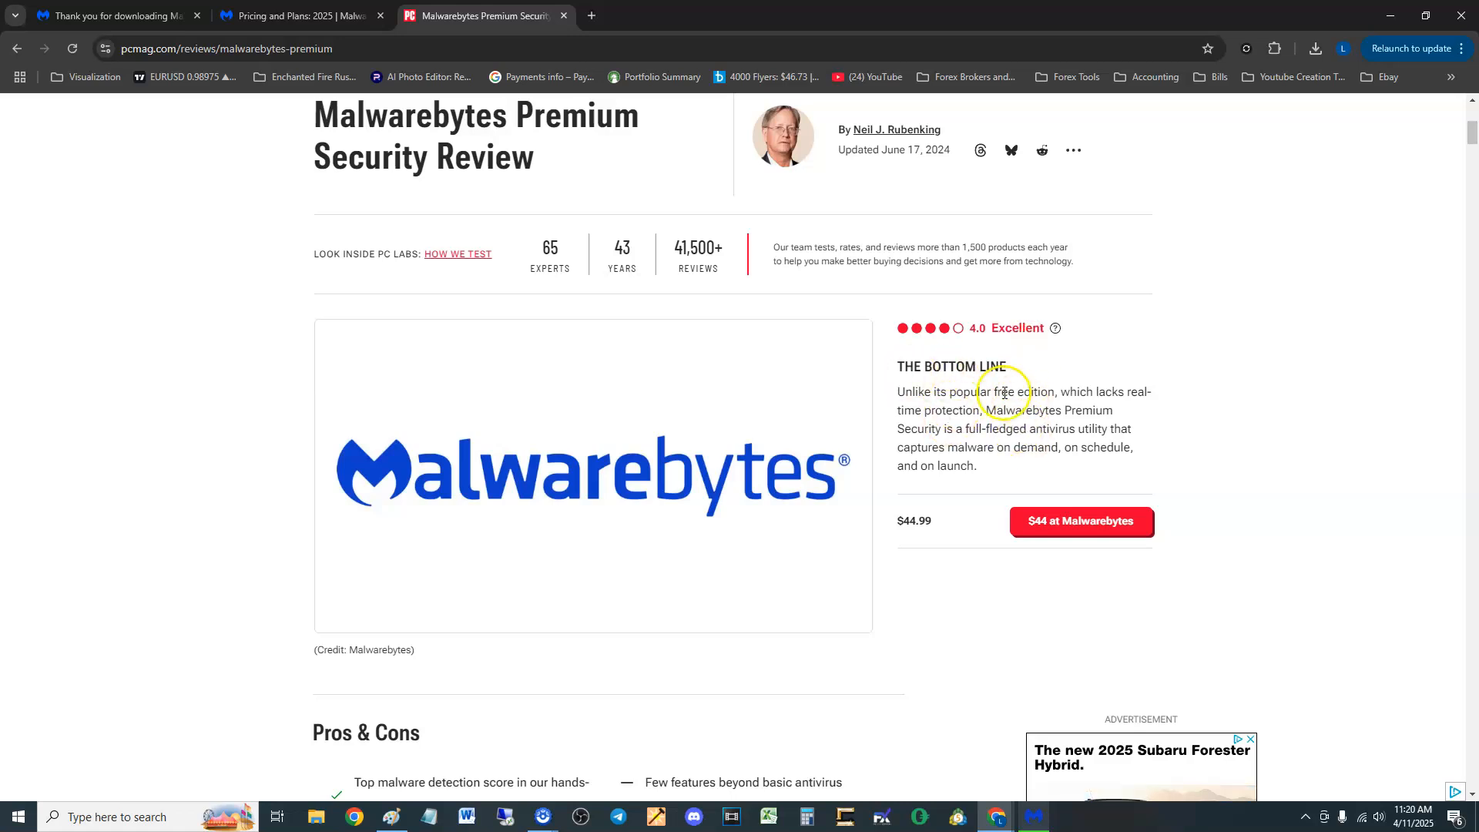
pyautogui.moveTo(908, 391); pyautogui.dragTo(1047, 392)
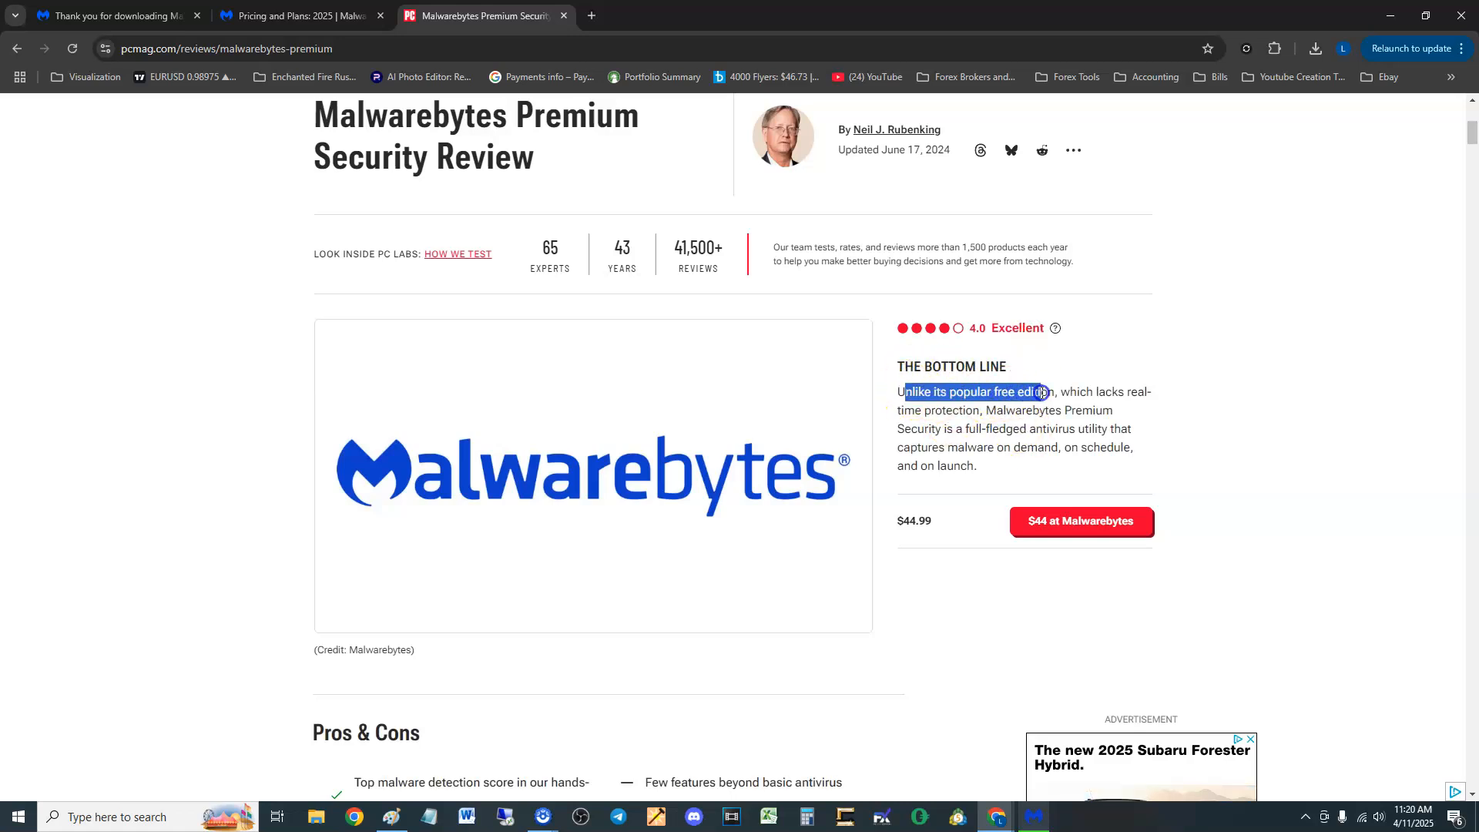
pyautogui.moveTo(1042, 391); pyautogui.dragTo(1106, 410)
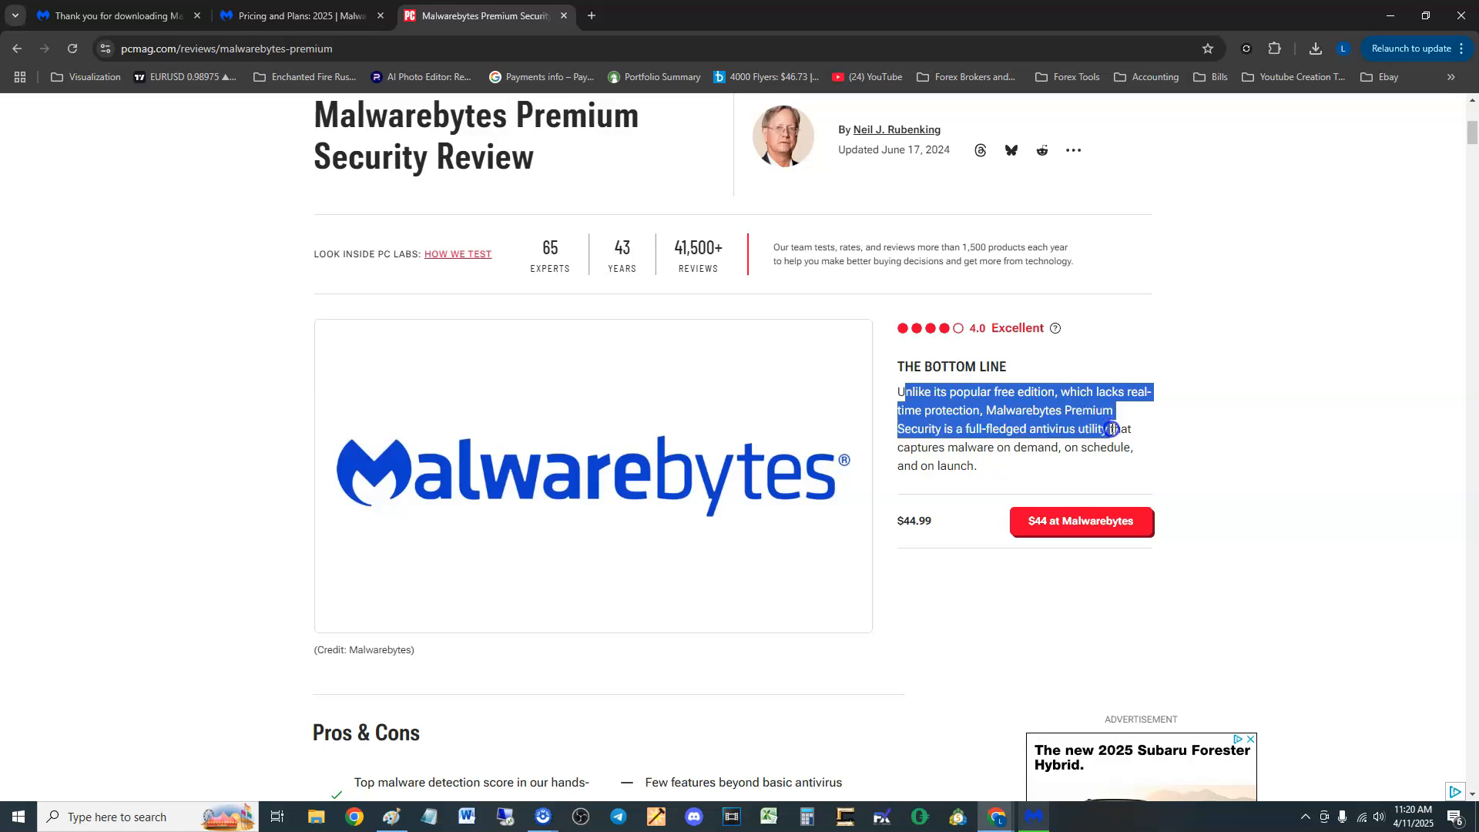
# Extend the selection through the summary, then highlight the 4.0 Excellent rating.
pyautogui.moveTo(1111, 430); pyautogui.dragTo(1133, 429)
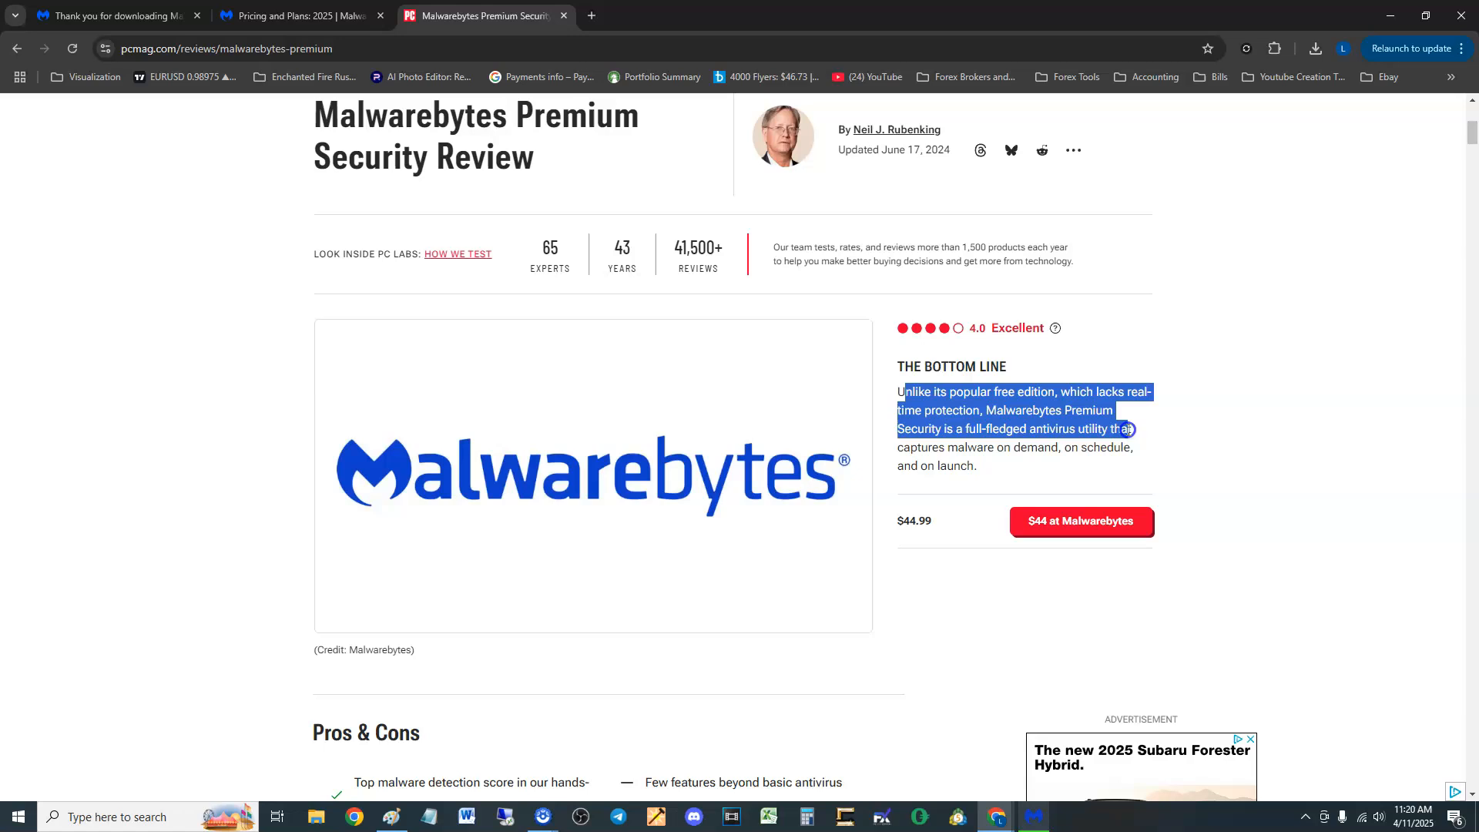
pyautogui.moveTo(1128, 430); pyautogui.dragTo(1133, 448)
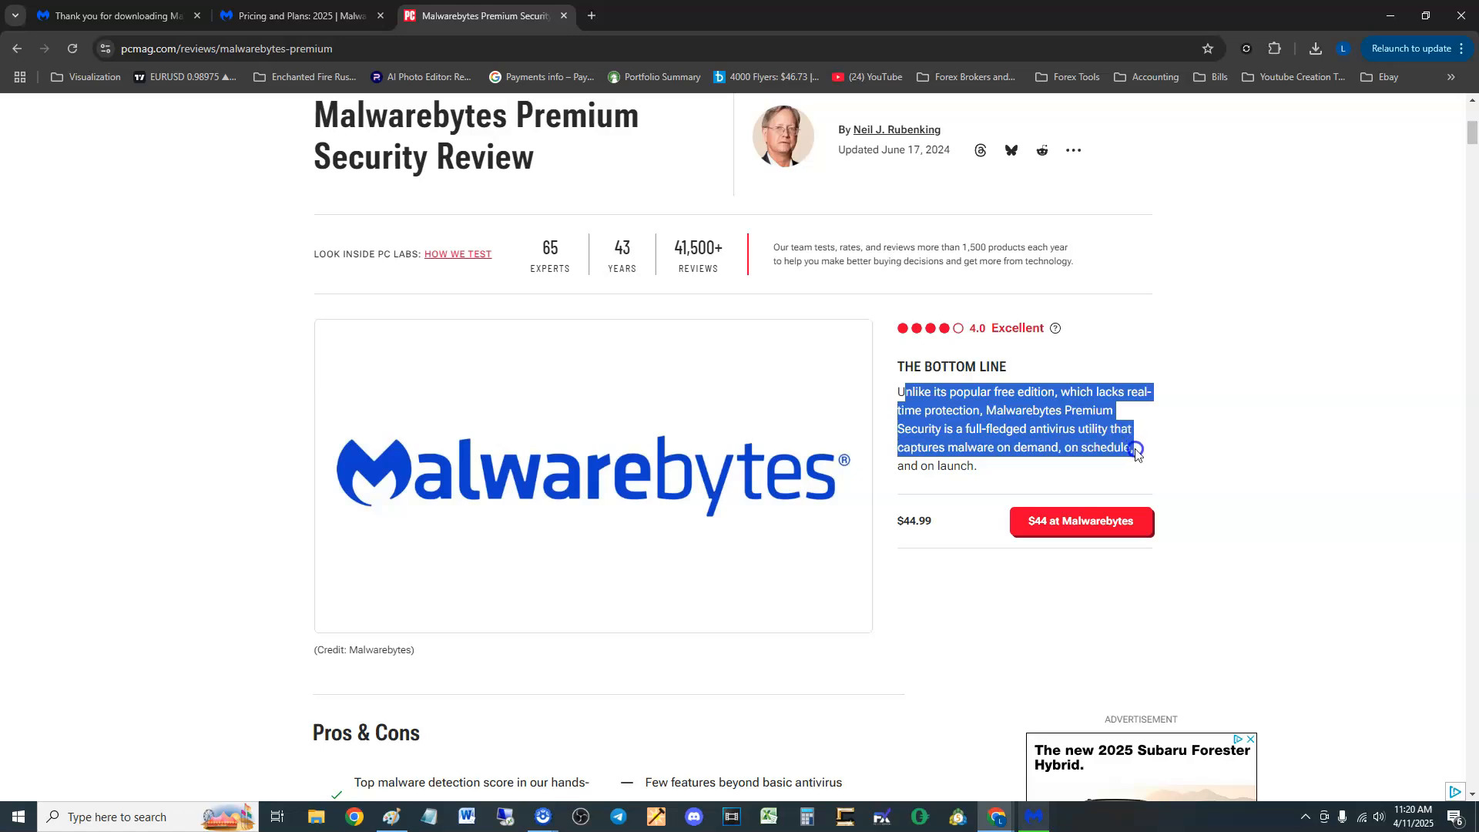
pyautogui.click(1192, 440)
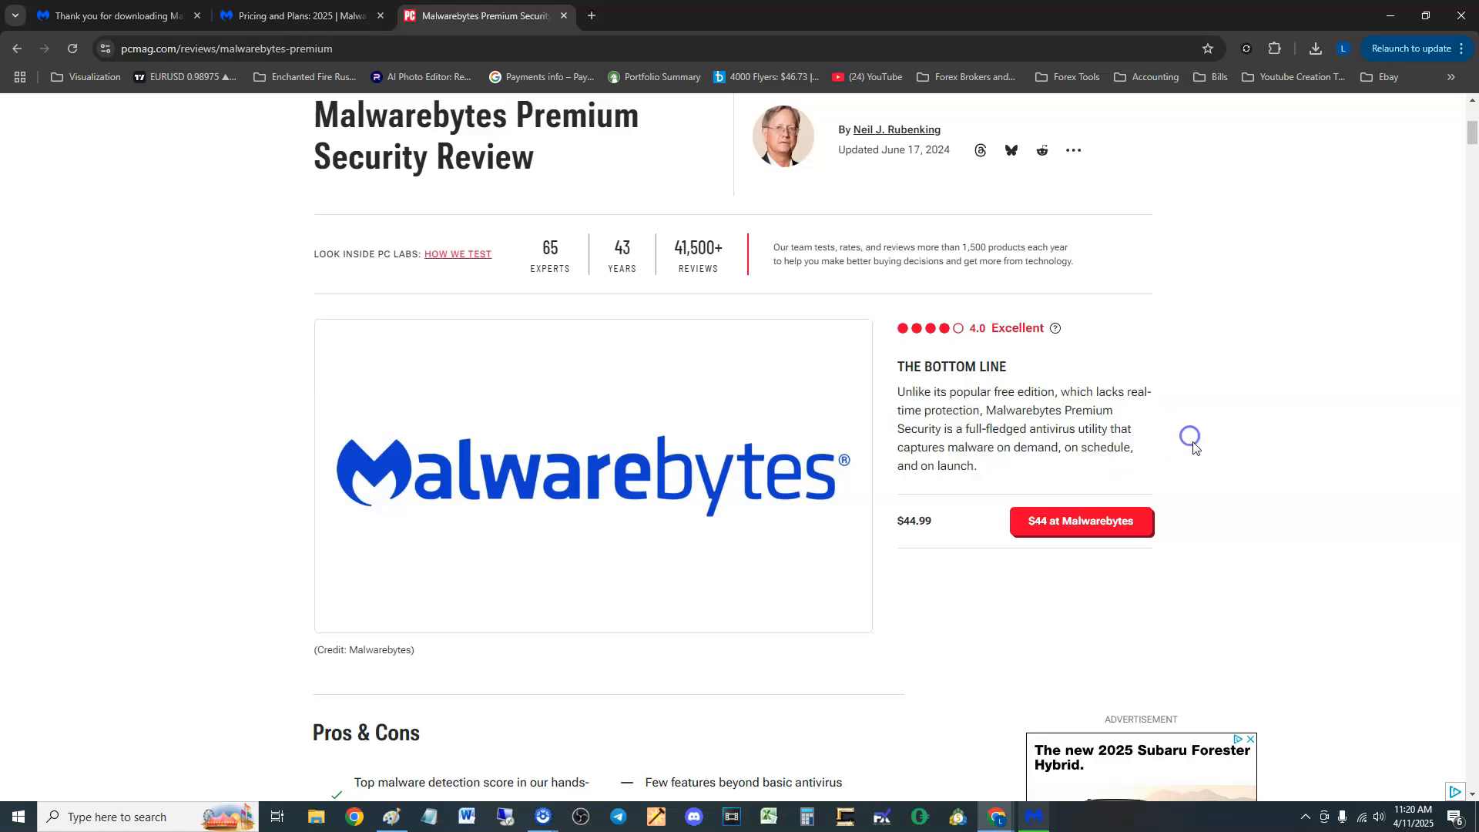
pyautogui.doubleClick(1016, 327)
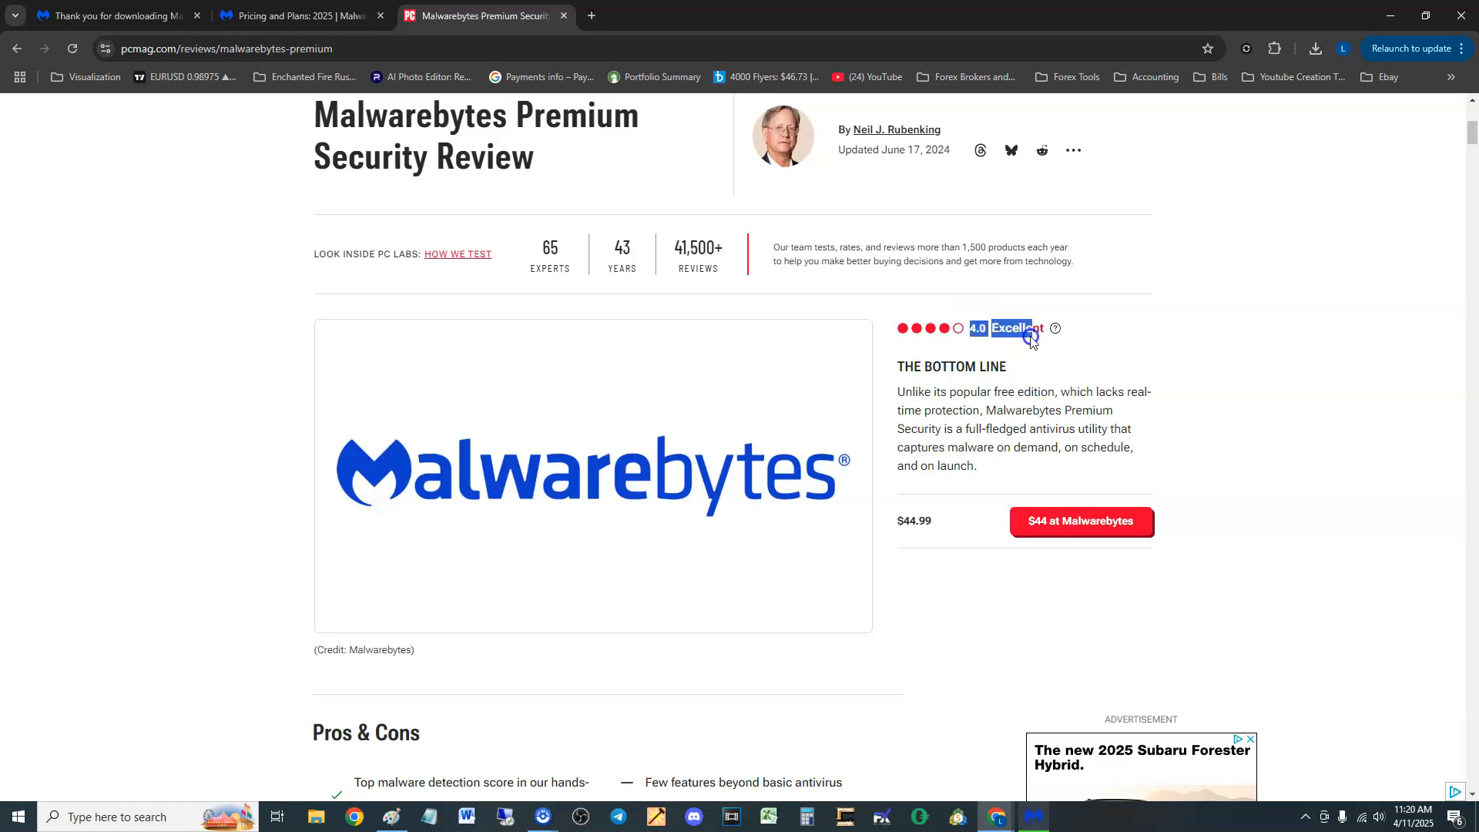
pyautogui.scroll(-3)
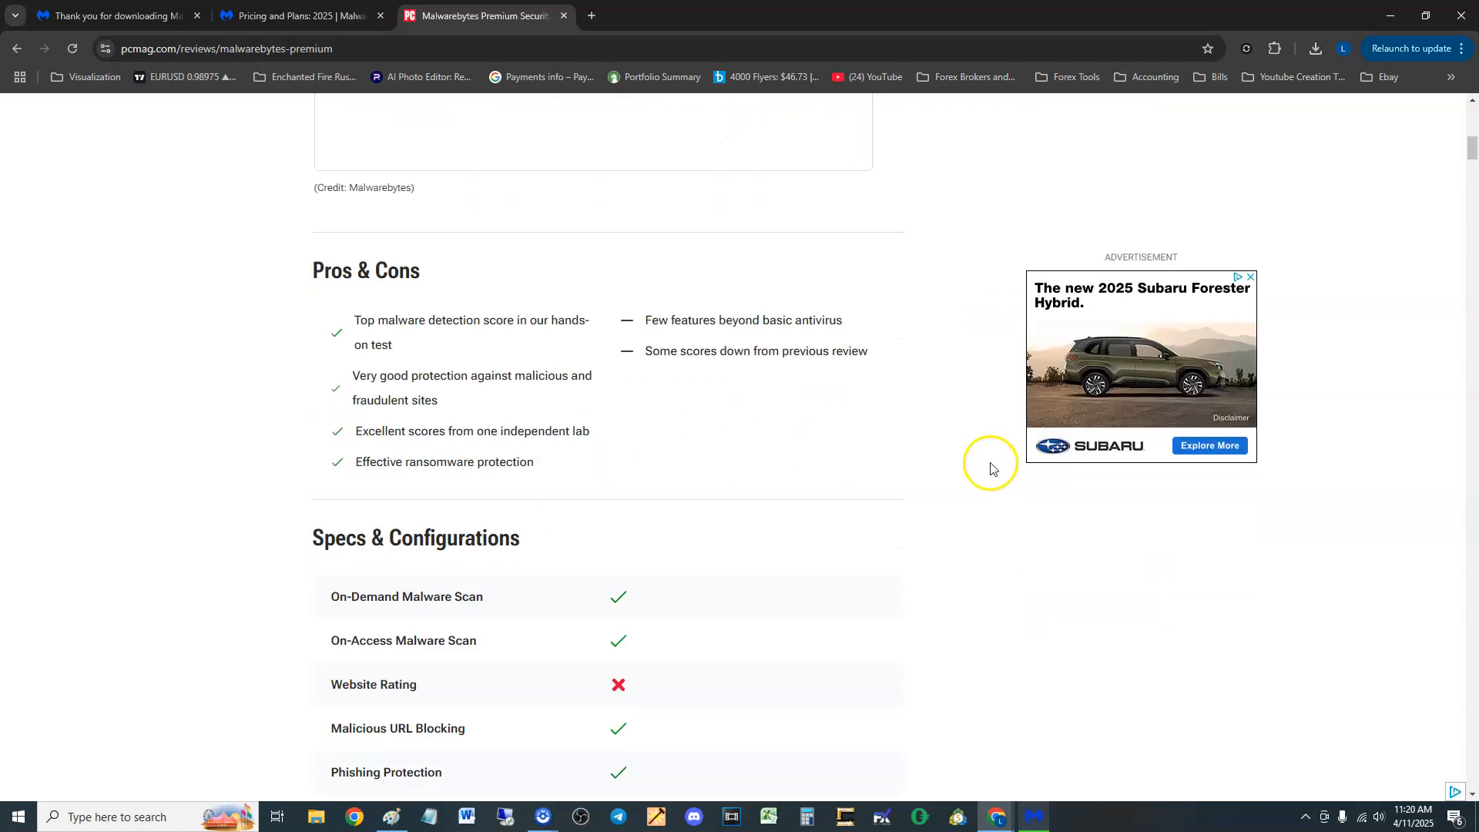
pyautogui.scroll(-3)
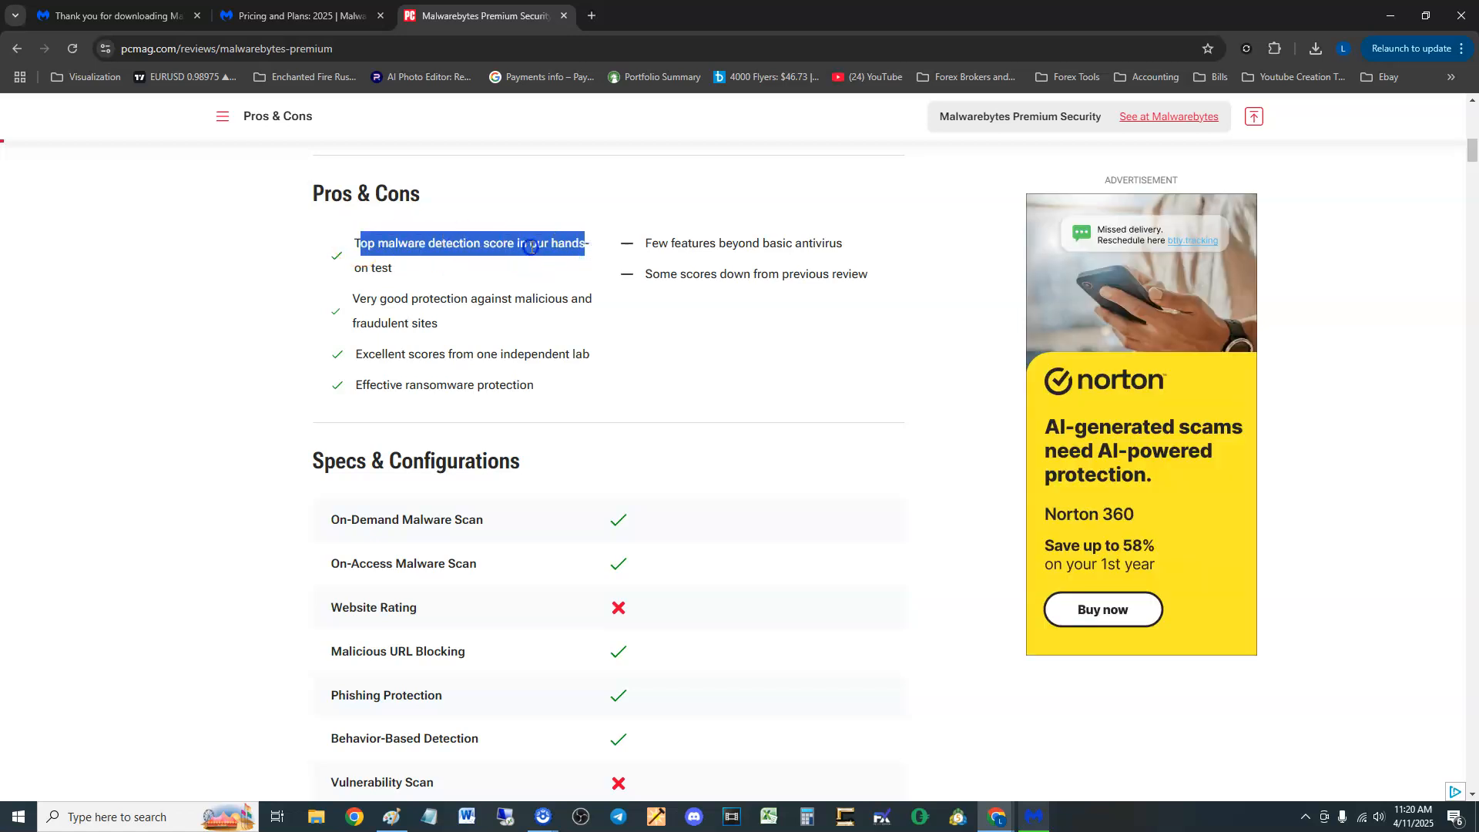
pyautogui.click(585, 318)
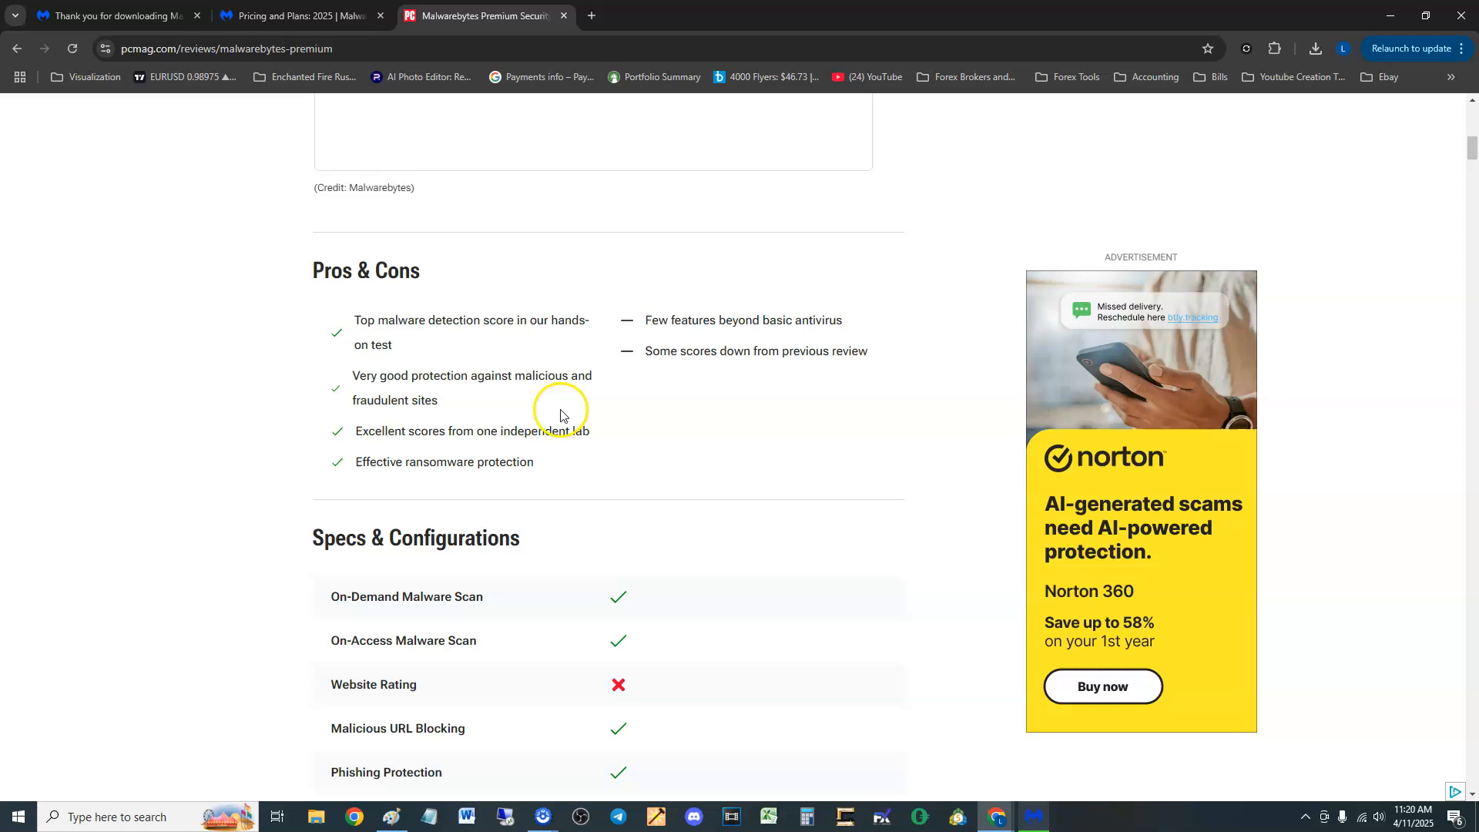
pyautogui.doubleClick(443, 462)
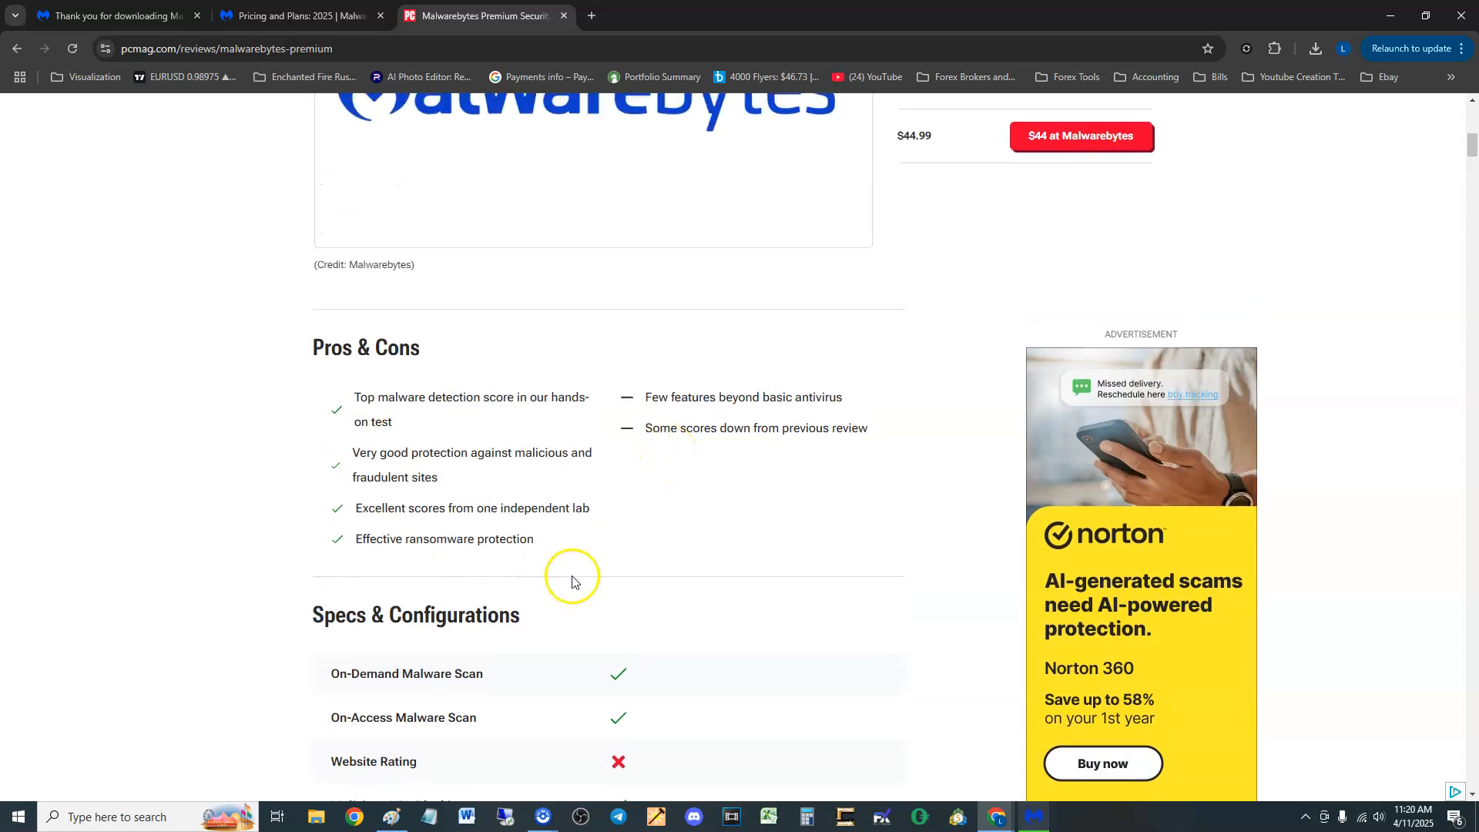
pyautogui.moveTo(464, 552)
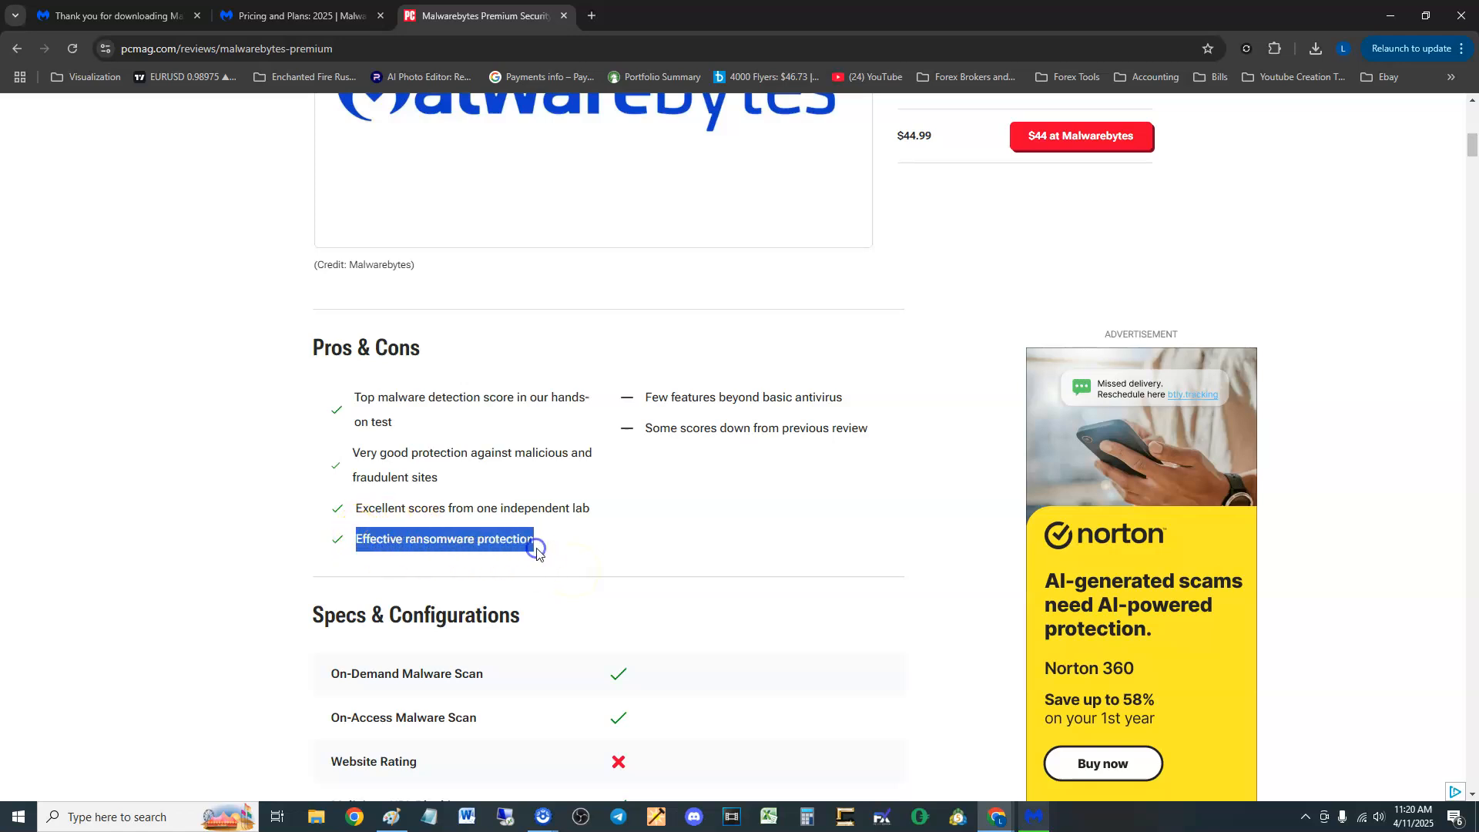
pyautogui.click(582, 513)
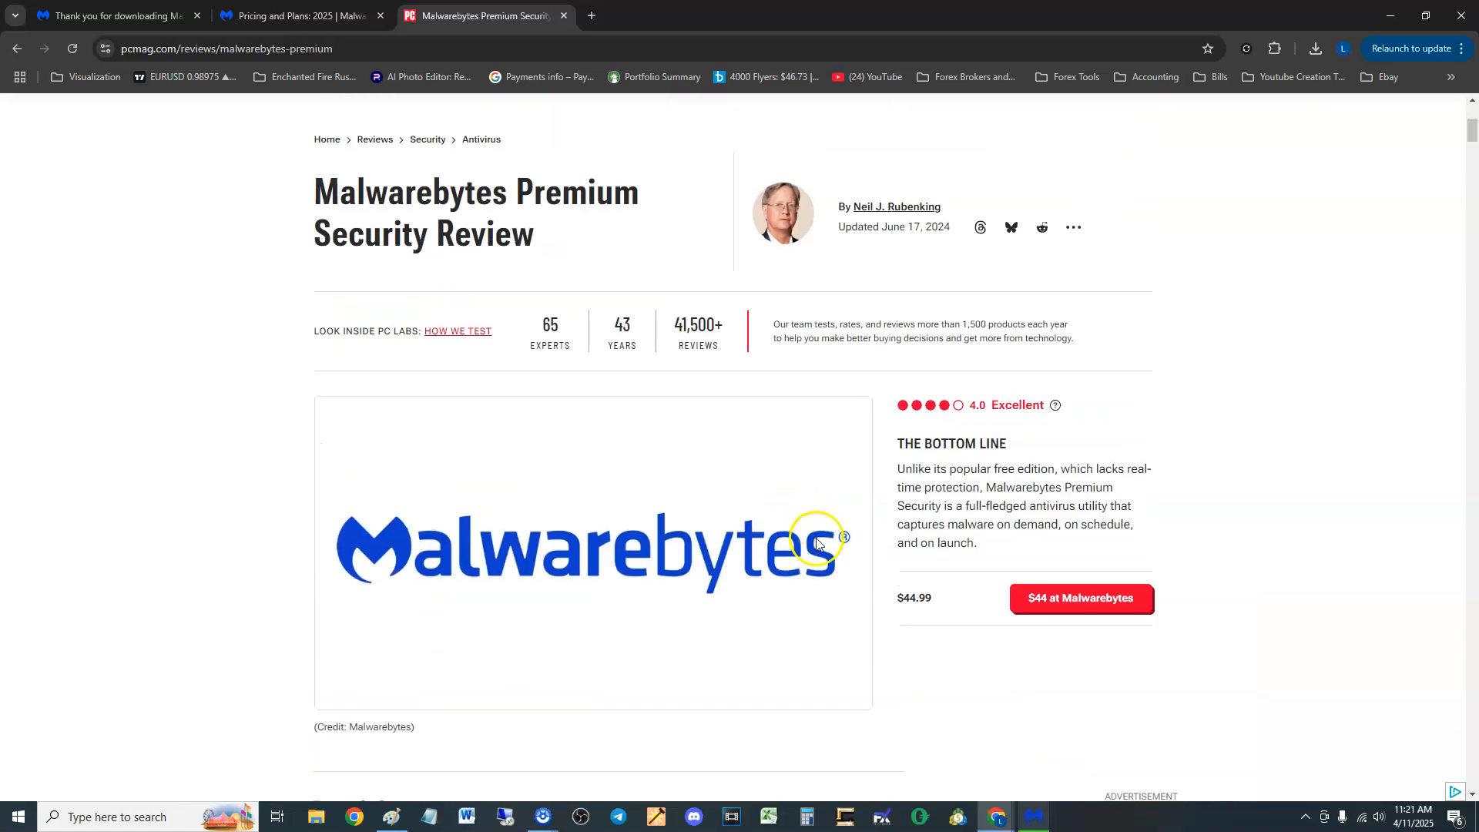
pyautogui.scroll(-3)
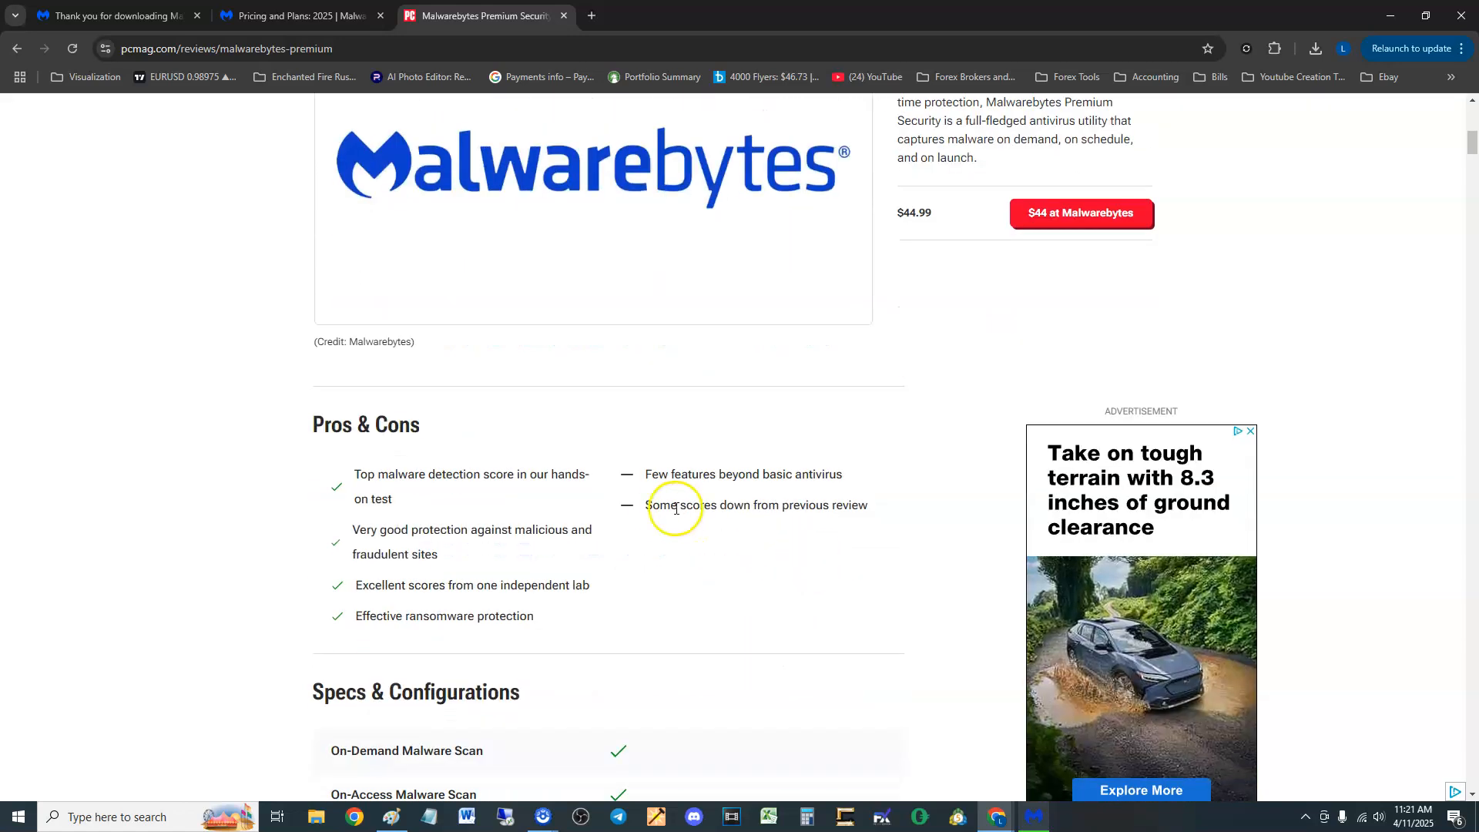
pyautogui.scroll(-3)
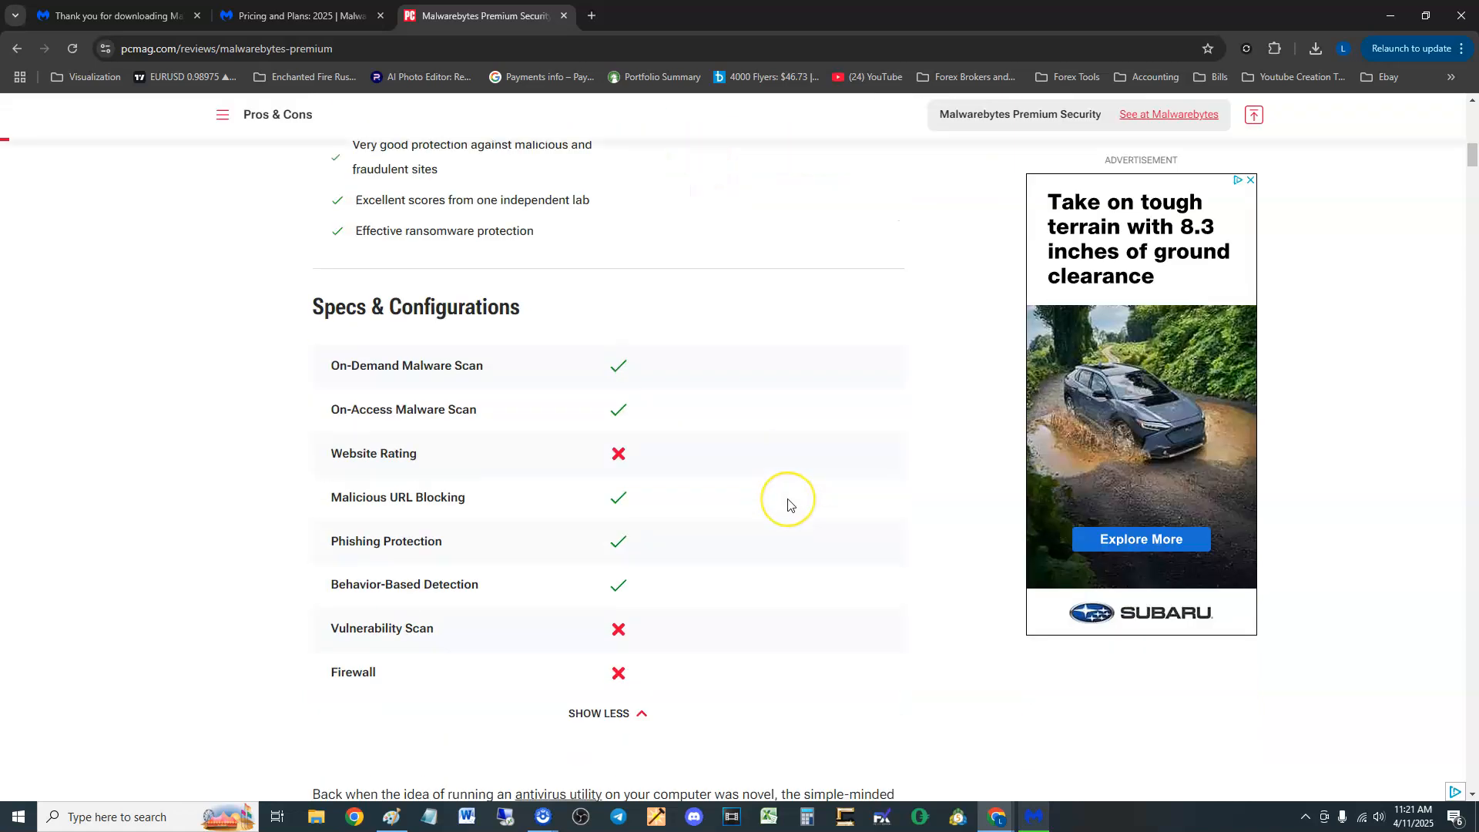
pyautogui.scroll(-3)
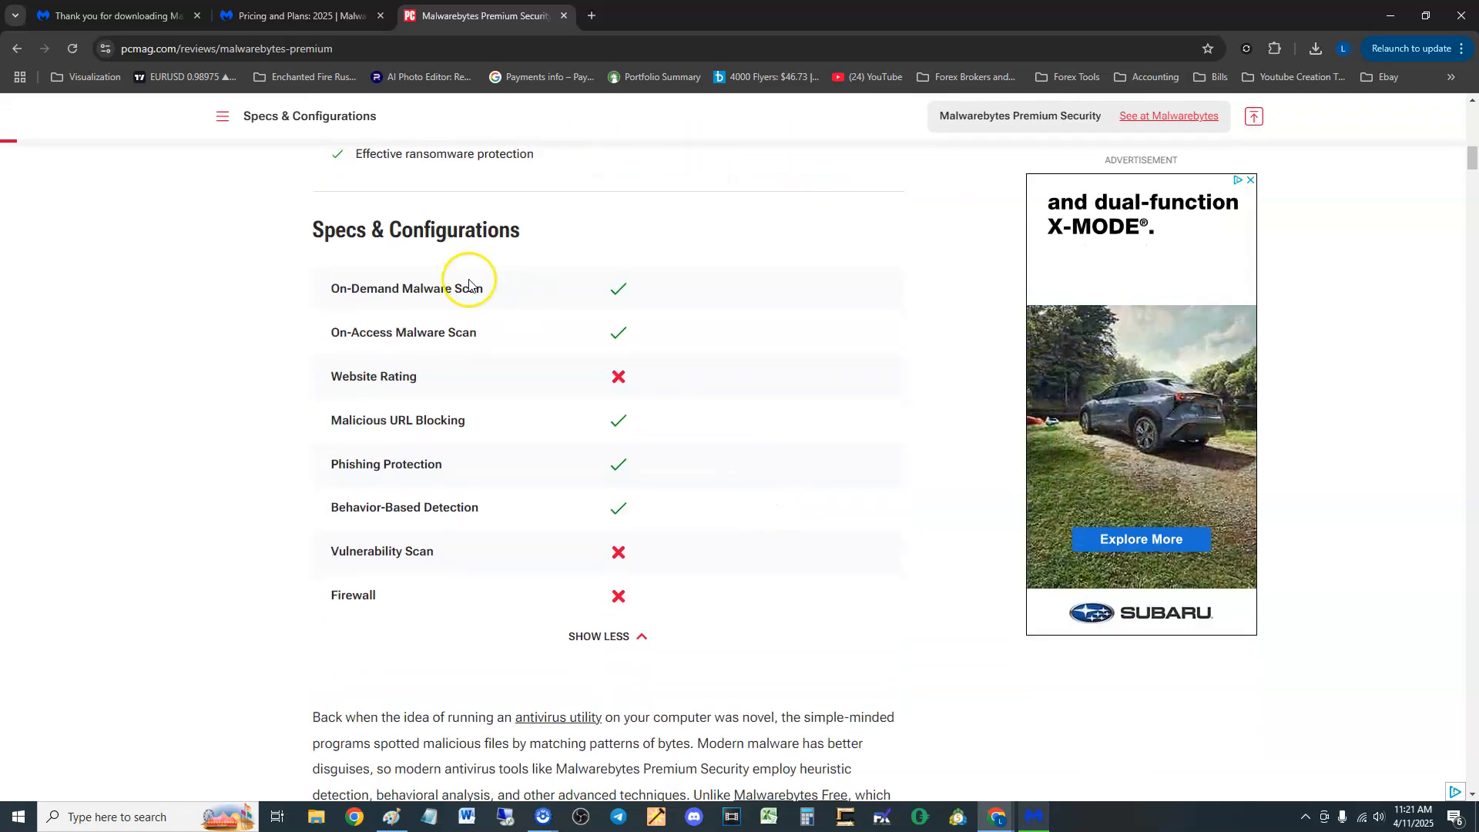
pyautogui.moveTo(353, 353)
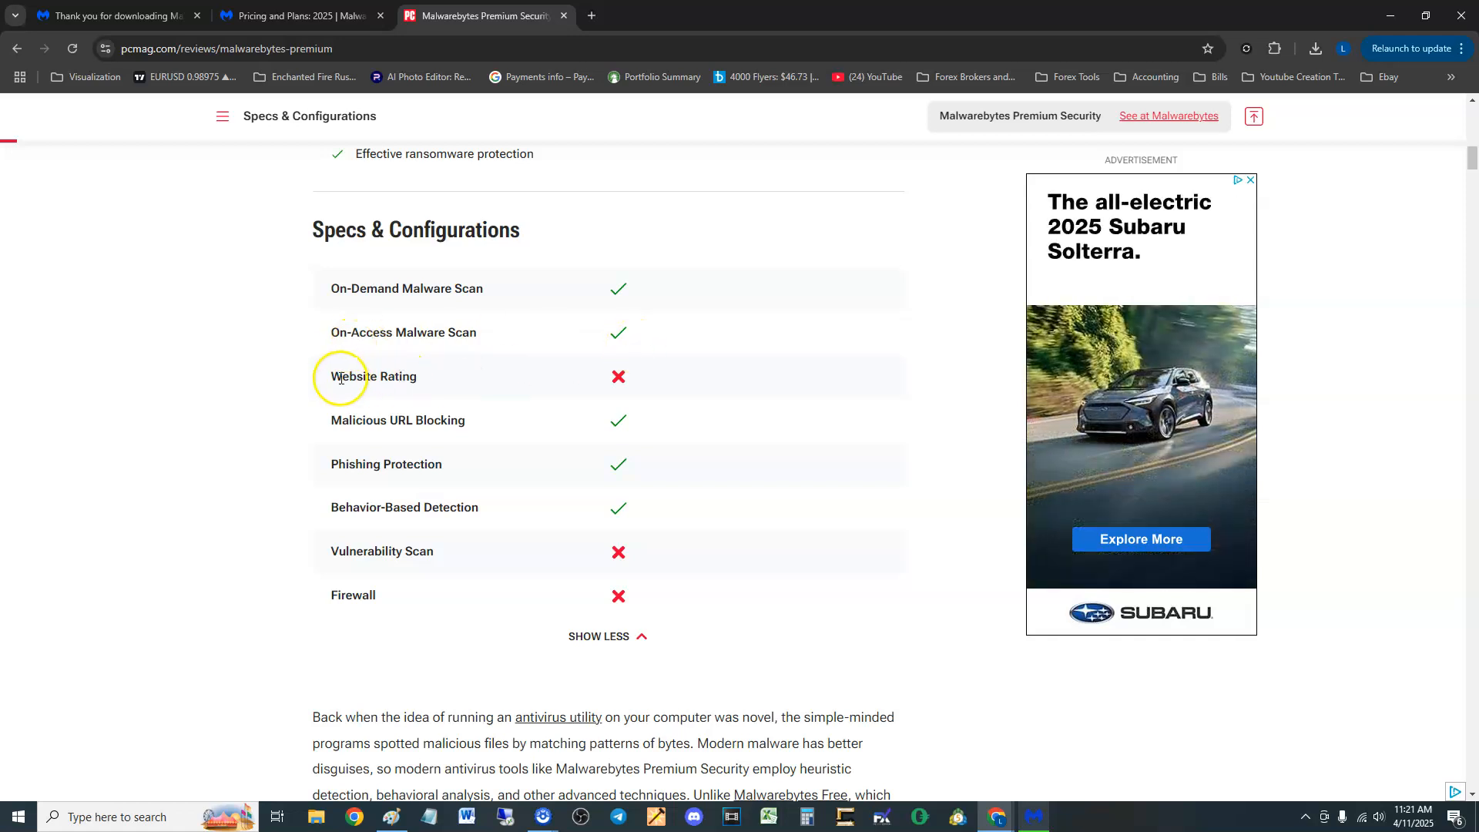
pyautogui.moveTo(684, 379)
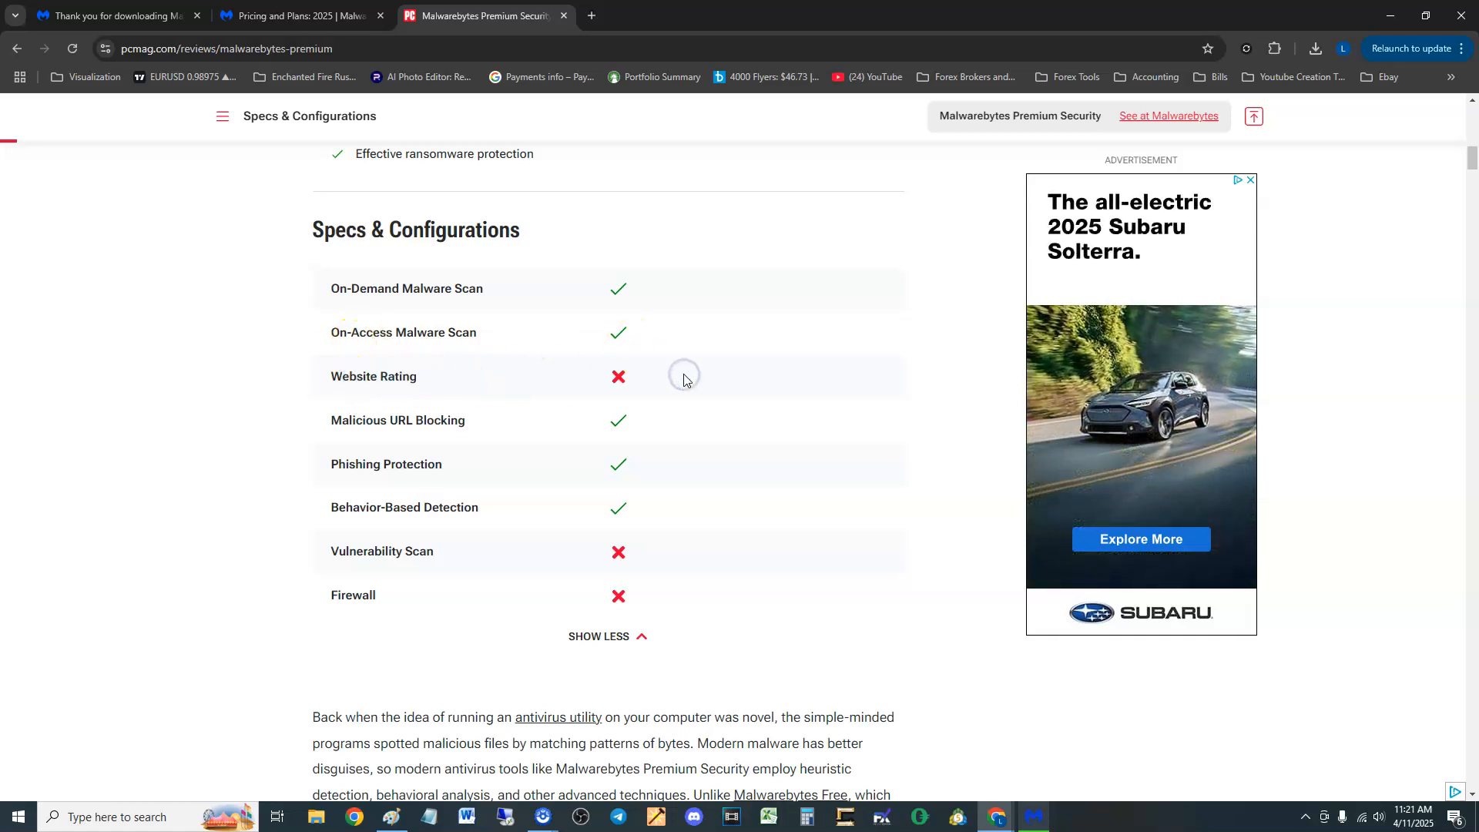
pyautogui.moveTo(527, 422)
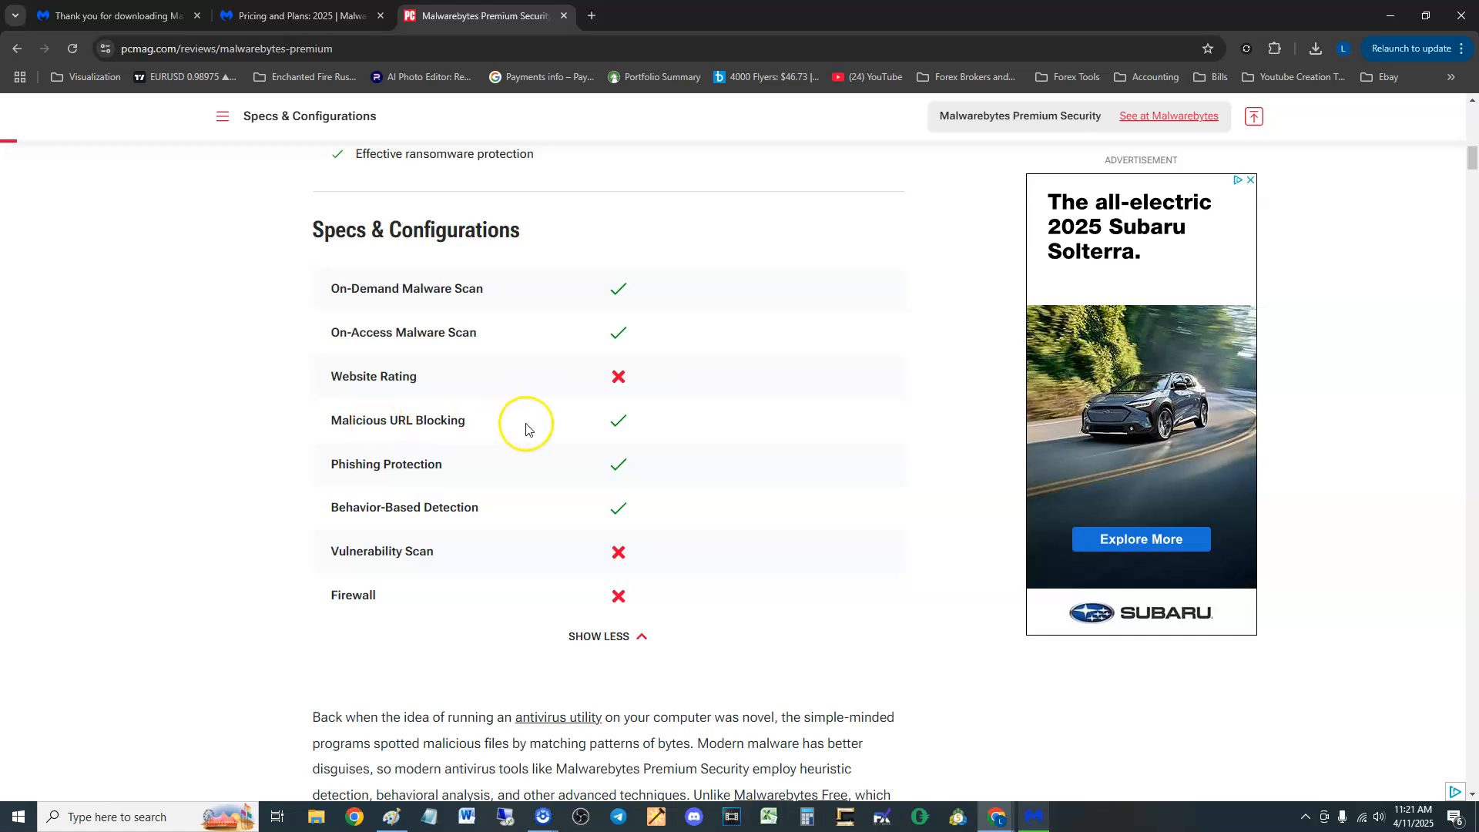
pyautogui.moveTo(484, 514)
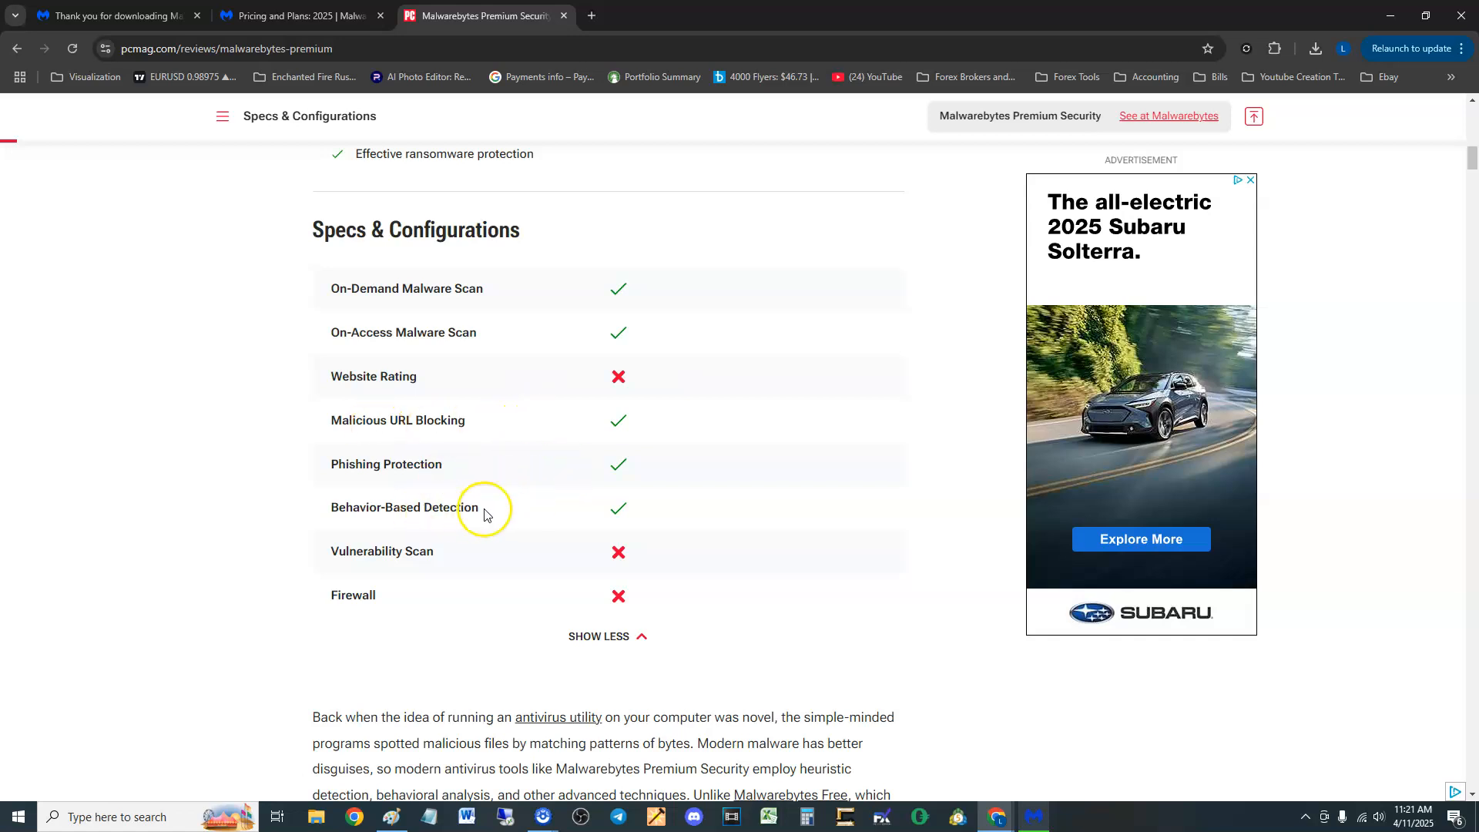
pyautogui.scroll(-3)
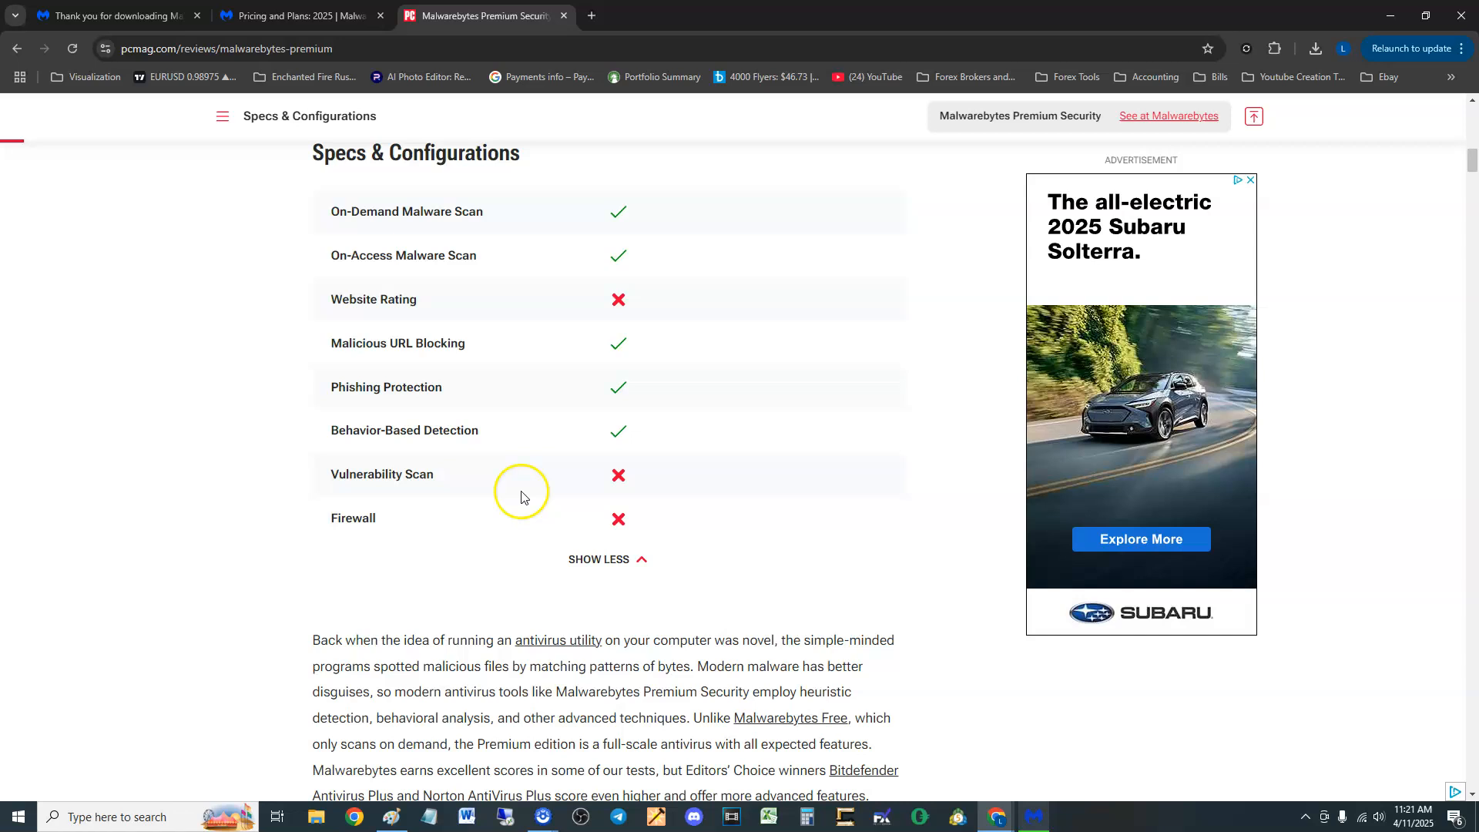
pyautogui.moveTo(590, 518)
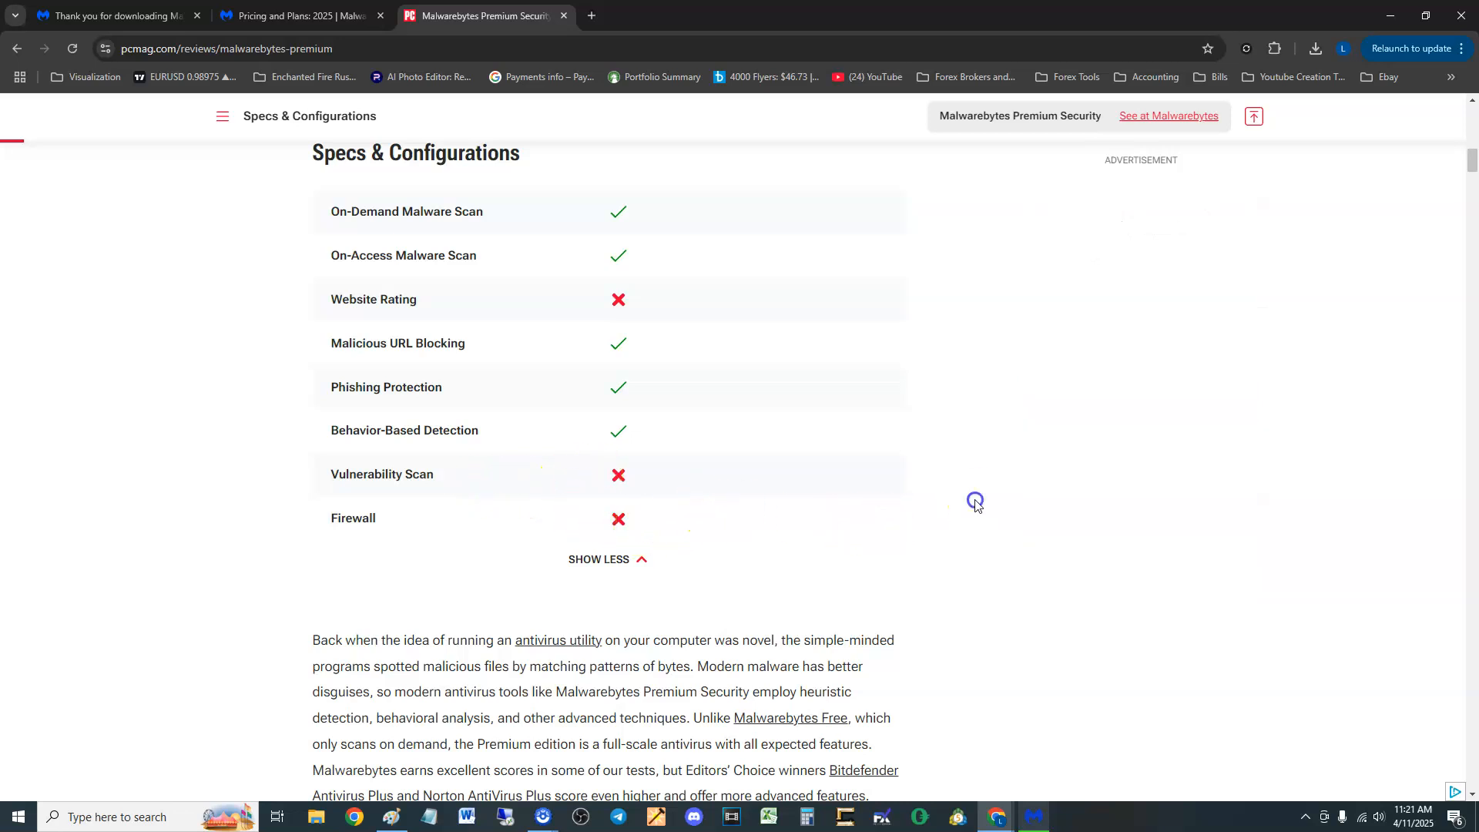
pyautogui.scroll(-3)
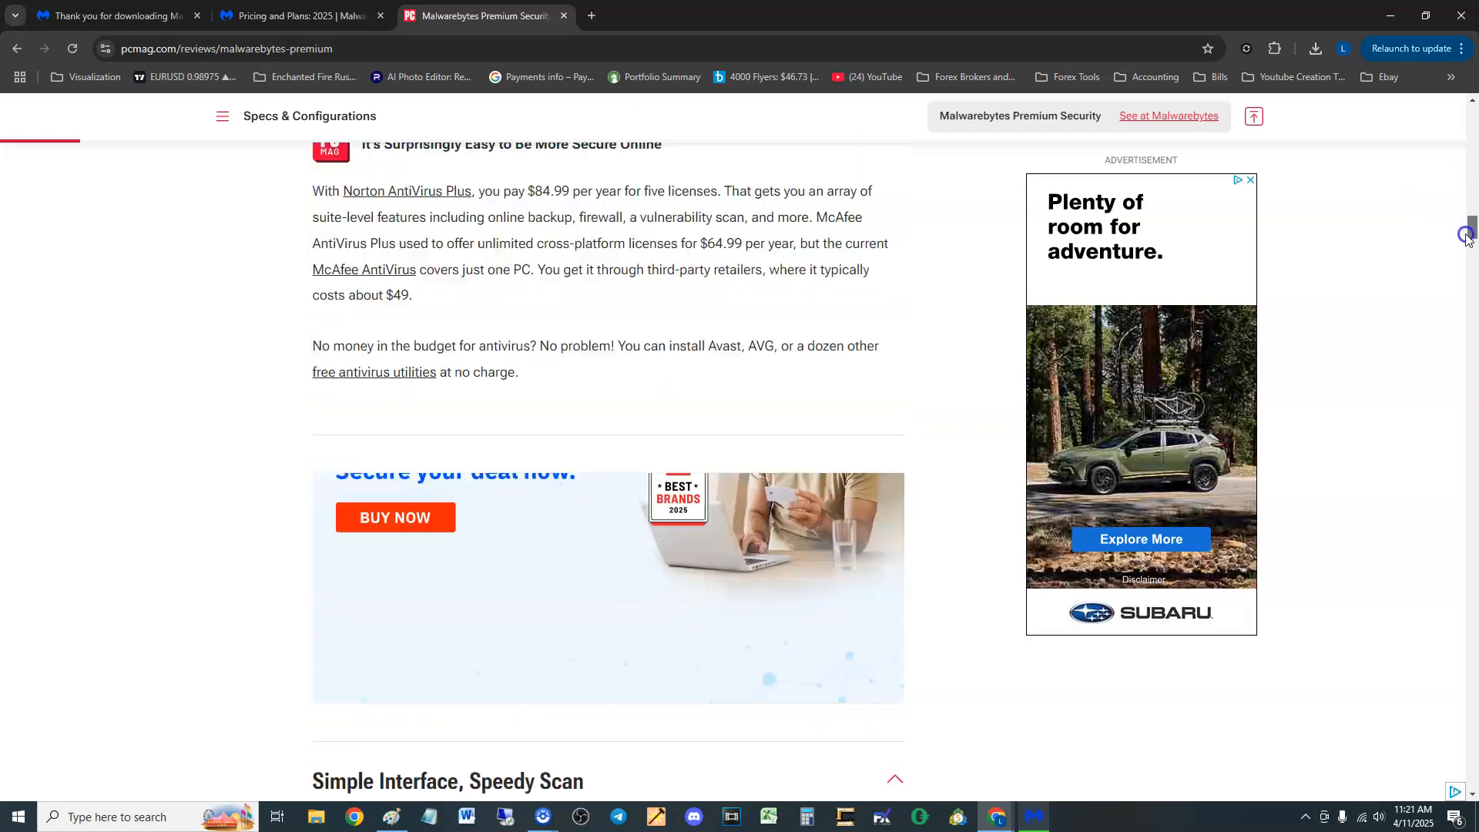
pyautogui.scroll(-3)
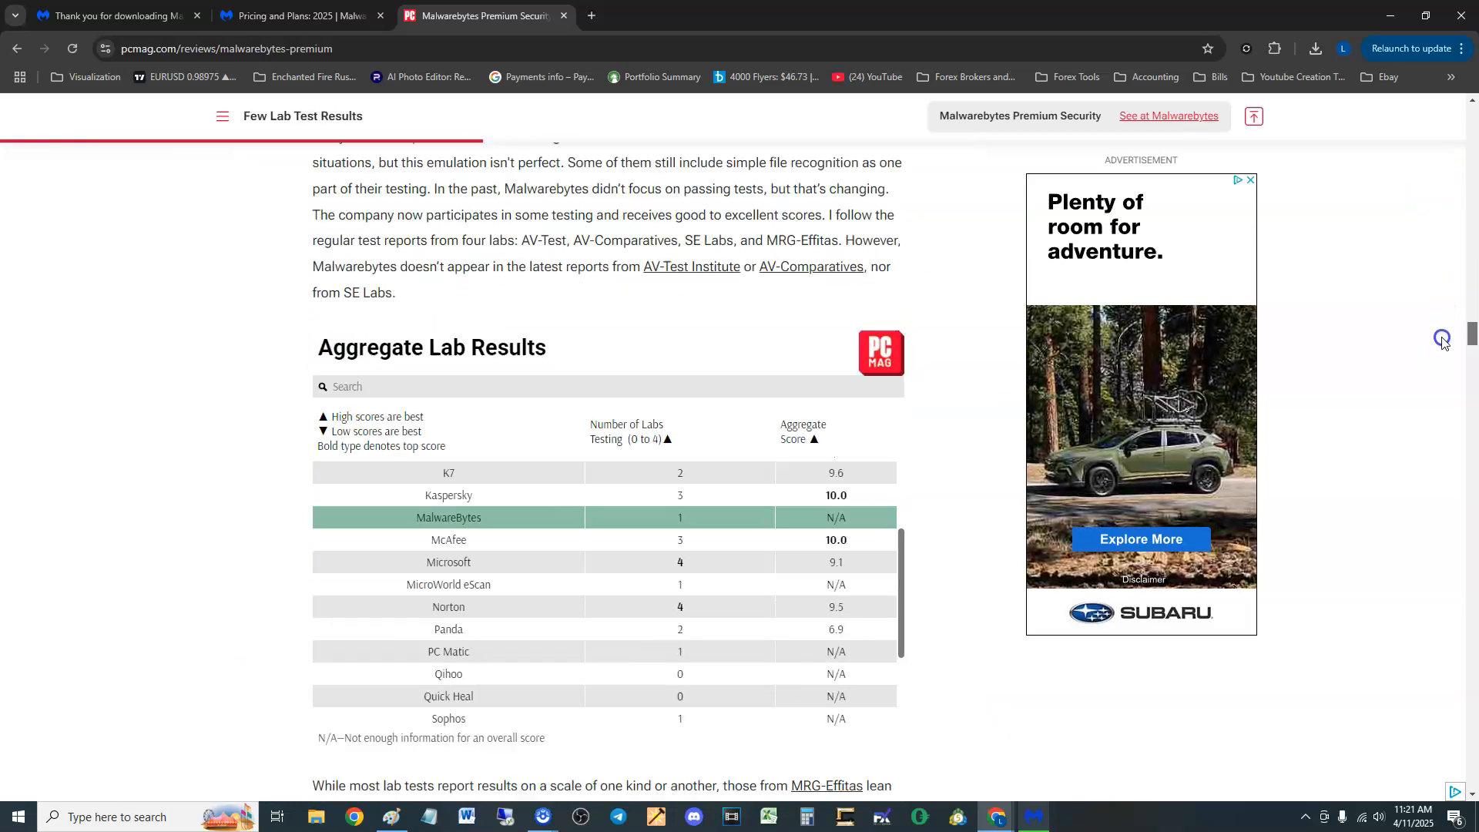
pyautogui.scroll(-3)
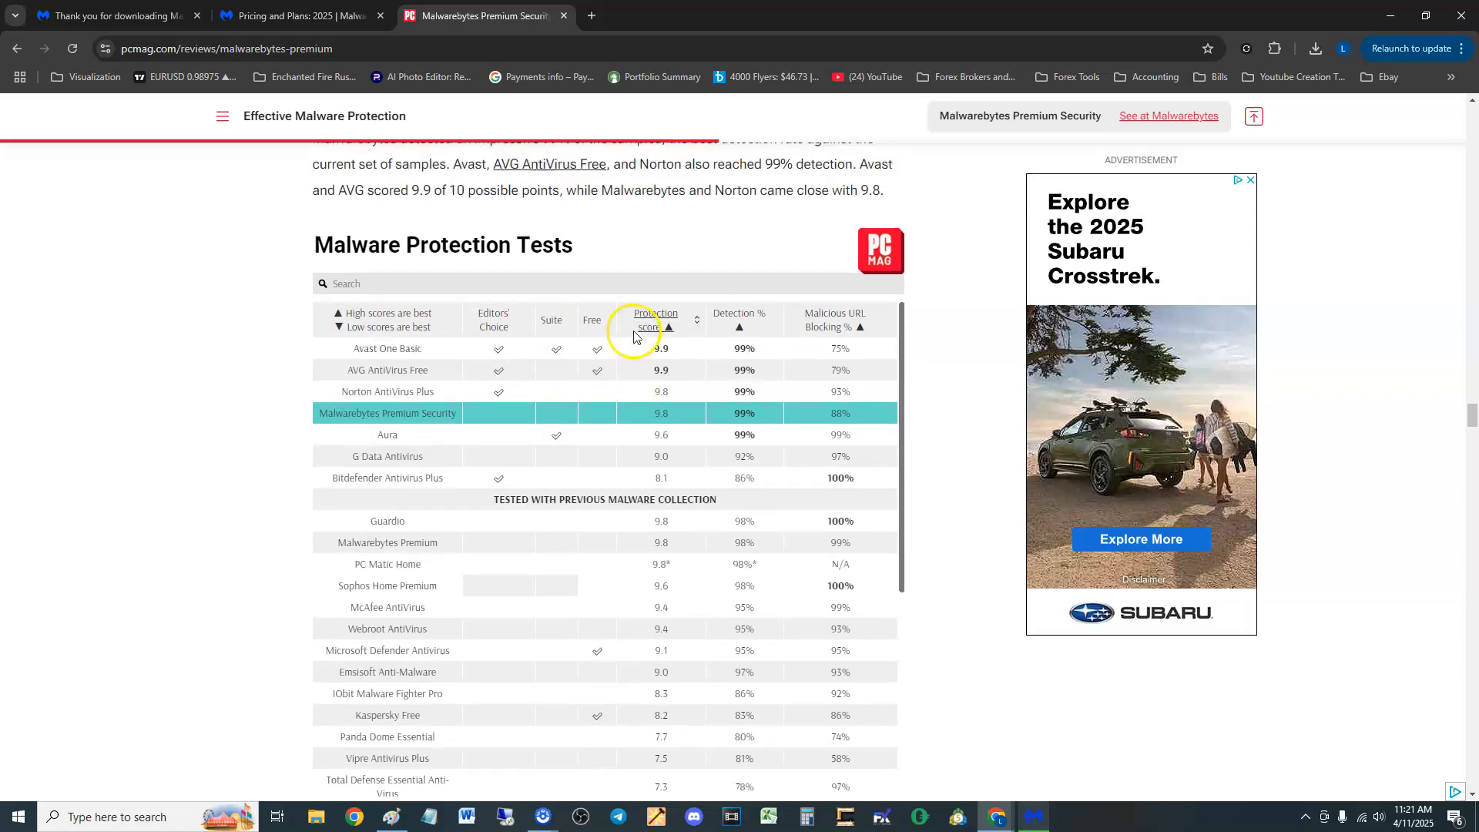
pyautogui.moveTo(440, 374)
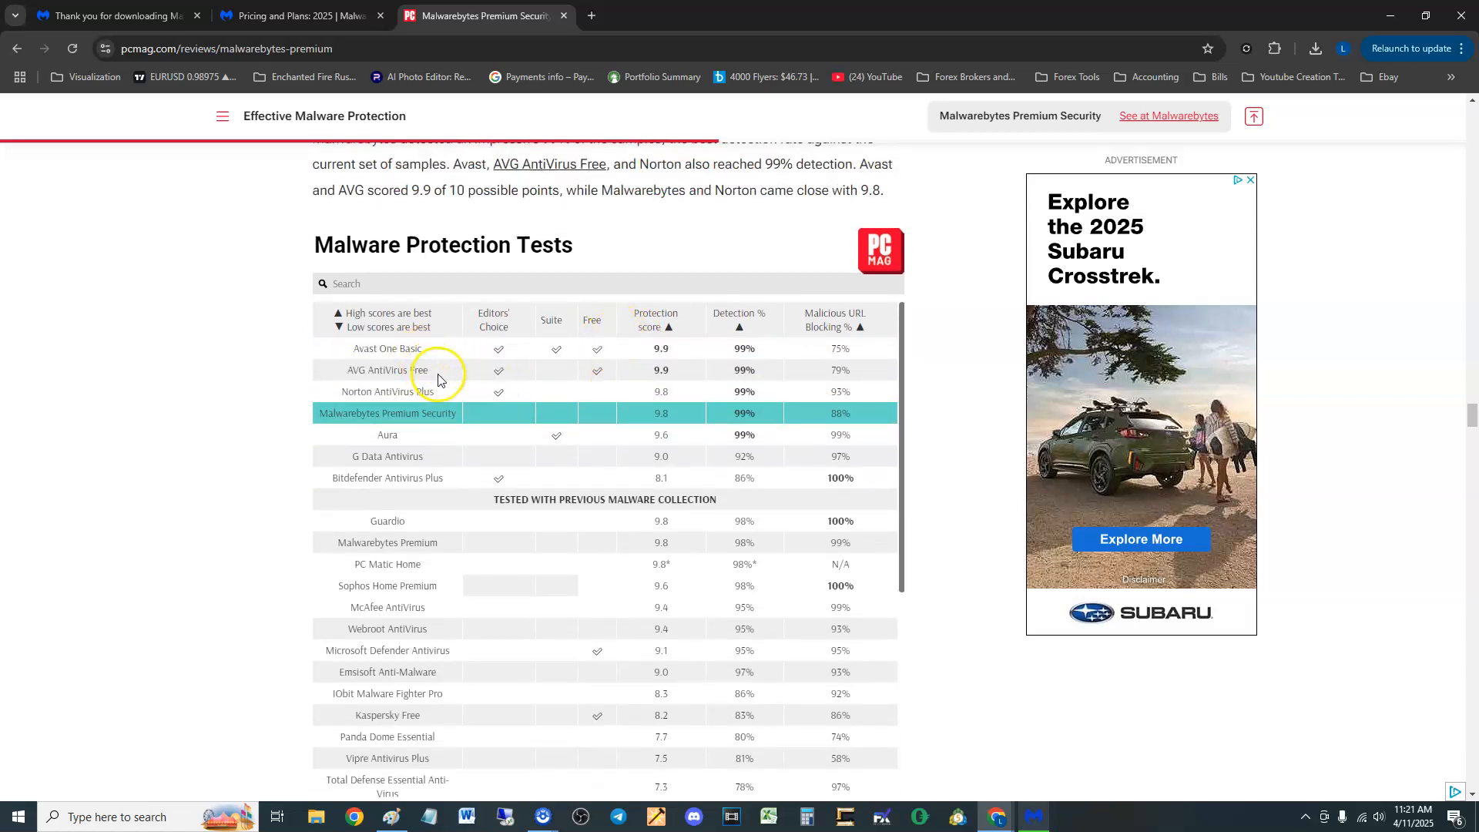
pyautogui.moveTo(392, 417)
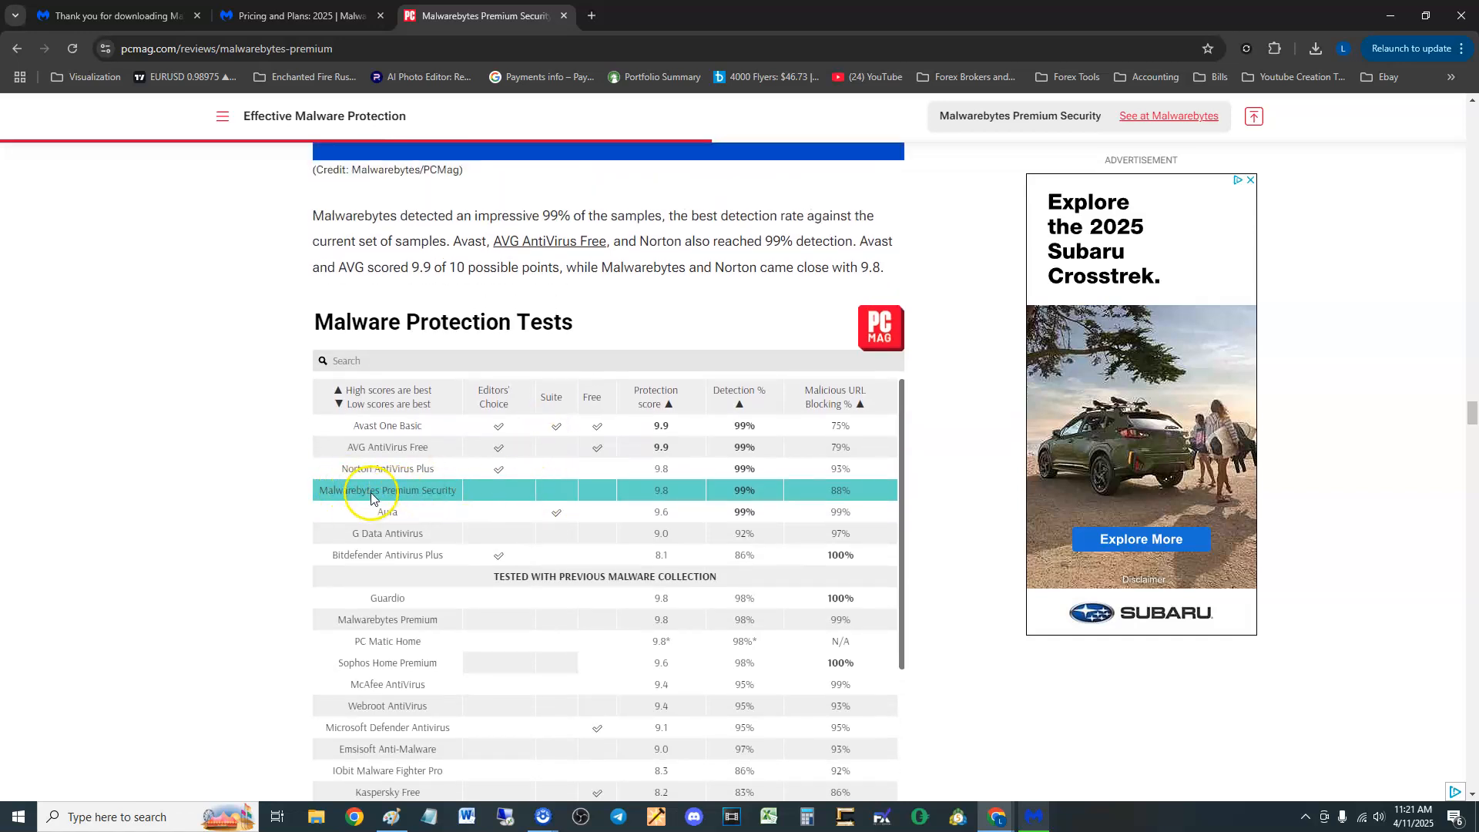
pyautogui.moveTo(445, 500)
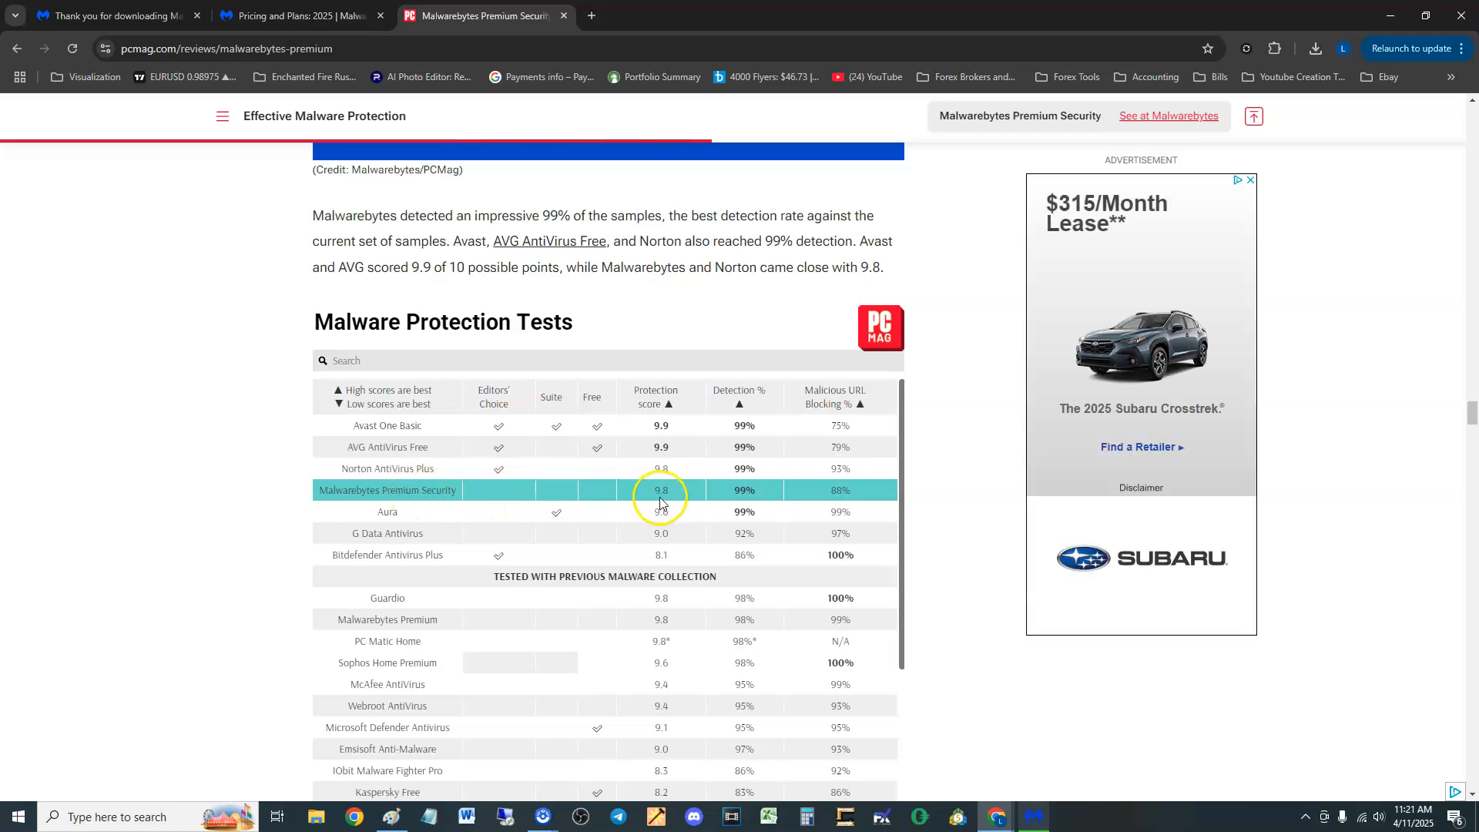
pyautogui.moveTo(1032, 817)
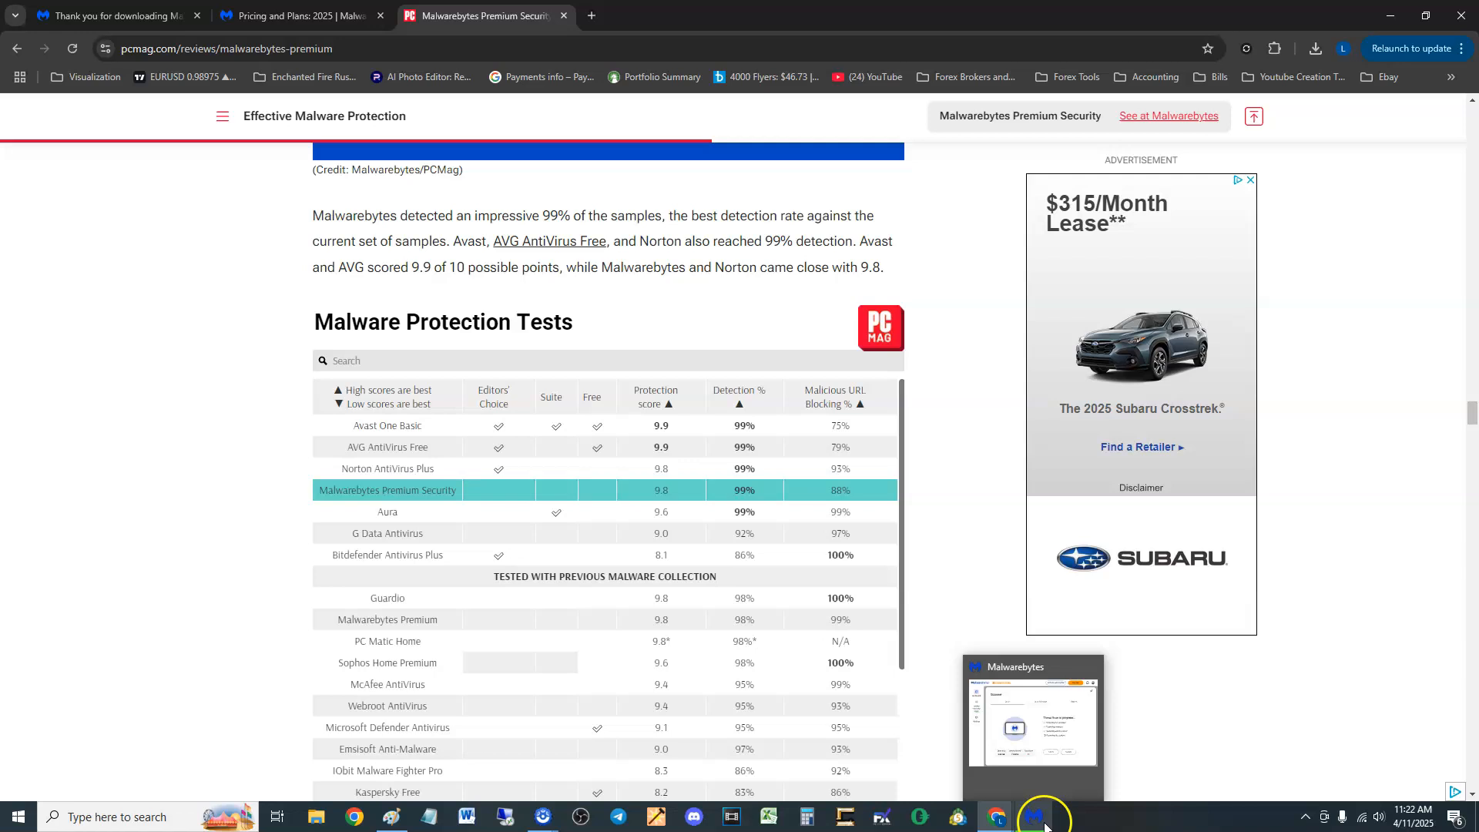
pyautogui.click(1033, 815)
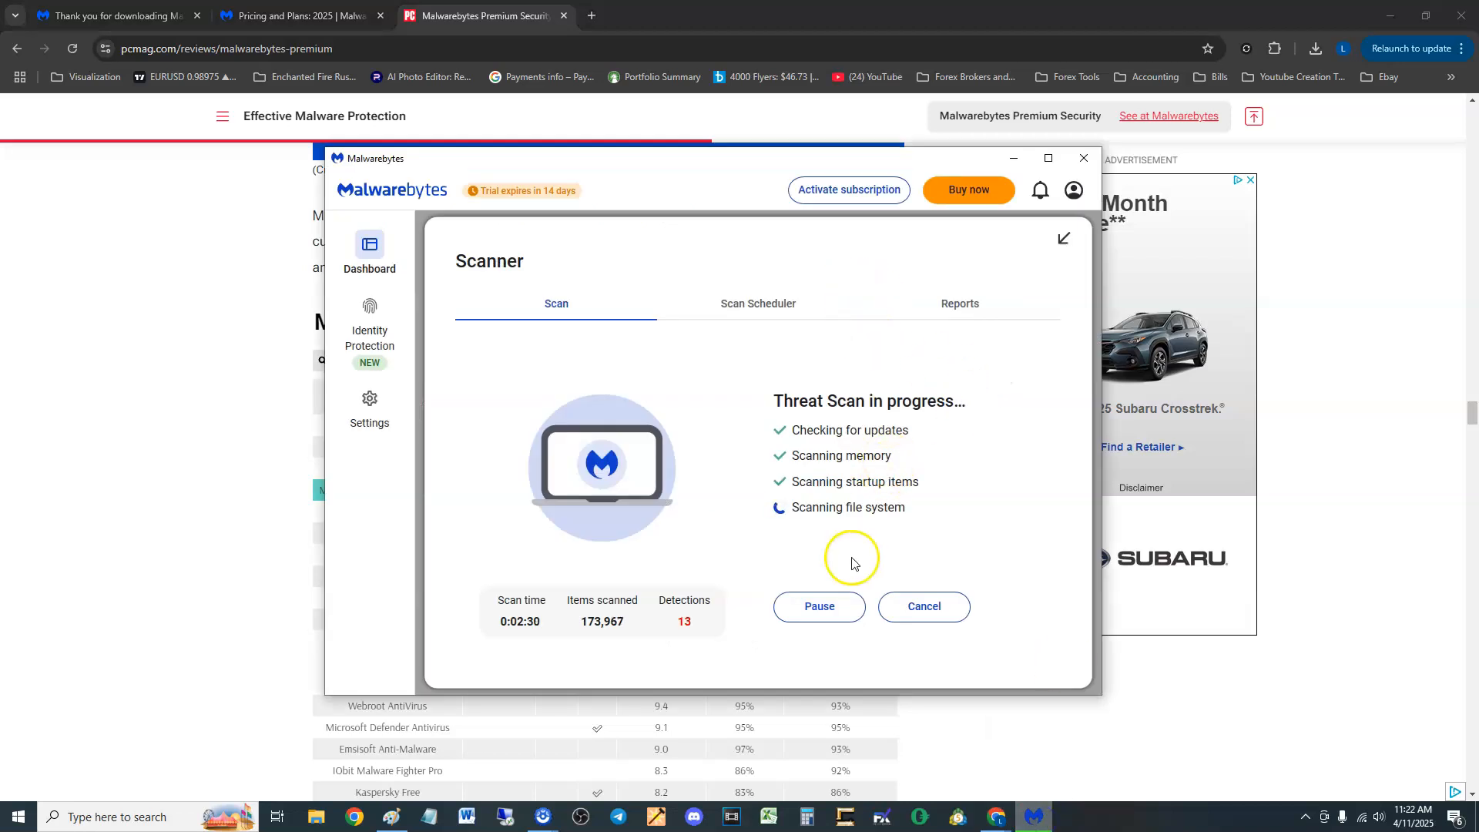
pyautogui.click(369, 250)
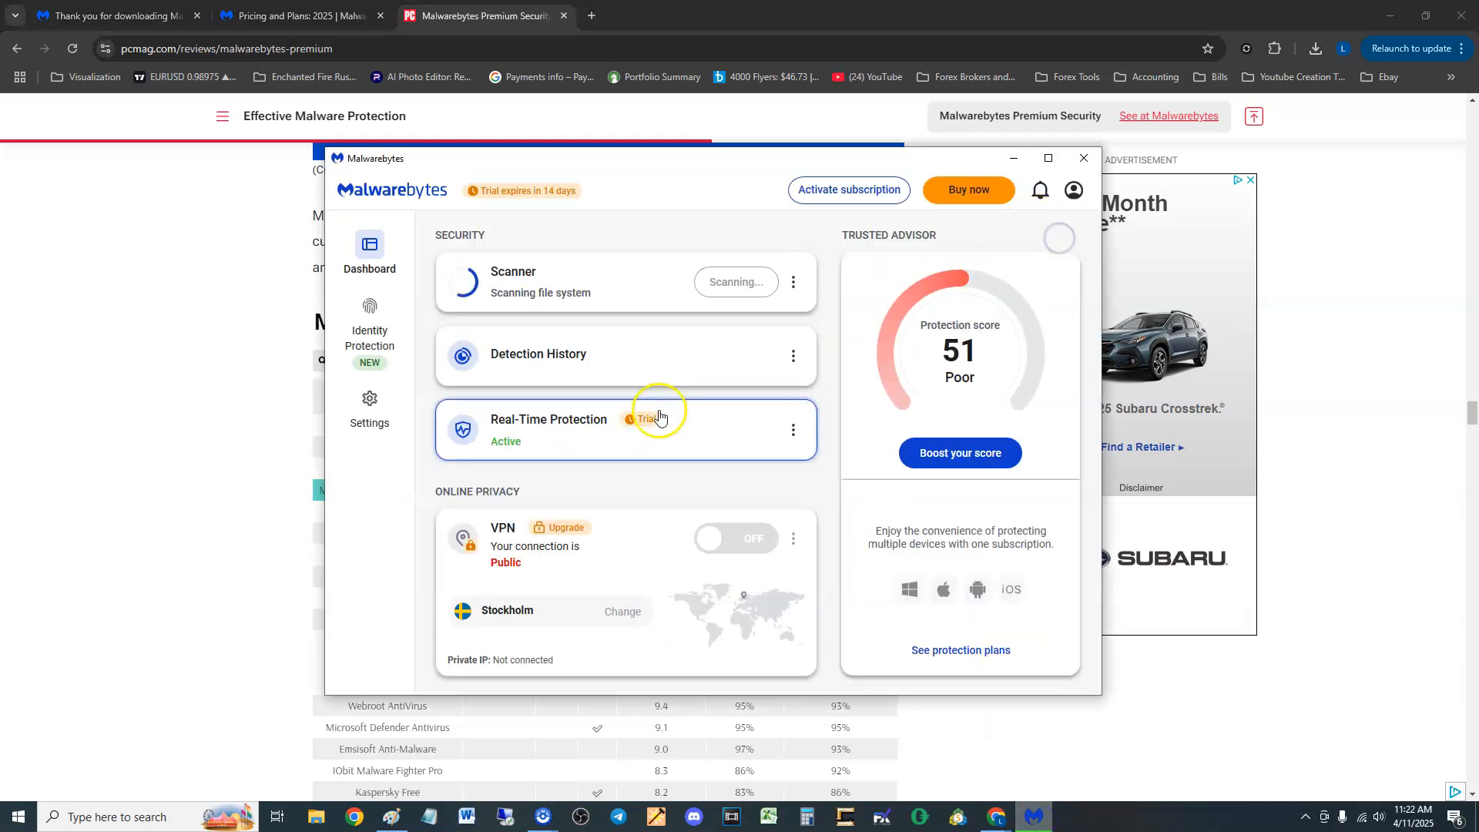
pyautogui.moveTo(589, 465)
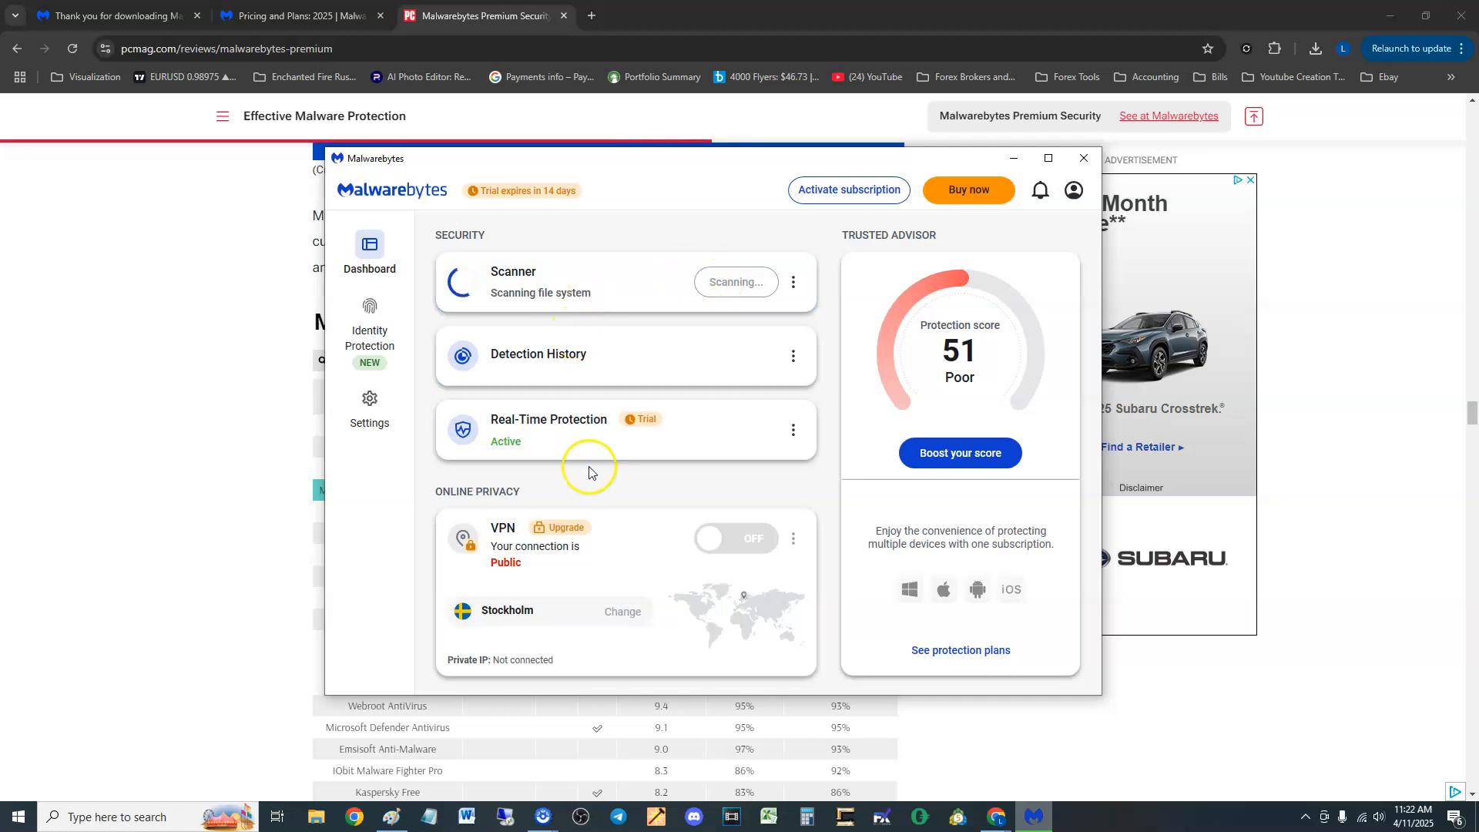
pyautogui.moveTo(711, 481)
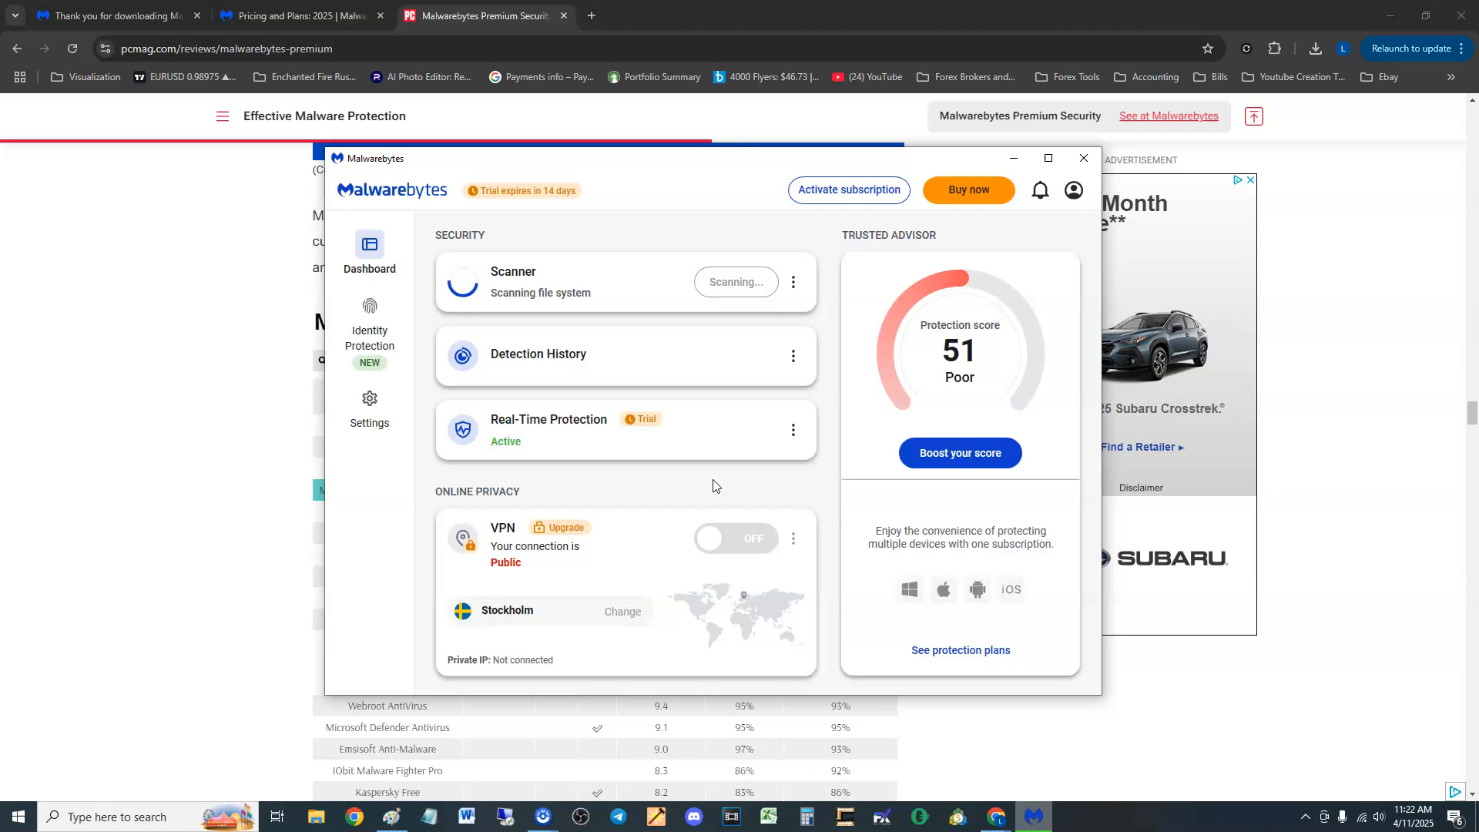
pyautogui.moveTo(396, 482)
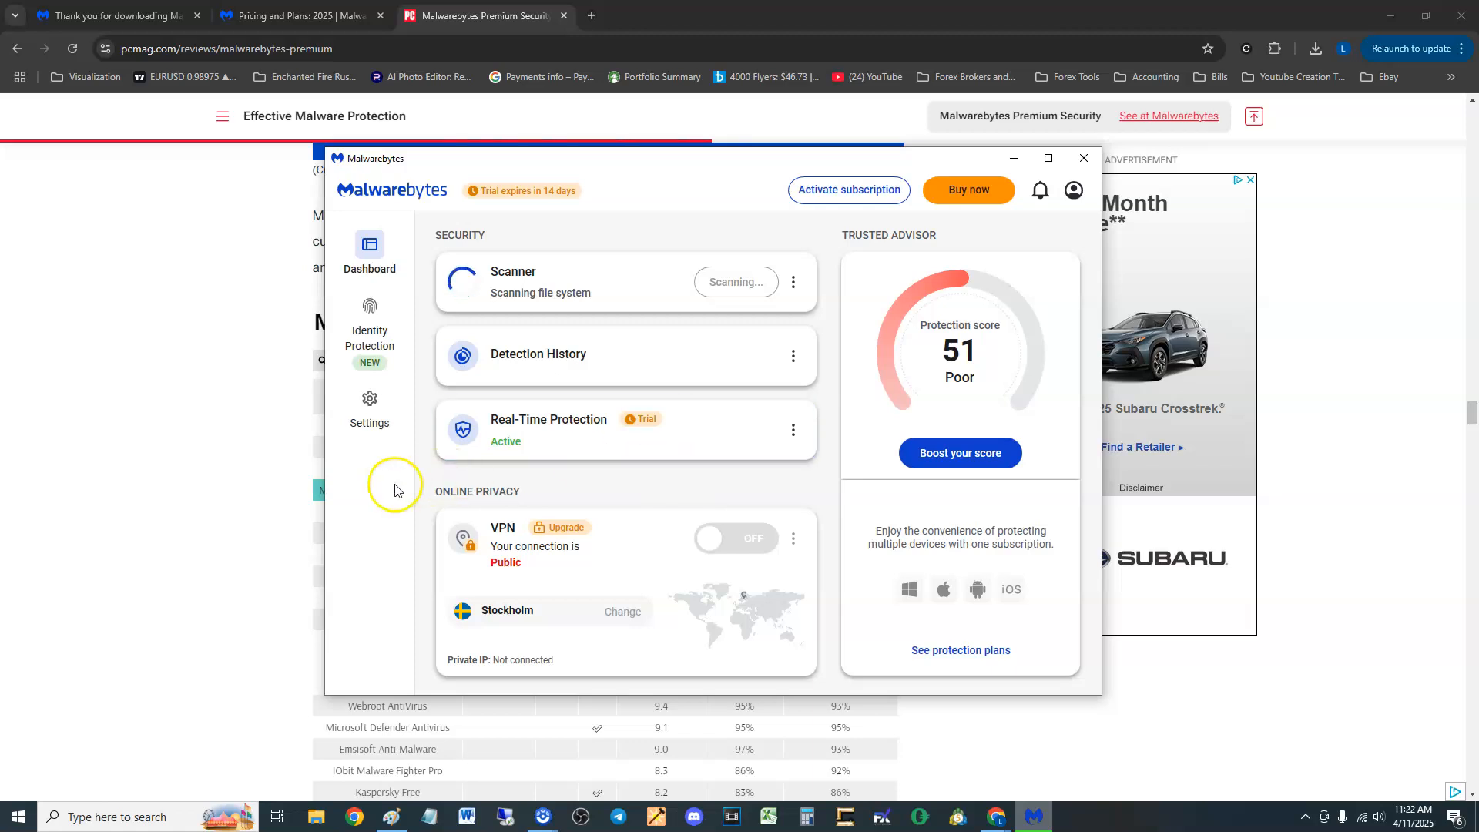
pyautogui.moveTo(724, 662)
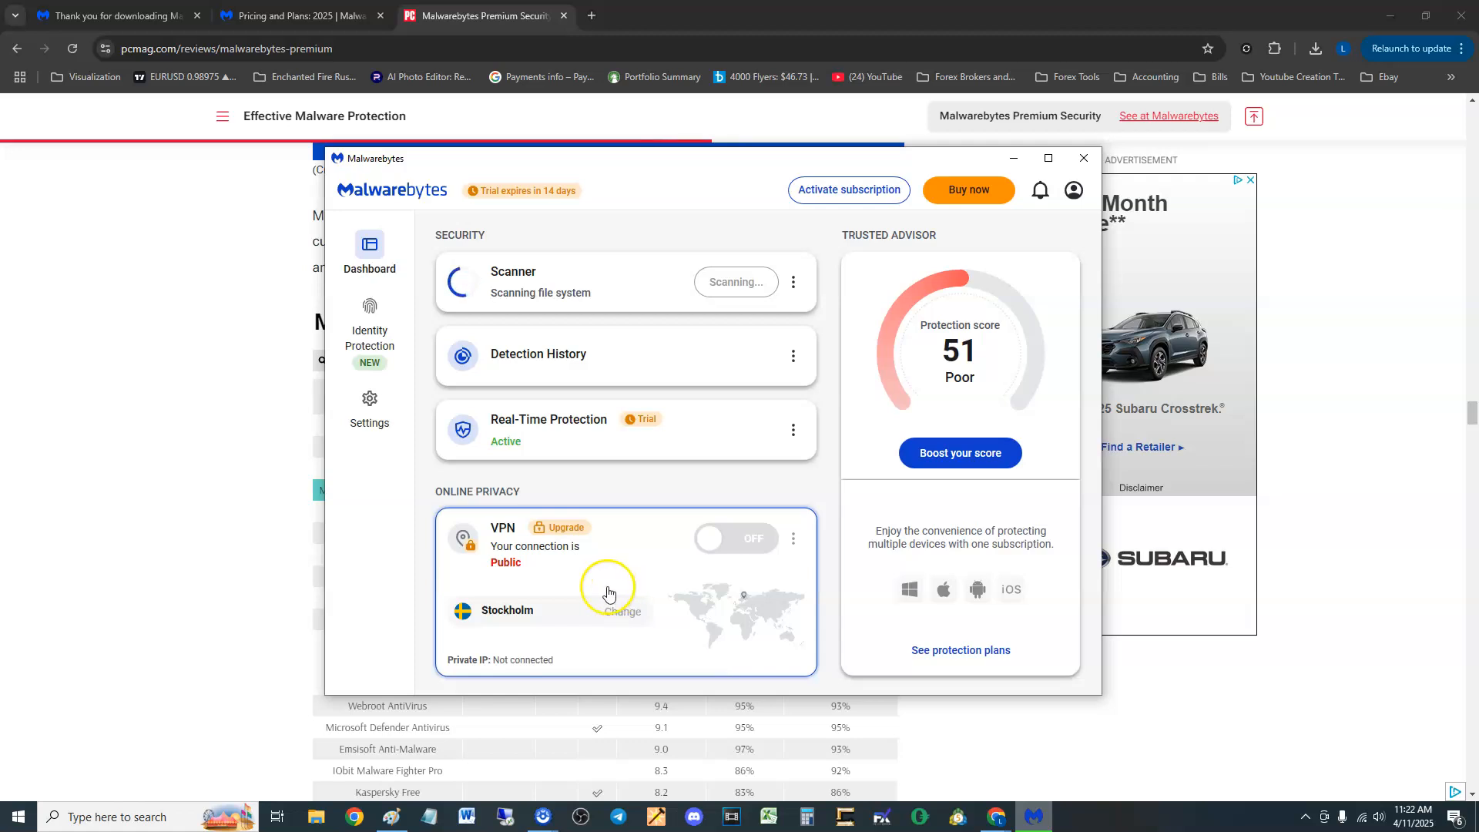
pyautogui.moveTo(493, 536)
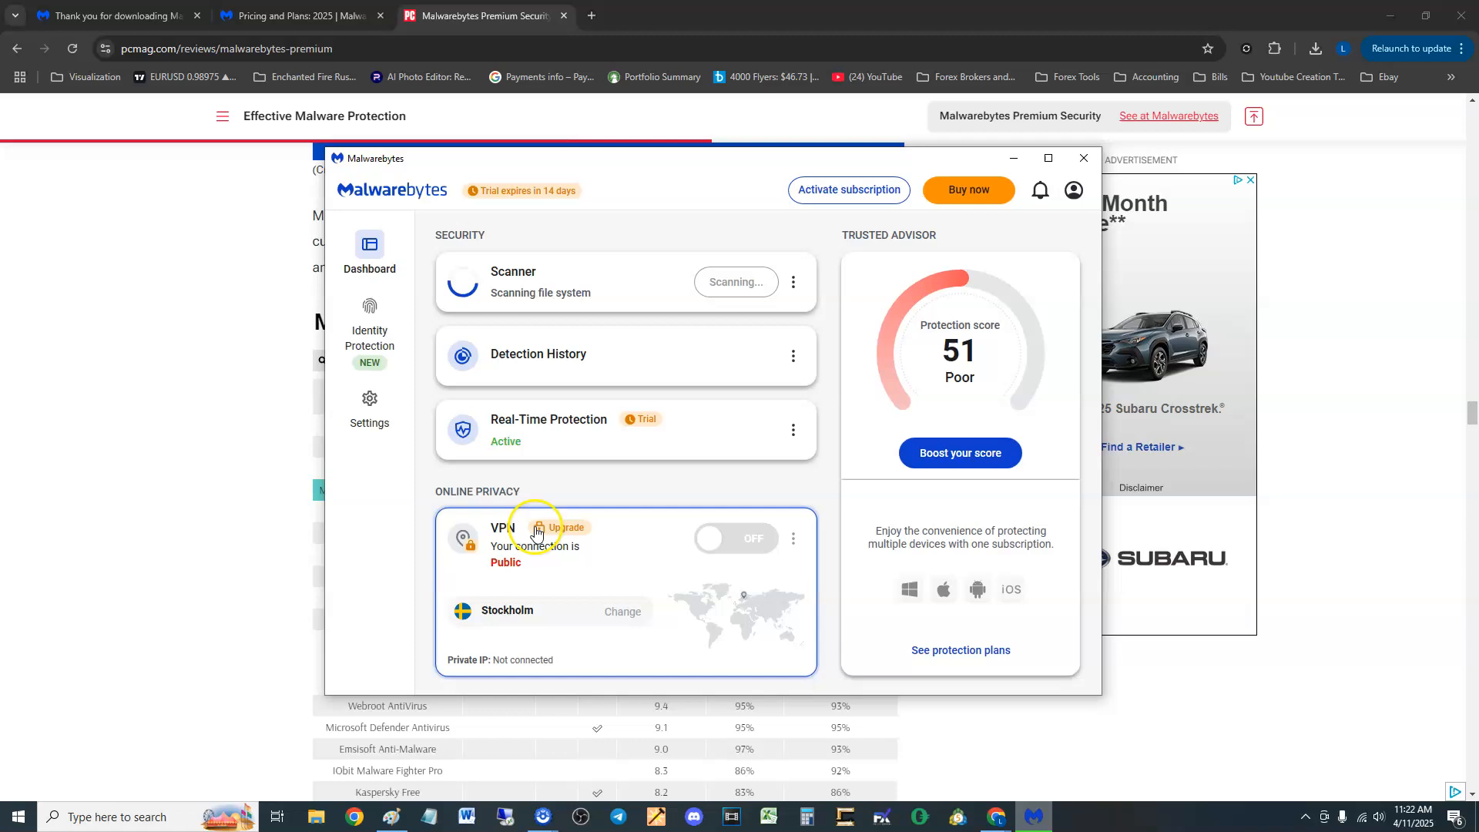
pyautogui.click(500, 527)
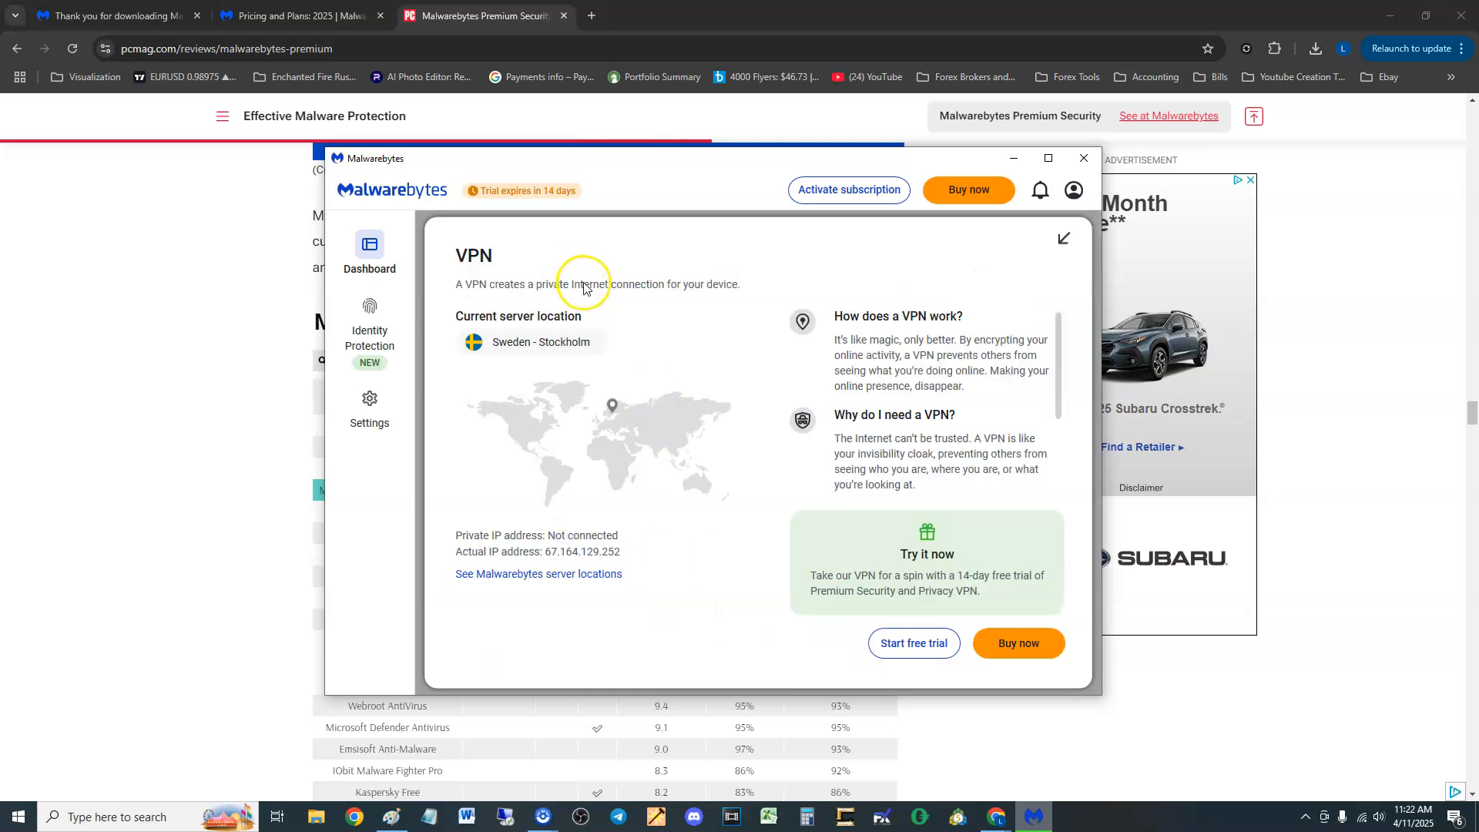
pyautogui.moveTo(909, 613)
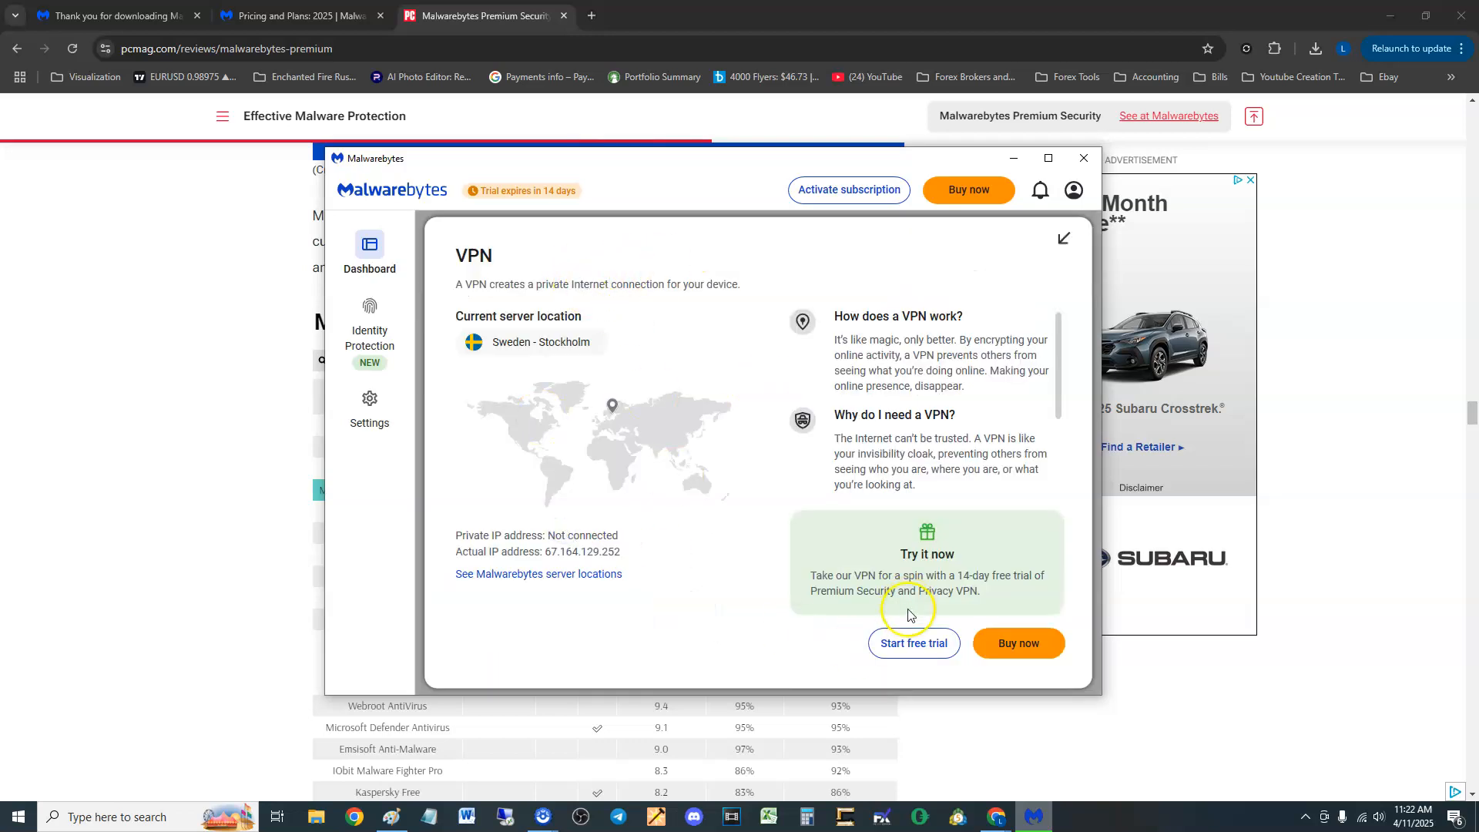
pyautogui.click(369, 247)
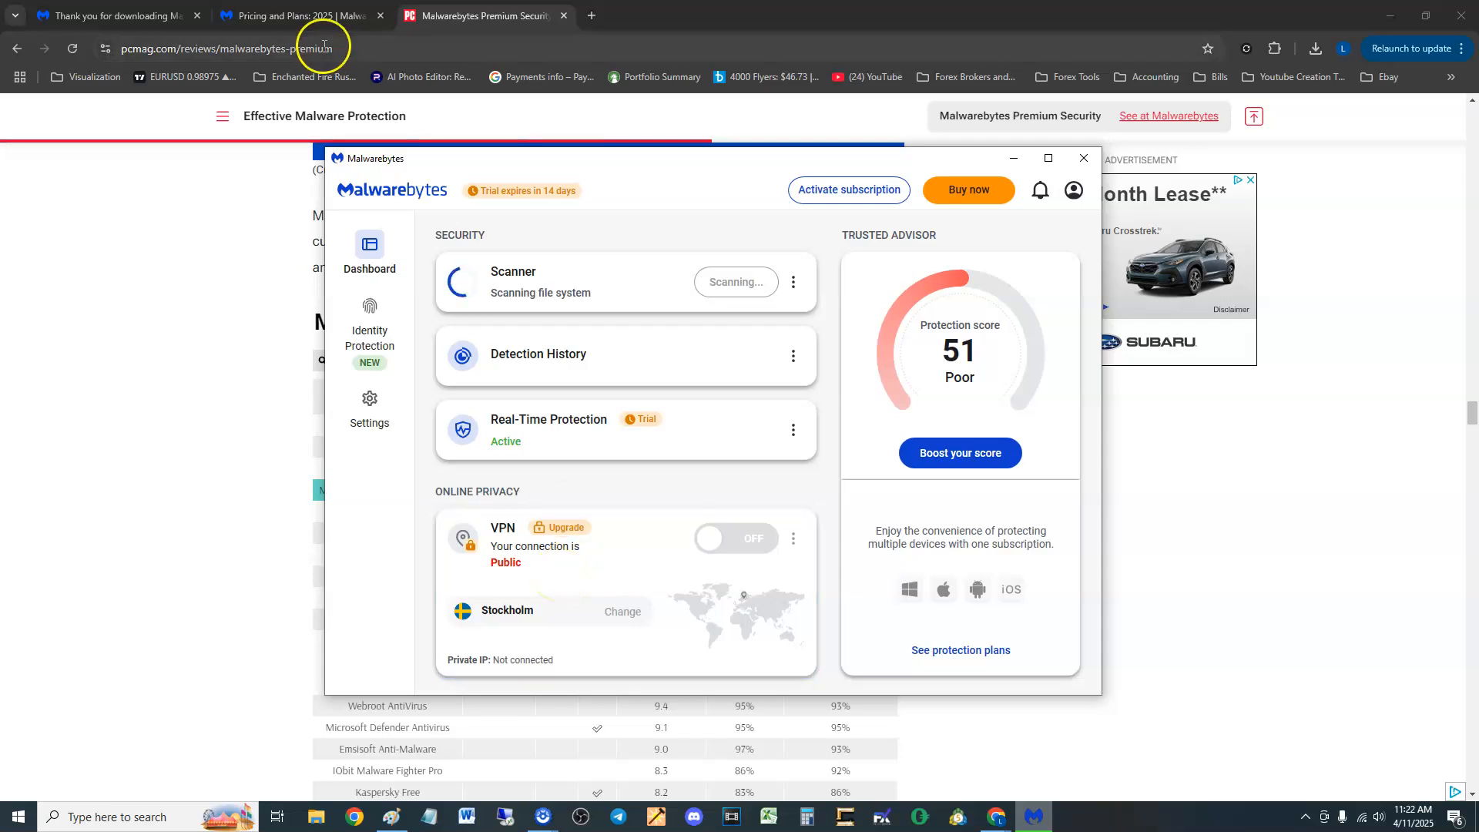
# Show the Malwarebytes pricing page with Standard $44.99, Plus $59.99 and Ultimate $119.99 per year.
pyautogui.click(302, 16)
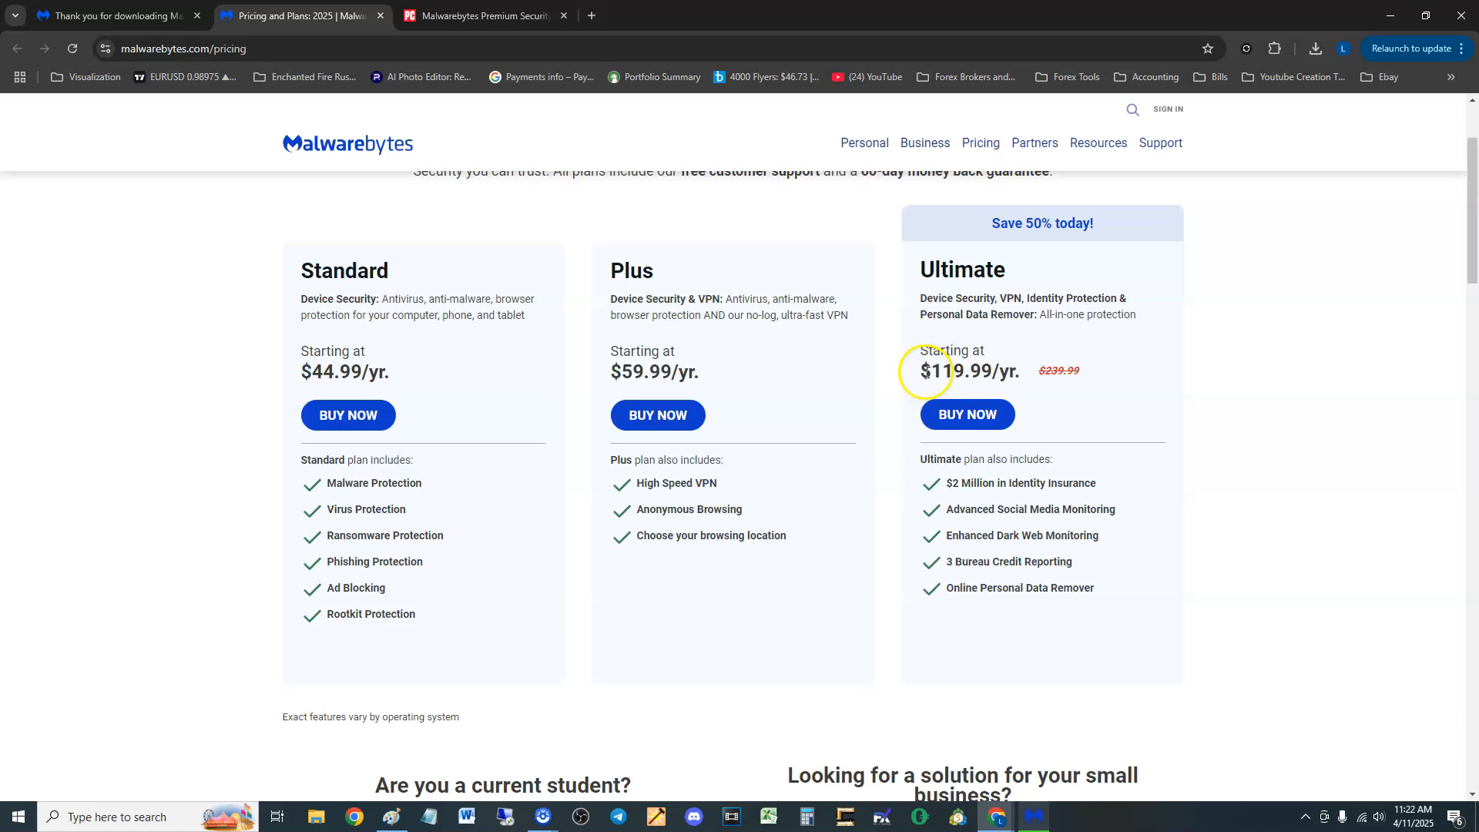
pyautogui.moveTo(983, 377)
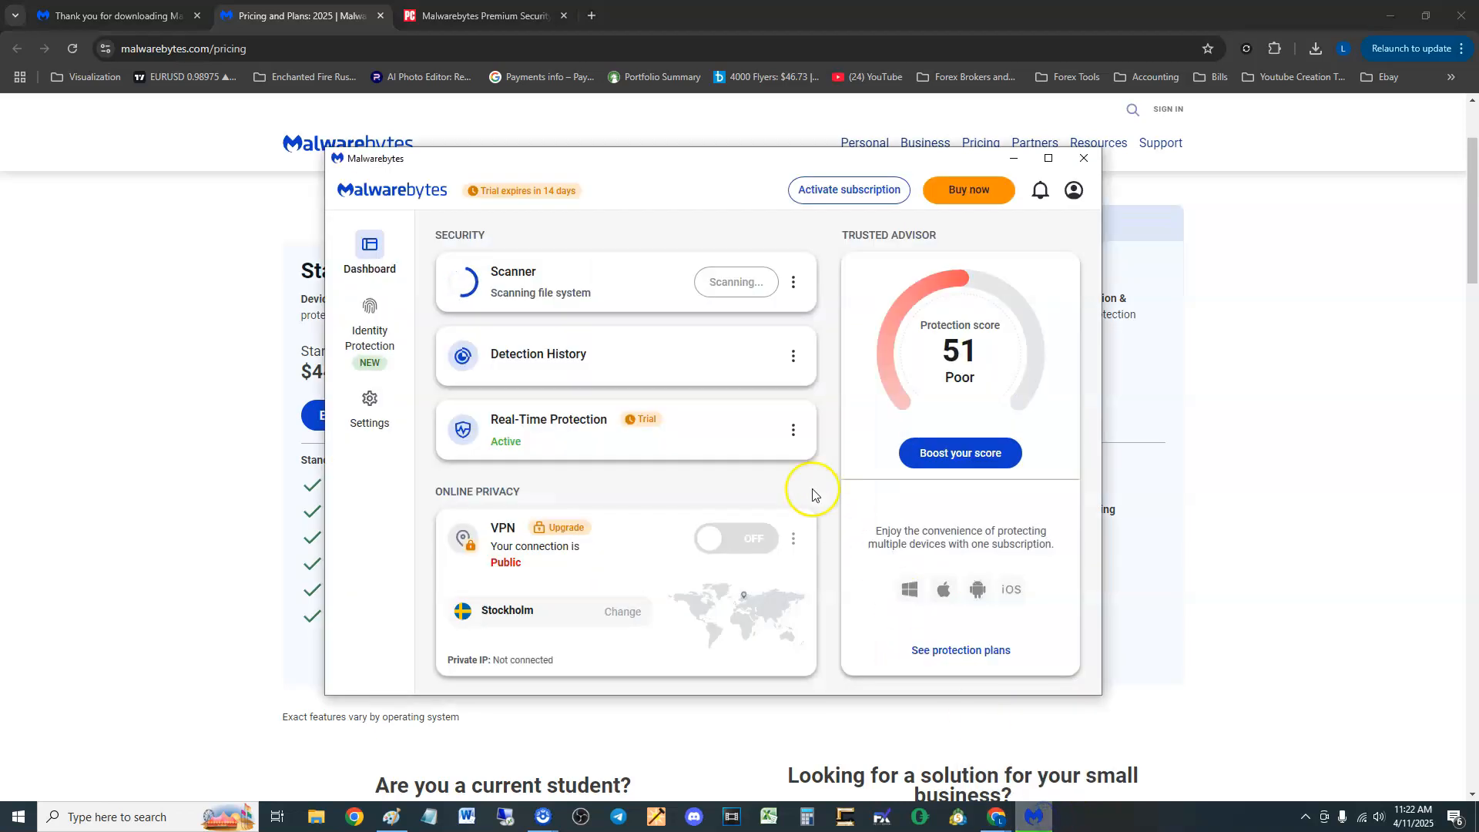
pyautogui.moveTo(788, 468)
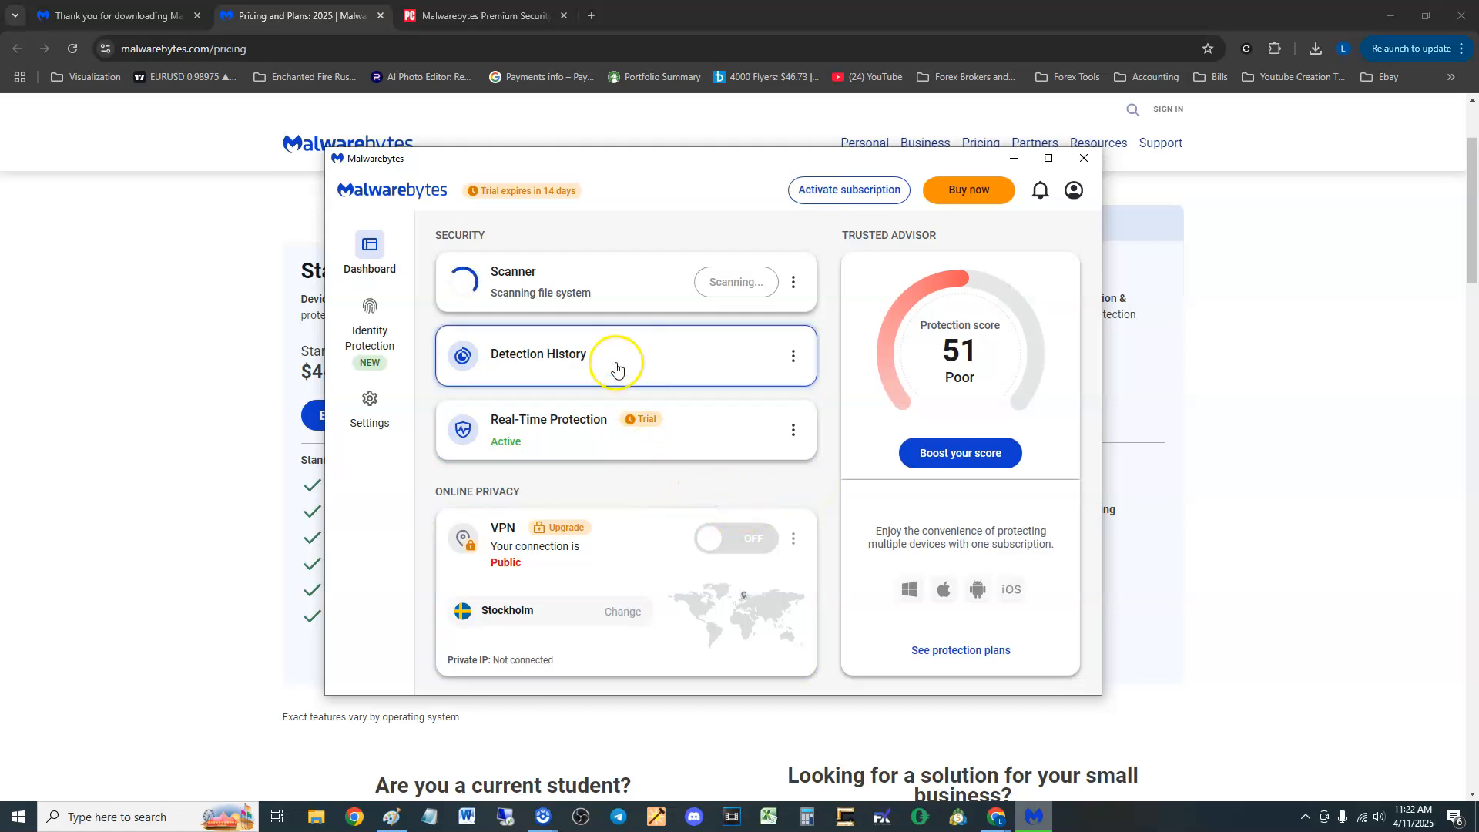
pyautogui.moveTo(572, 425)
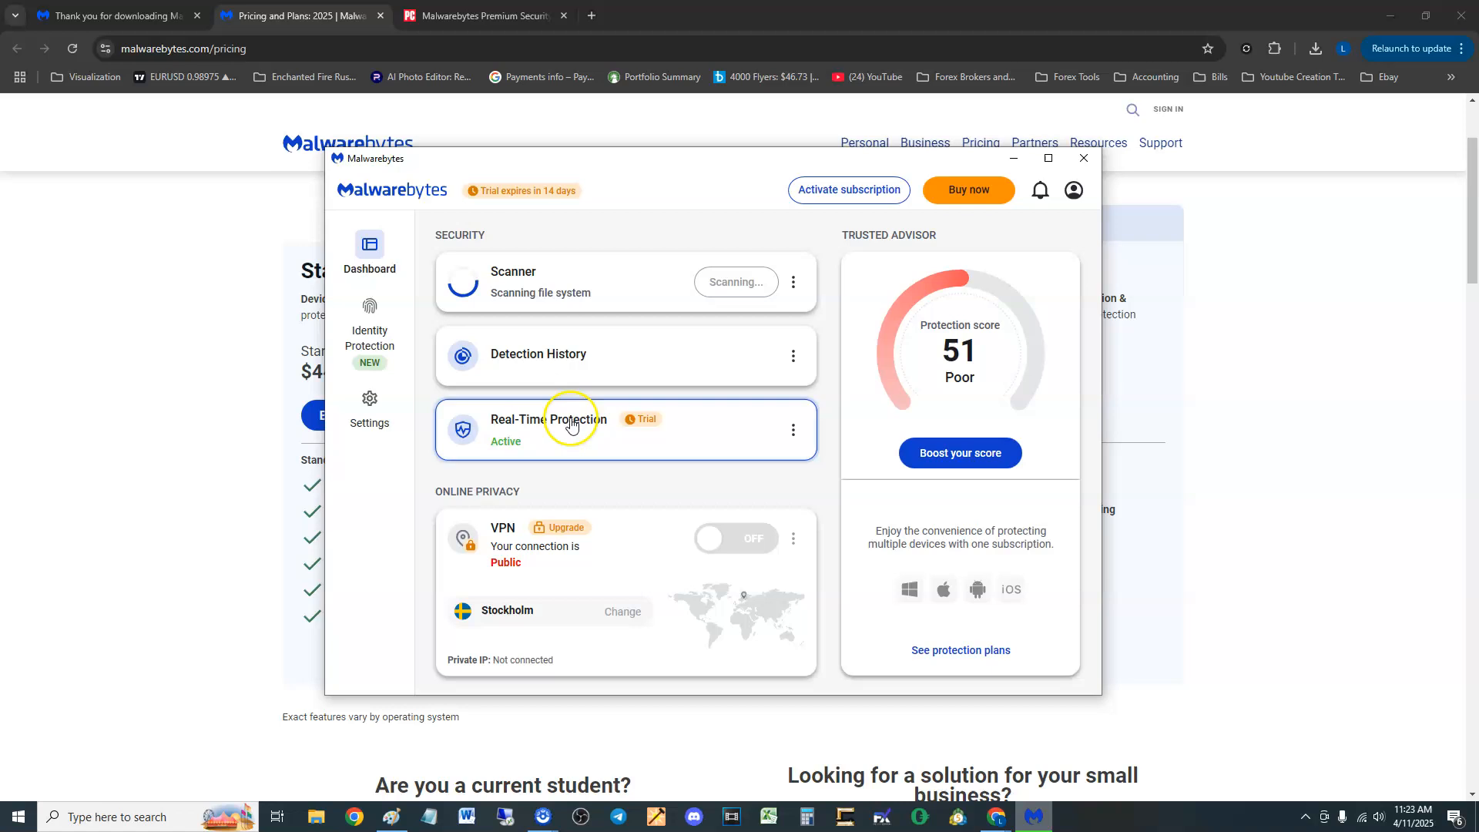
# Open the Real-Time Protection settings and scroll to Brute Force and Tamper Protection.
pyautogui.click(547, 419)
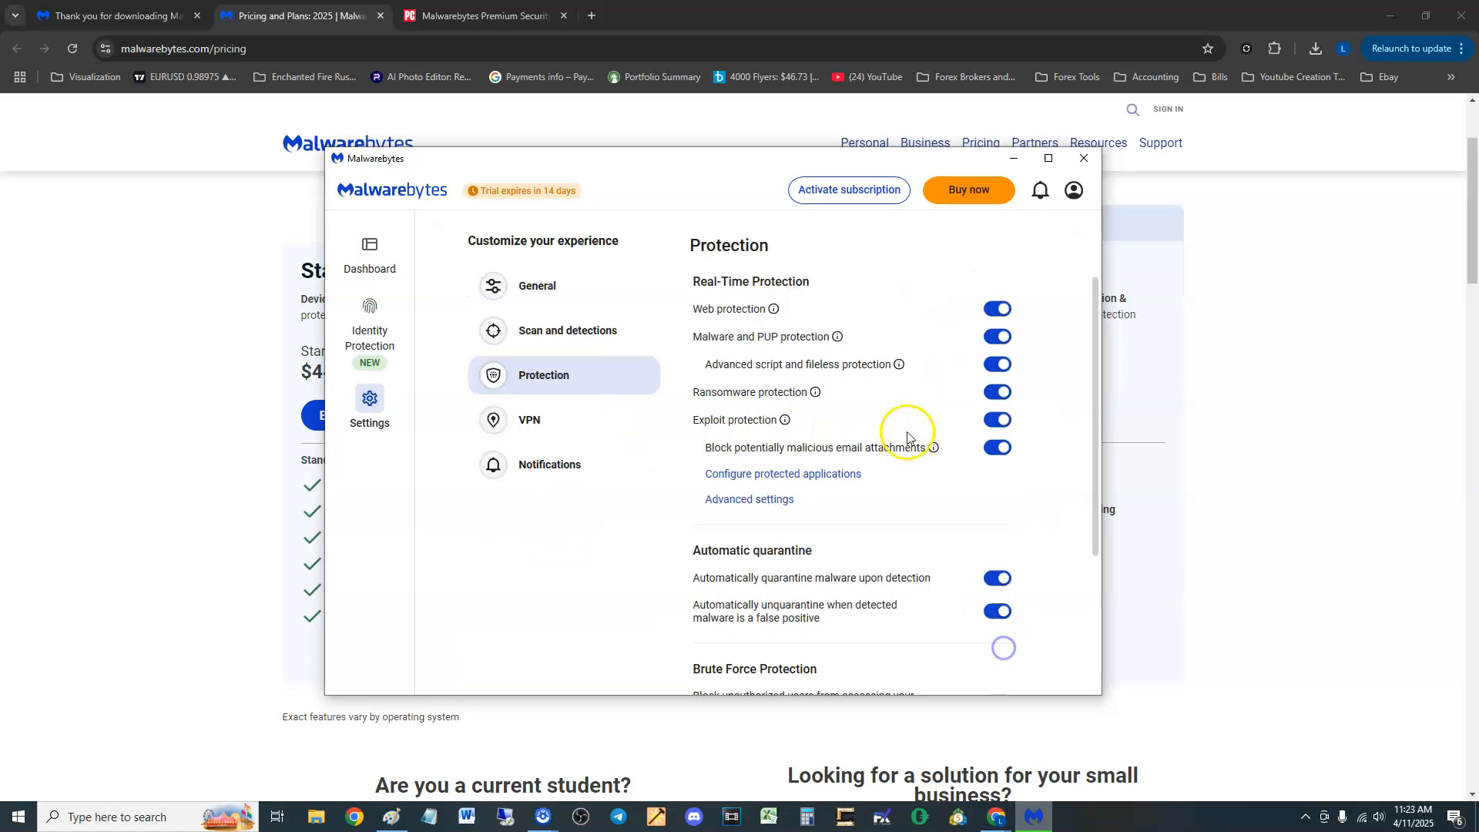
pyautogui.moveTo(949, 320)
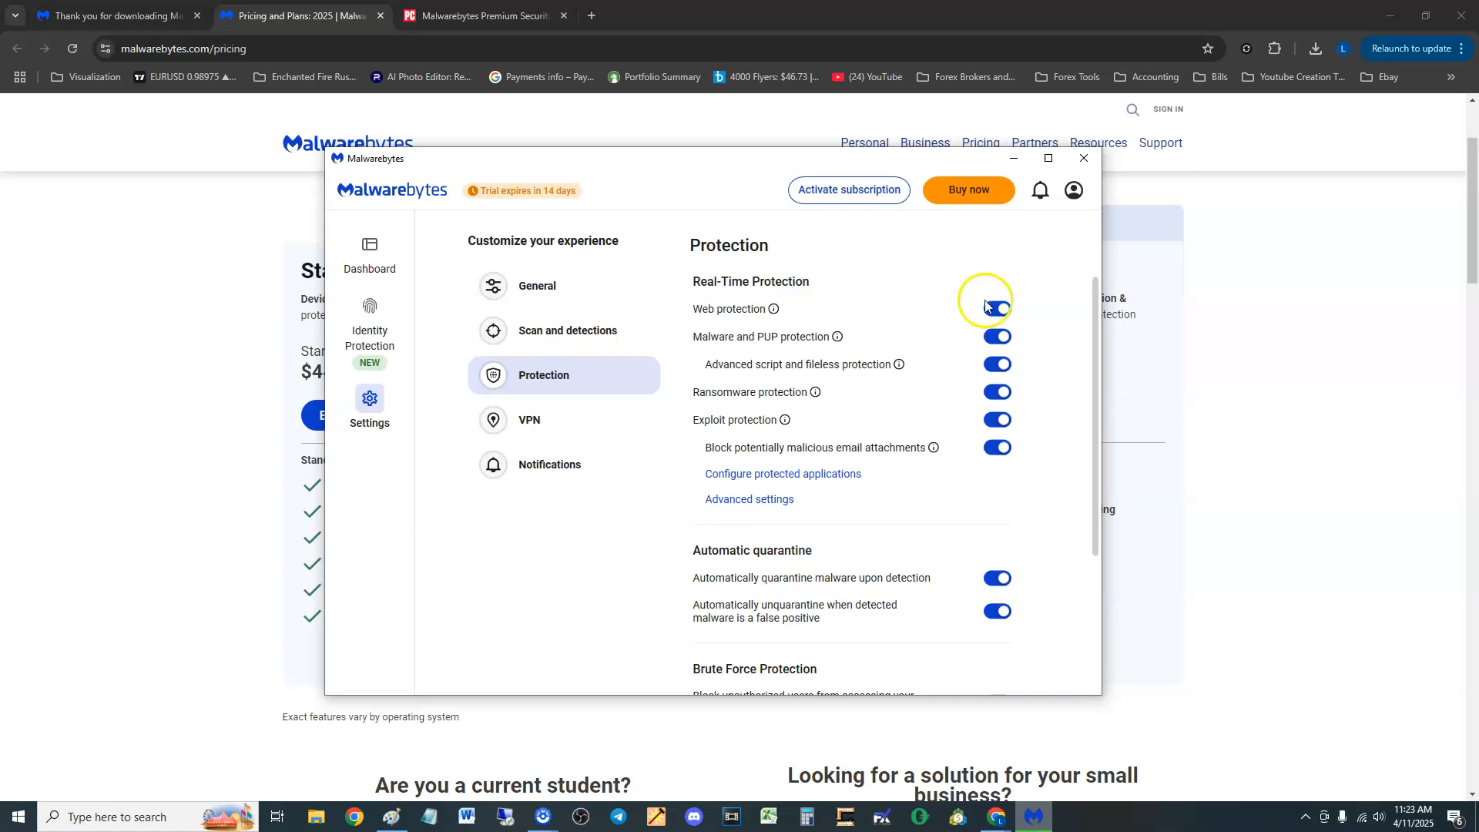
pyautogui.scroll(-3)
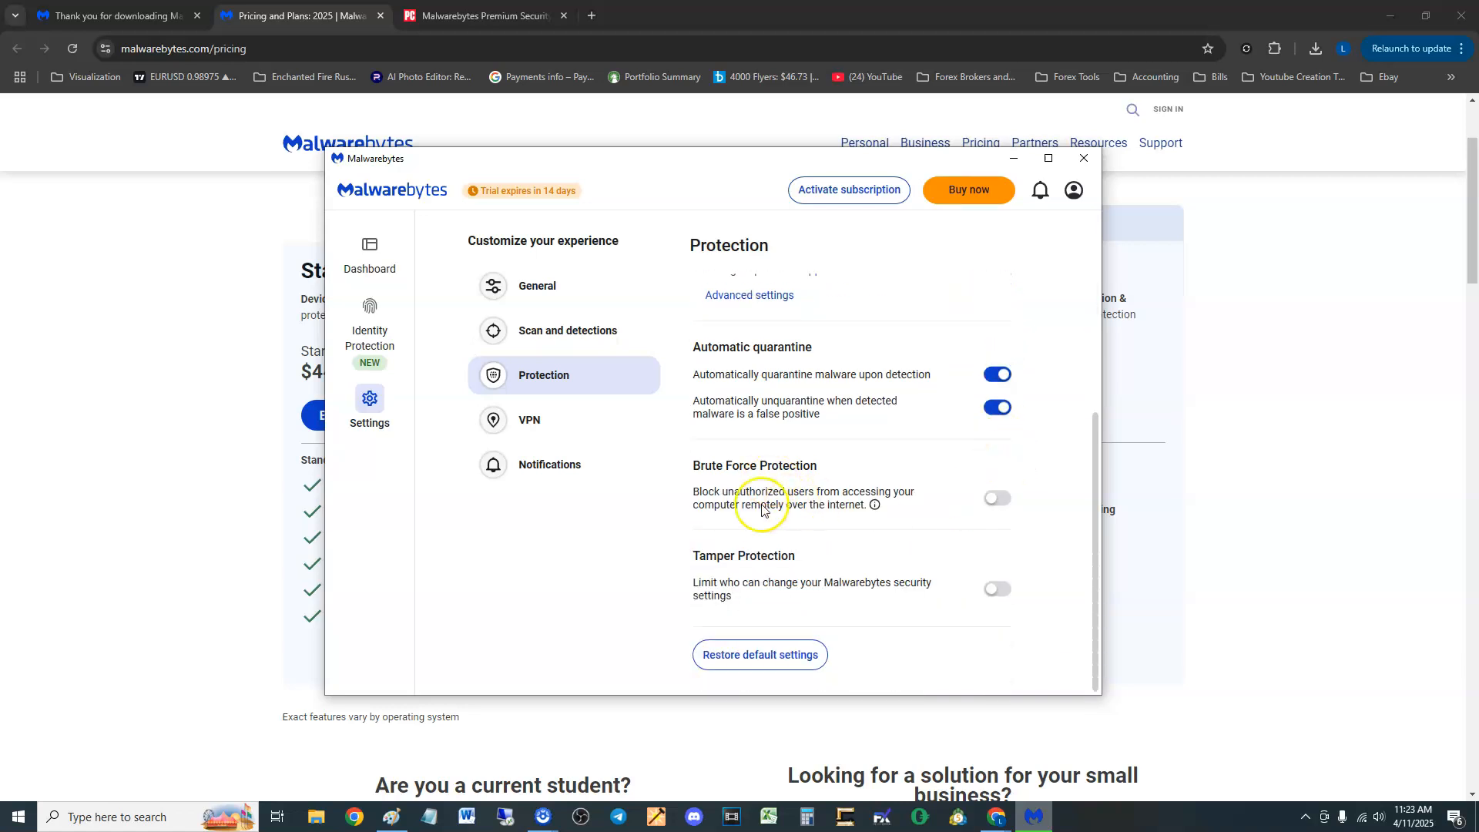
# Enable brute force and tamper protection with Block all items, then move on to the VPN settings.
pyautogui.click(997, 498)
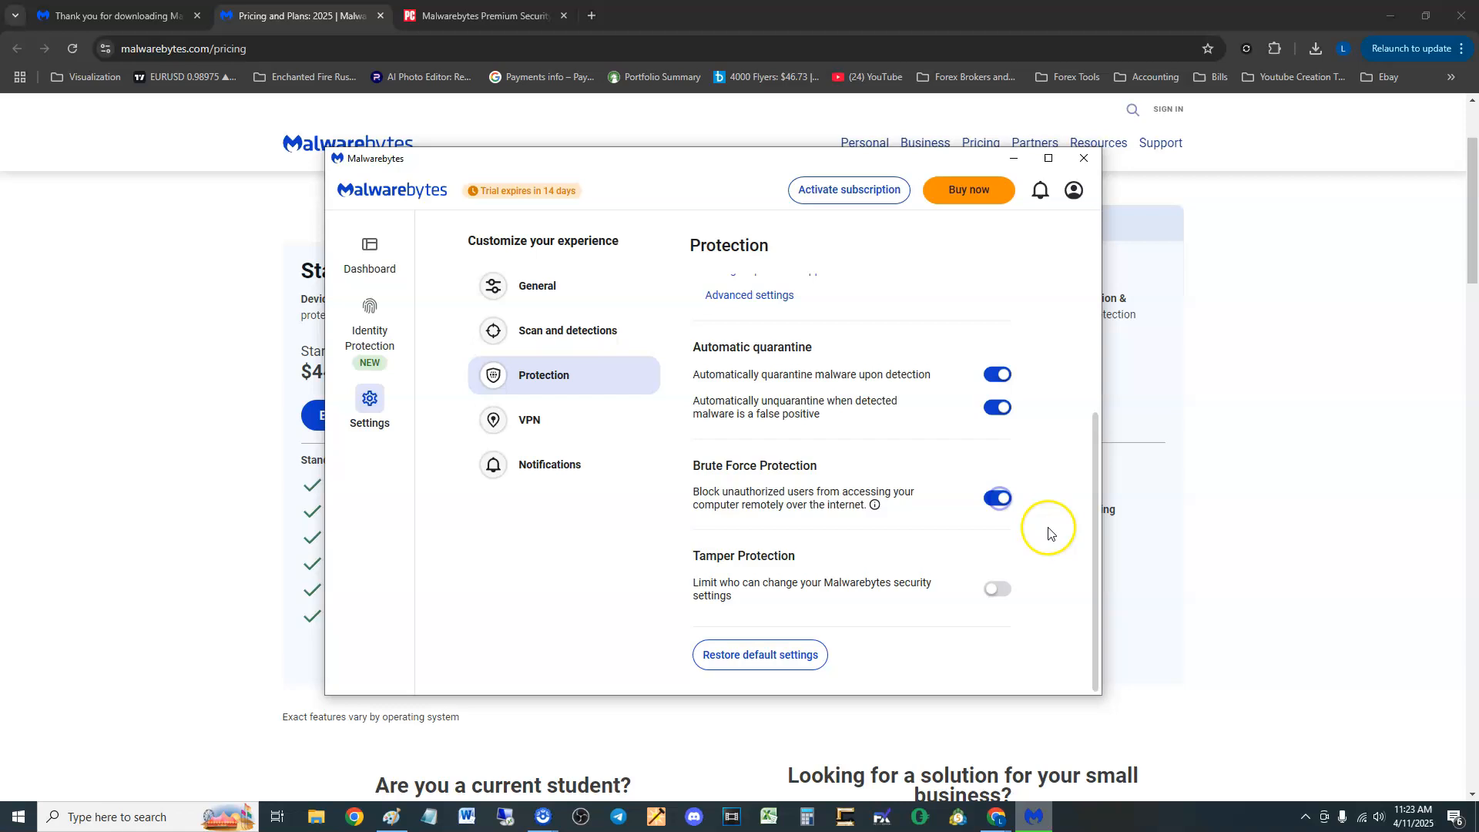
pyautogui.click(995, 589)
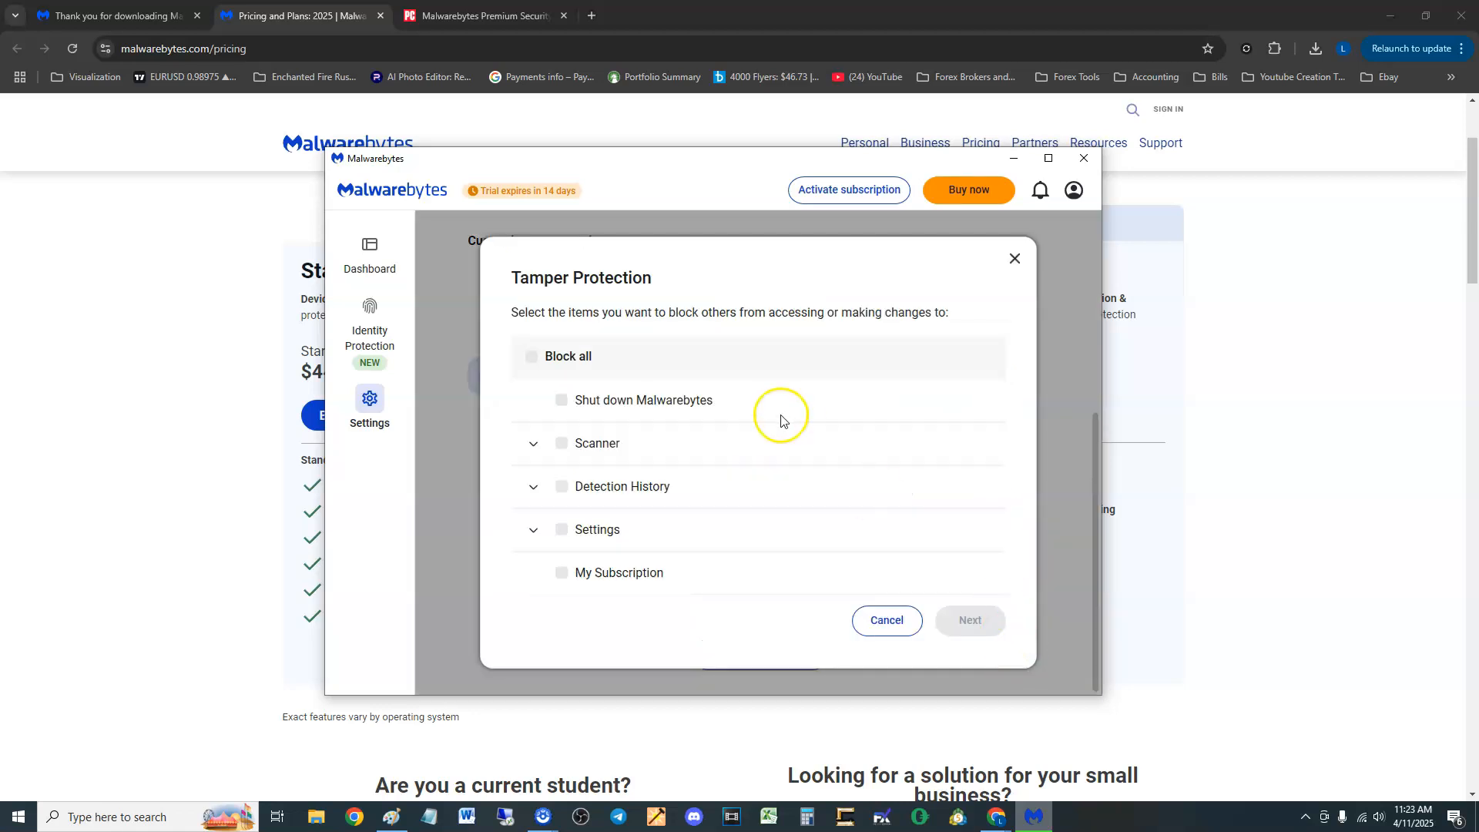
pyautogui.moveTo(561, 355)
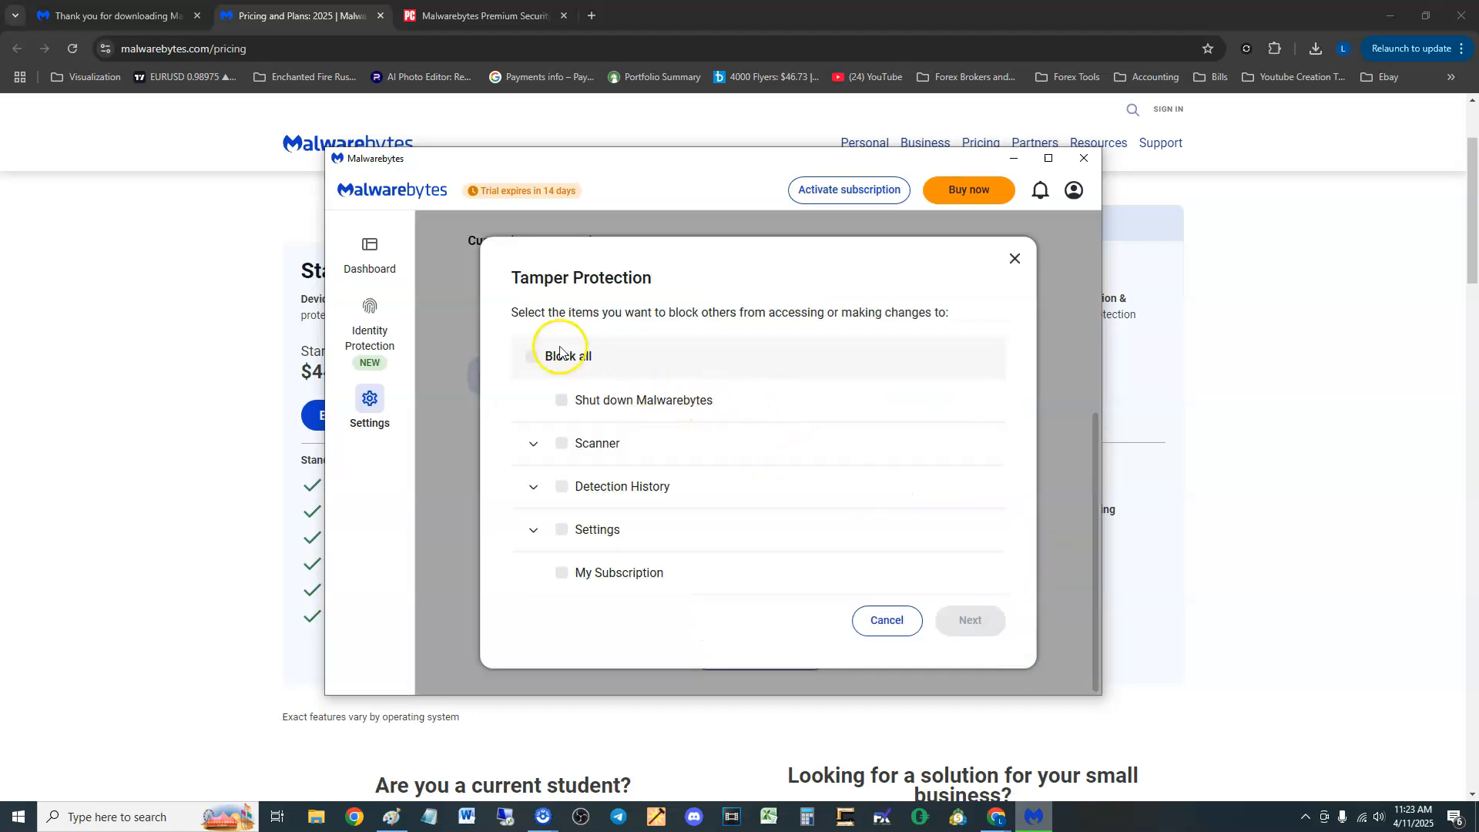
pyautogui.click(531, 357)
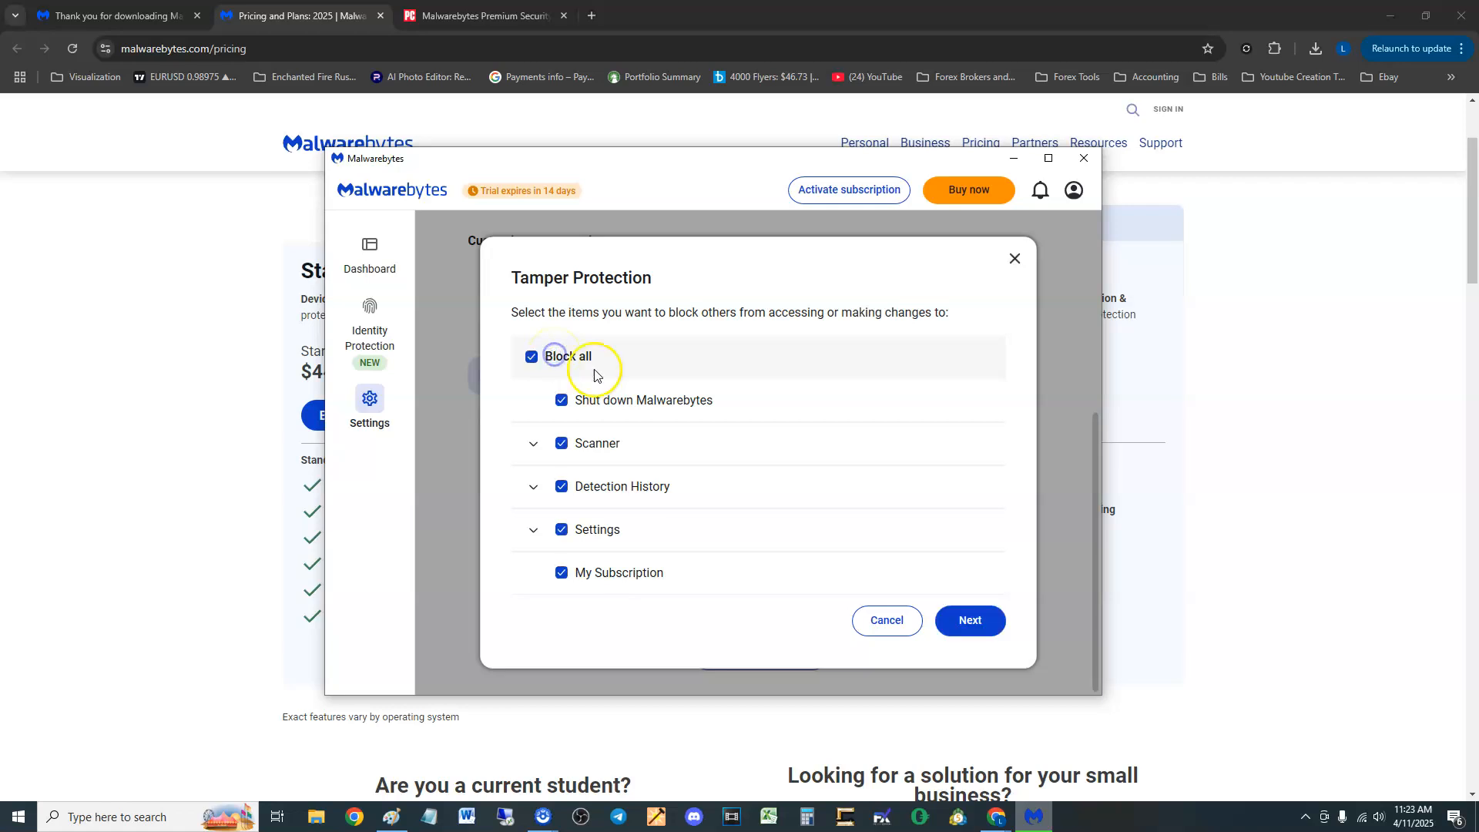
pyautogui.moveTo(757, 321)
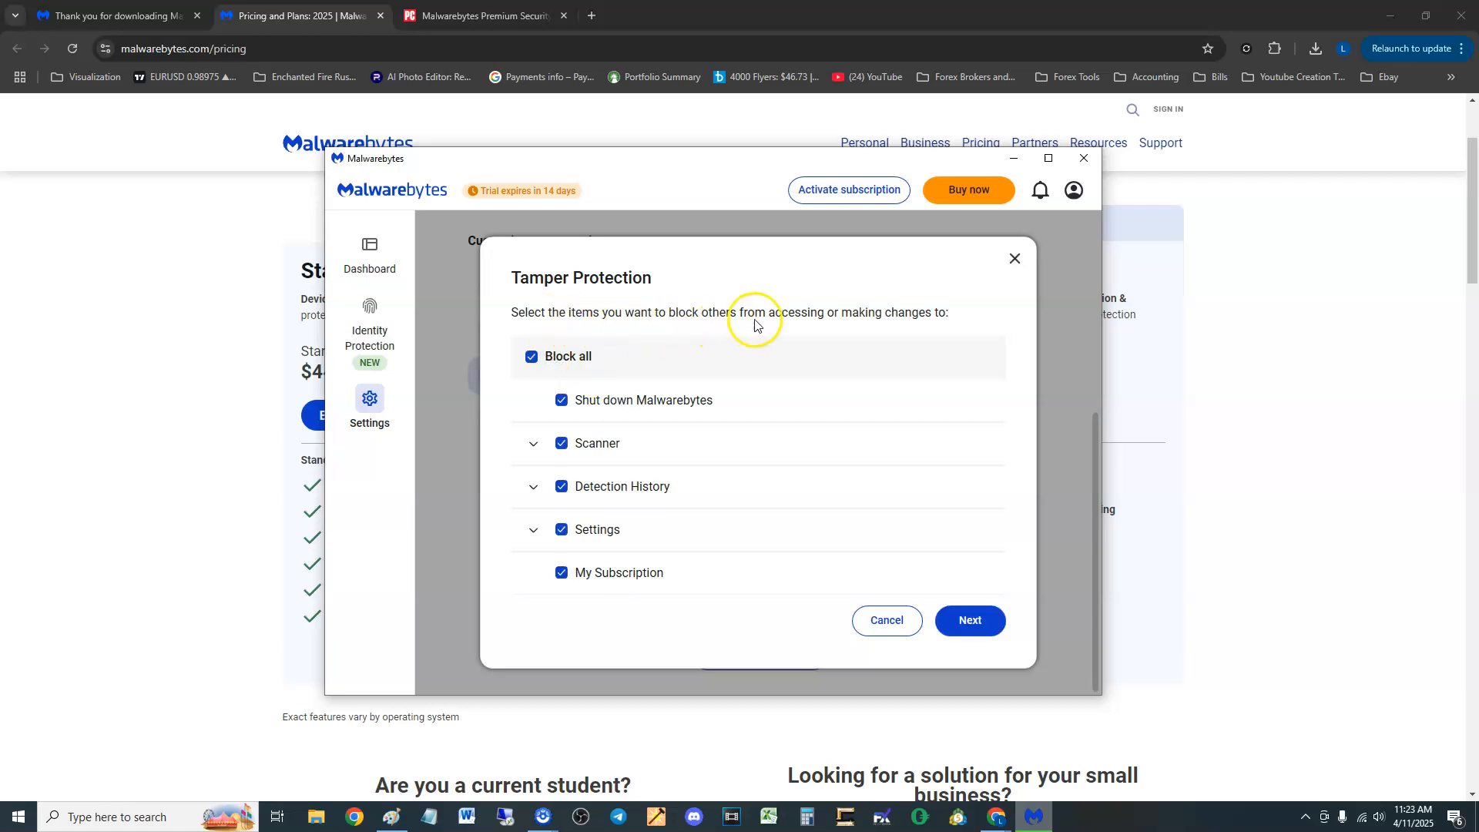
pyautogui.moveTo(897, 327)
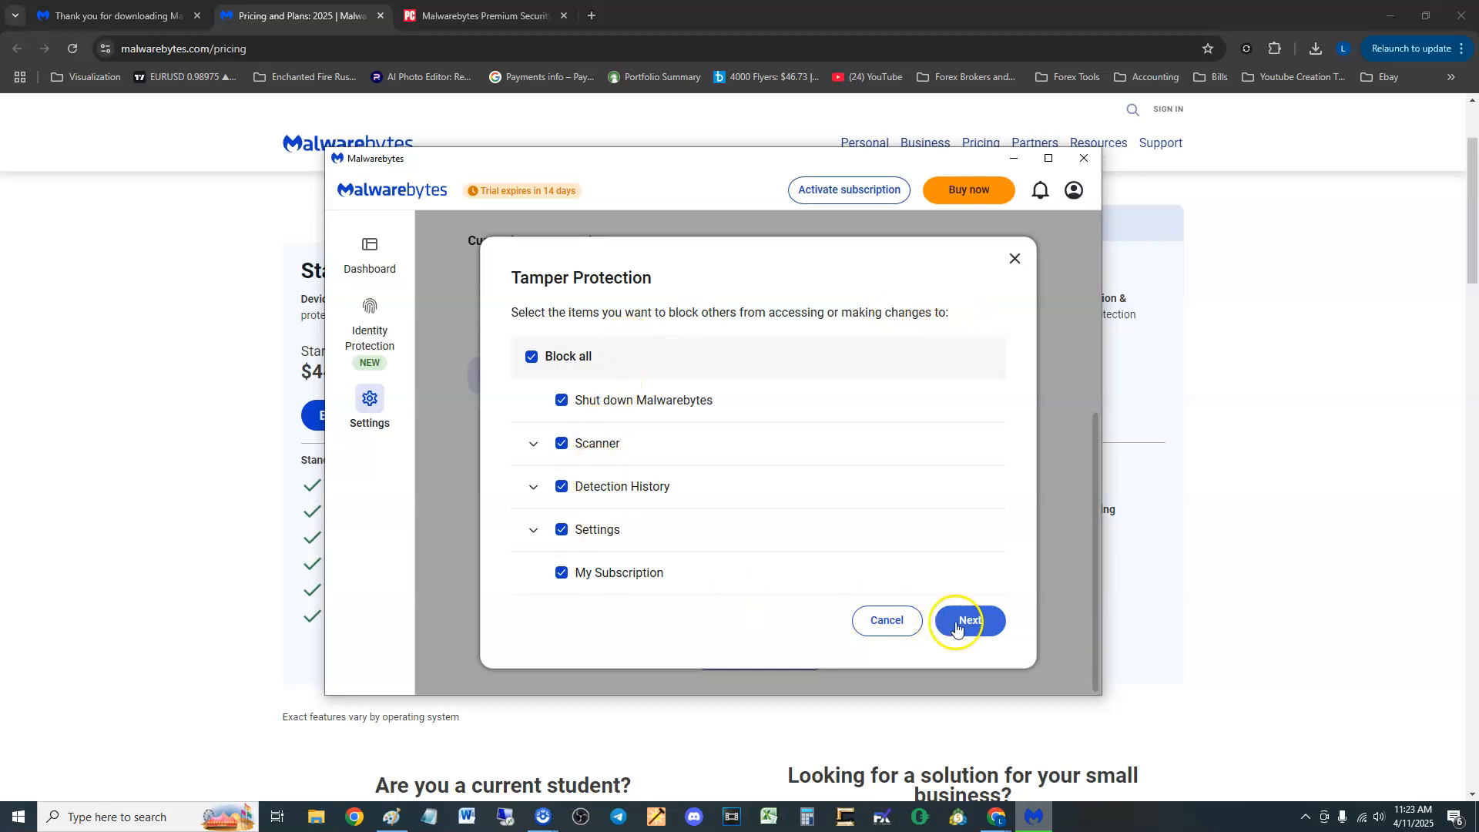
pyautogui.click(967, 620)
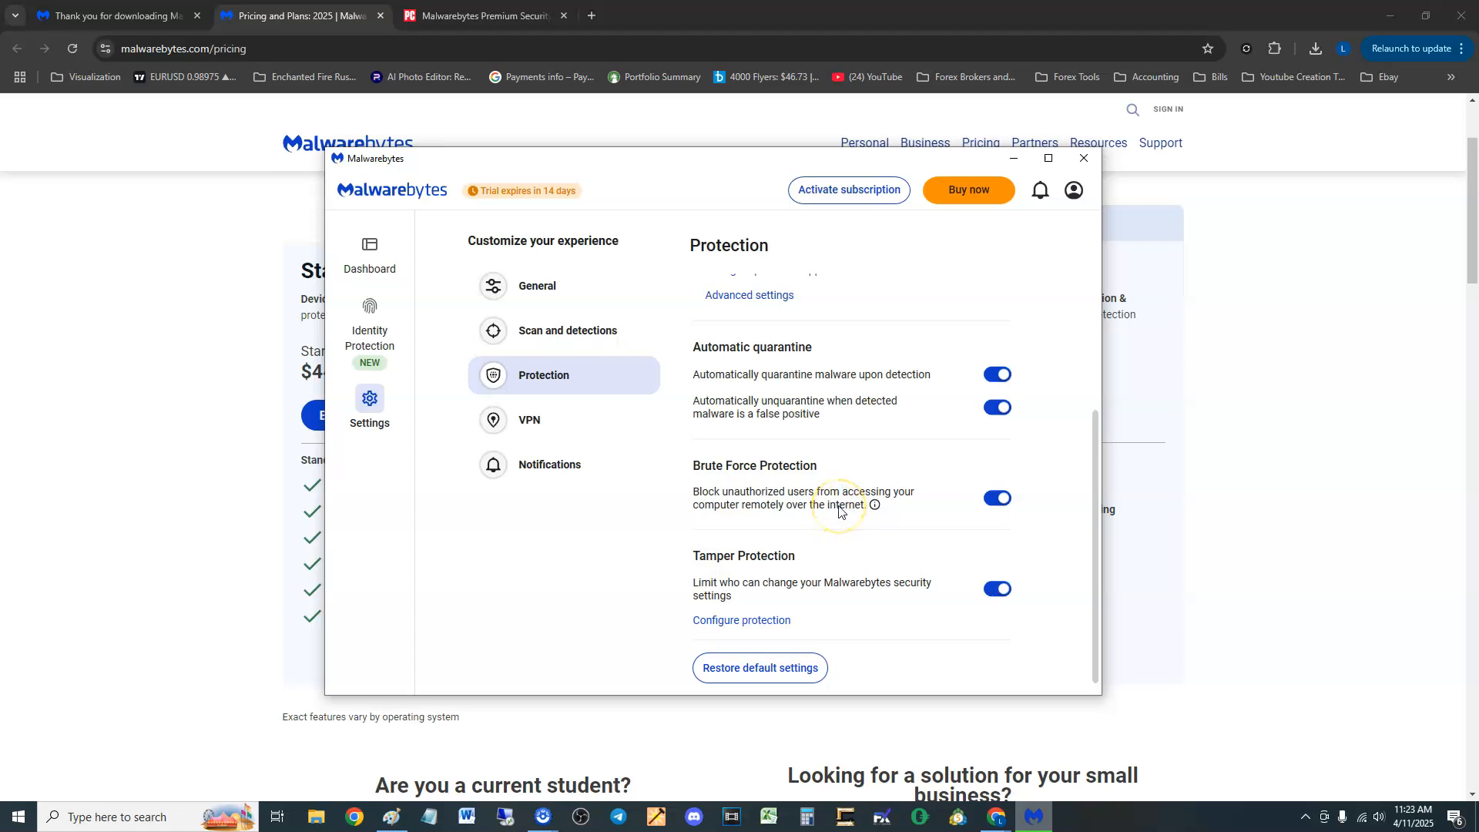
pyautogui.moveTo(983, 449)
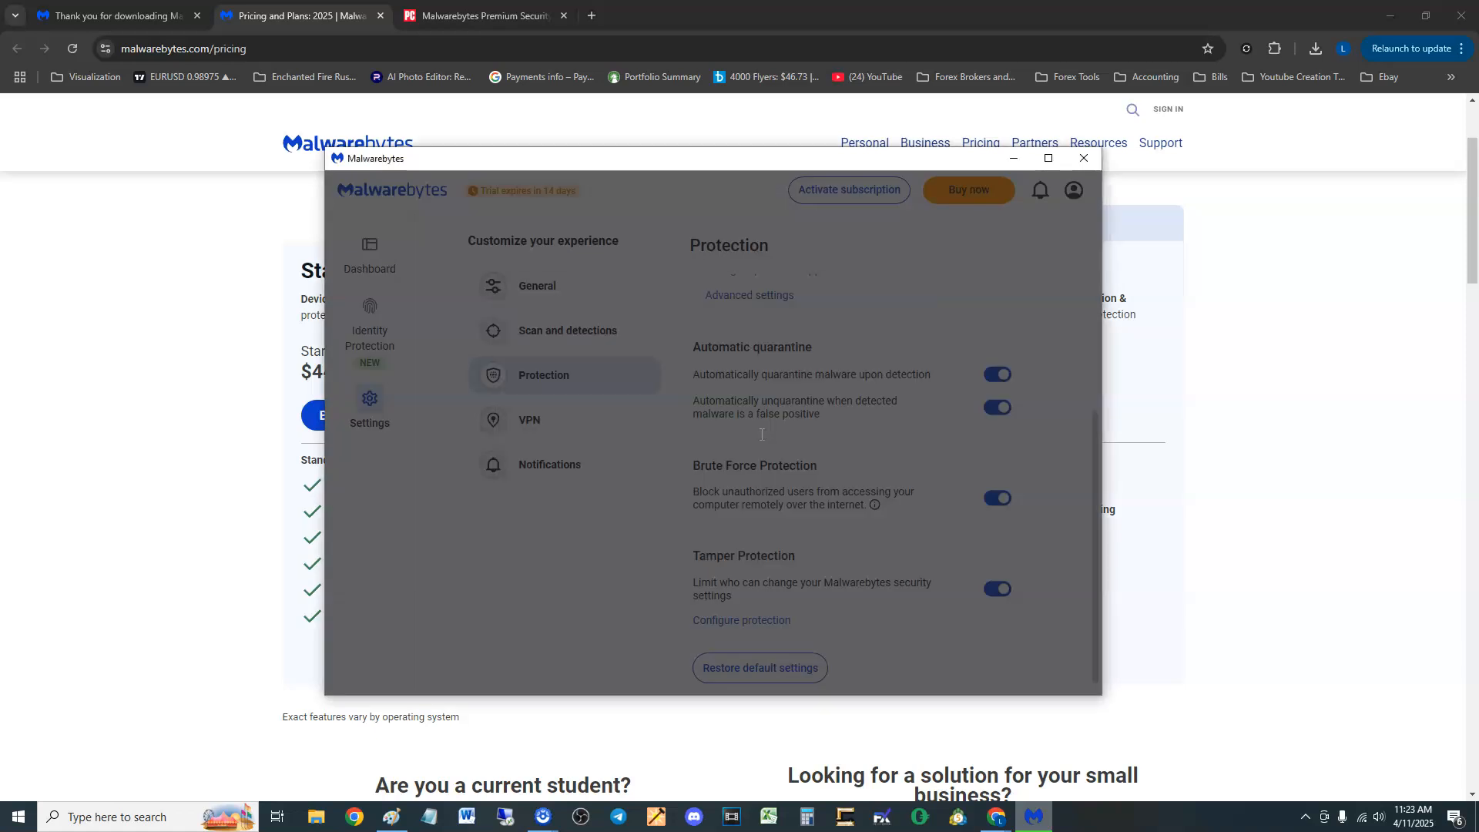
pyautogui.click(567, 419)
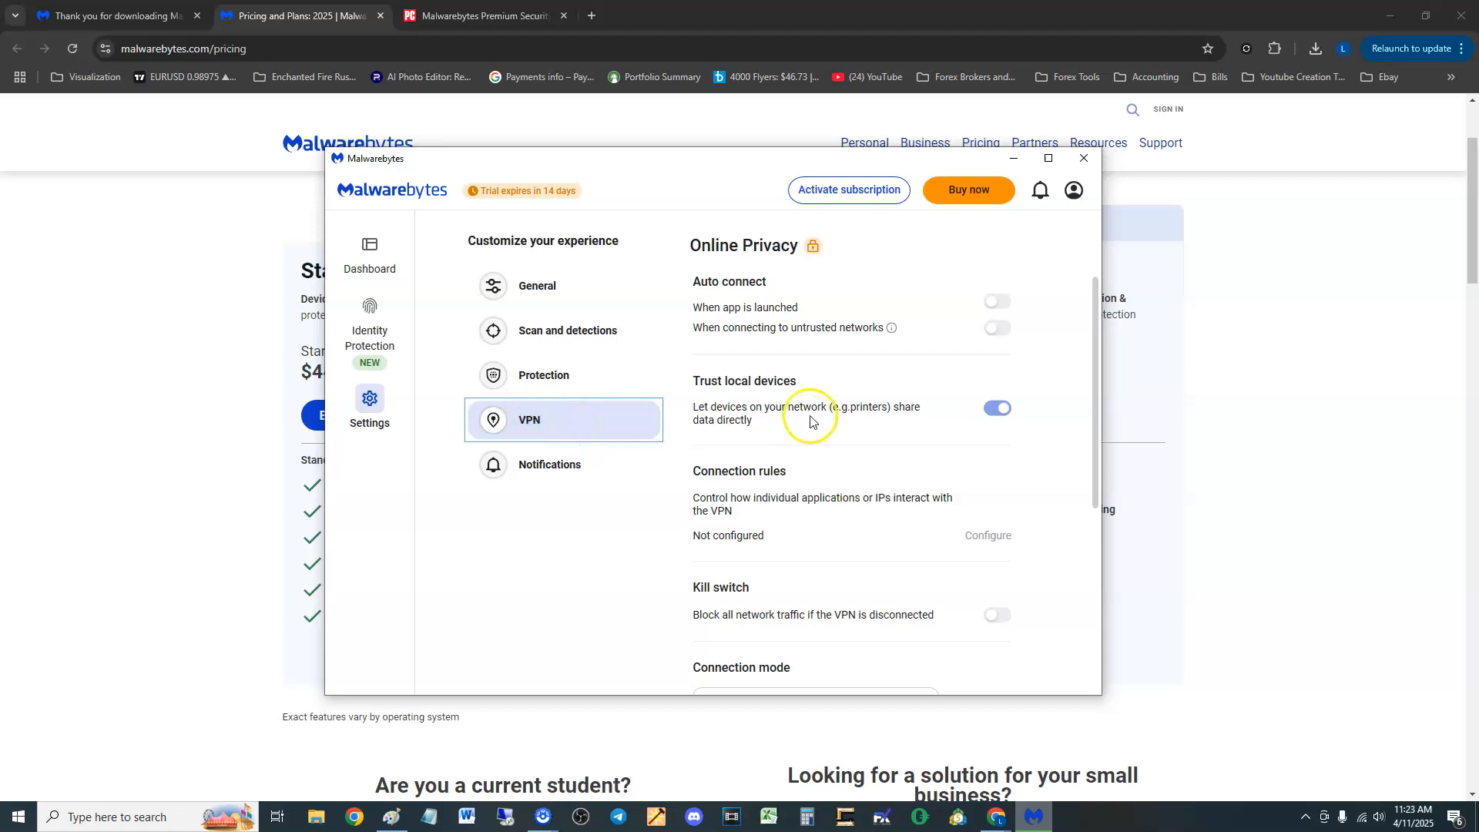
pyautogui.moveTo(887, 432)
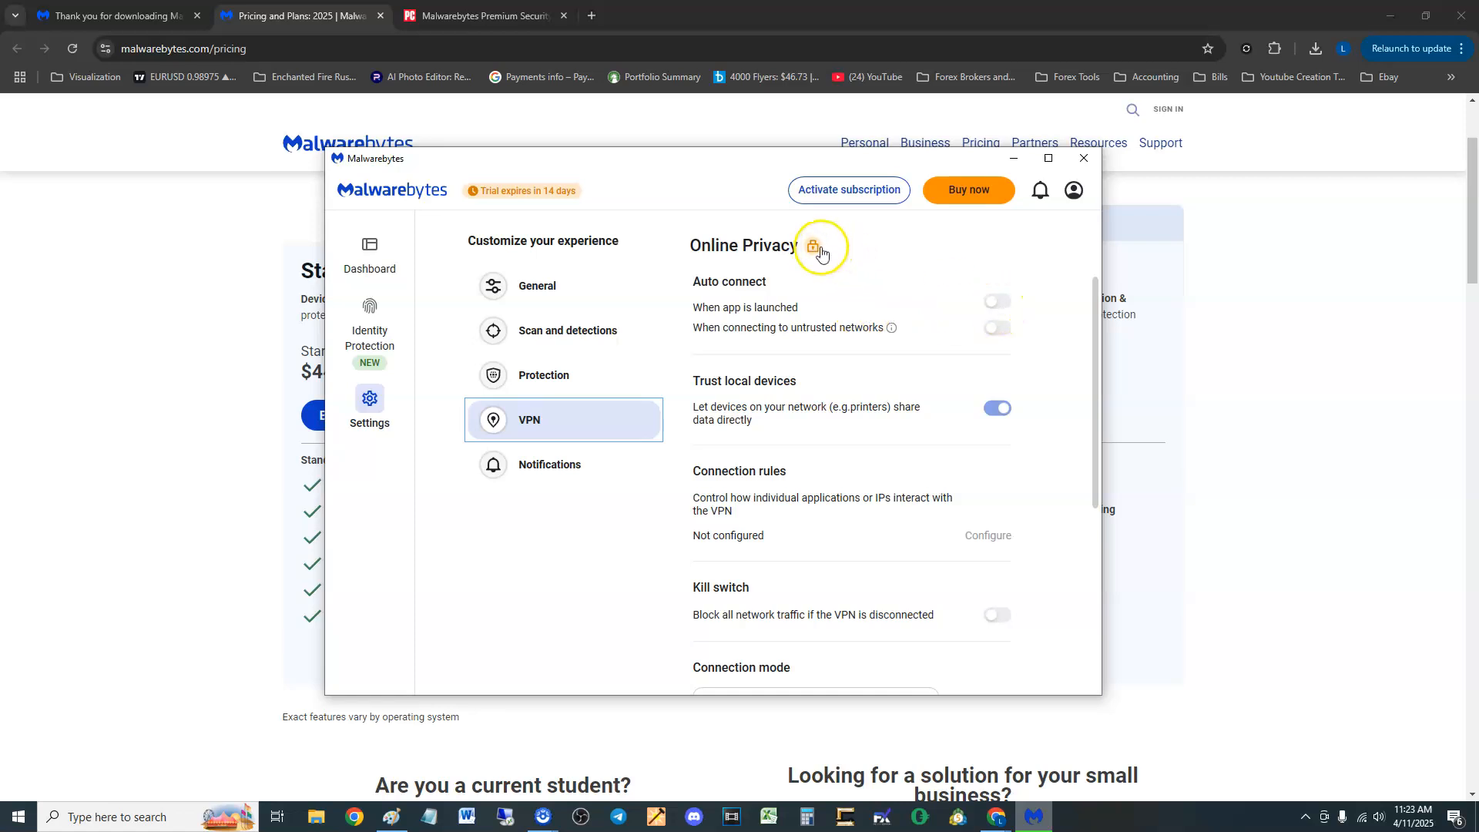
pyautogui.moveTo(814, 245)
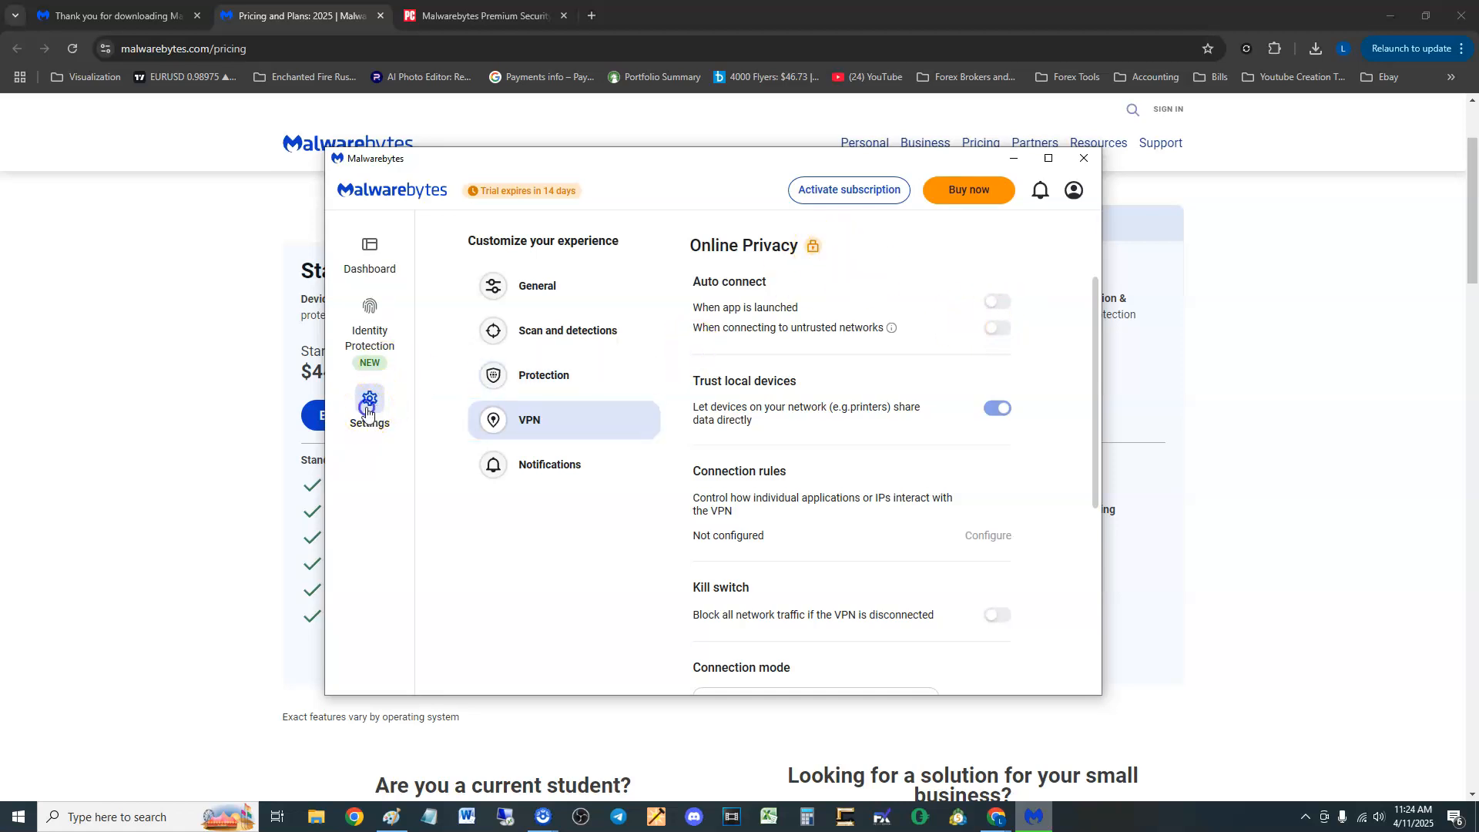
# Return from the VPN settings to the dashboard showing the running scan and 51 Poor score.
pyautogui.scroll(-3)
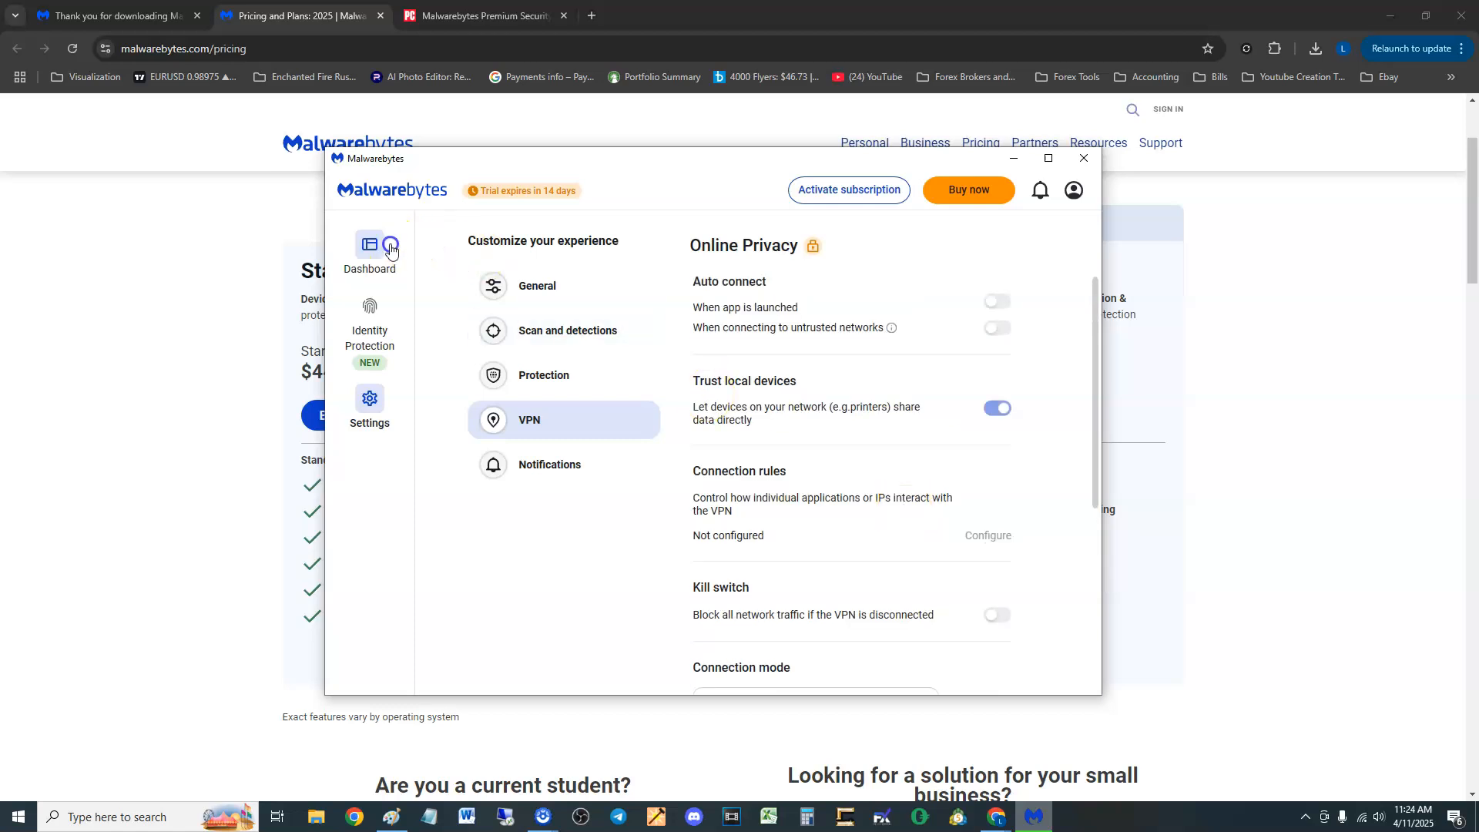
pyautogui.click(370, 245)
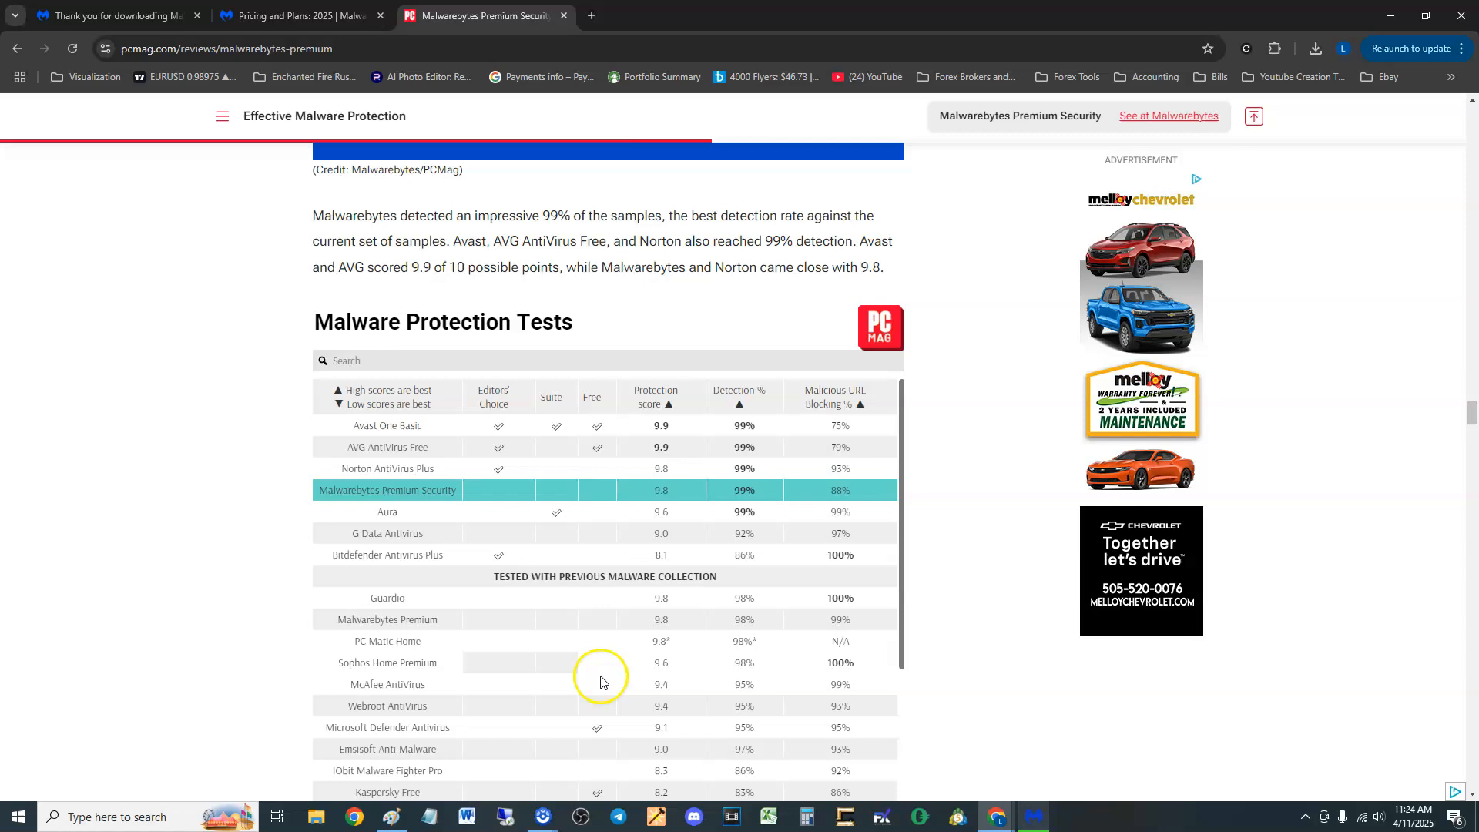
pyautogui.click(1034, 817)
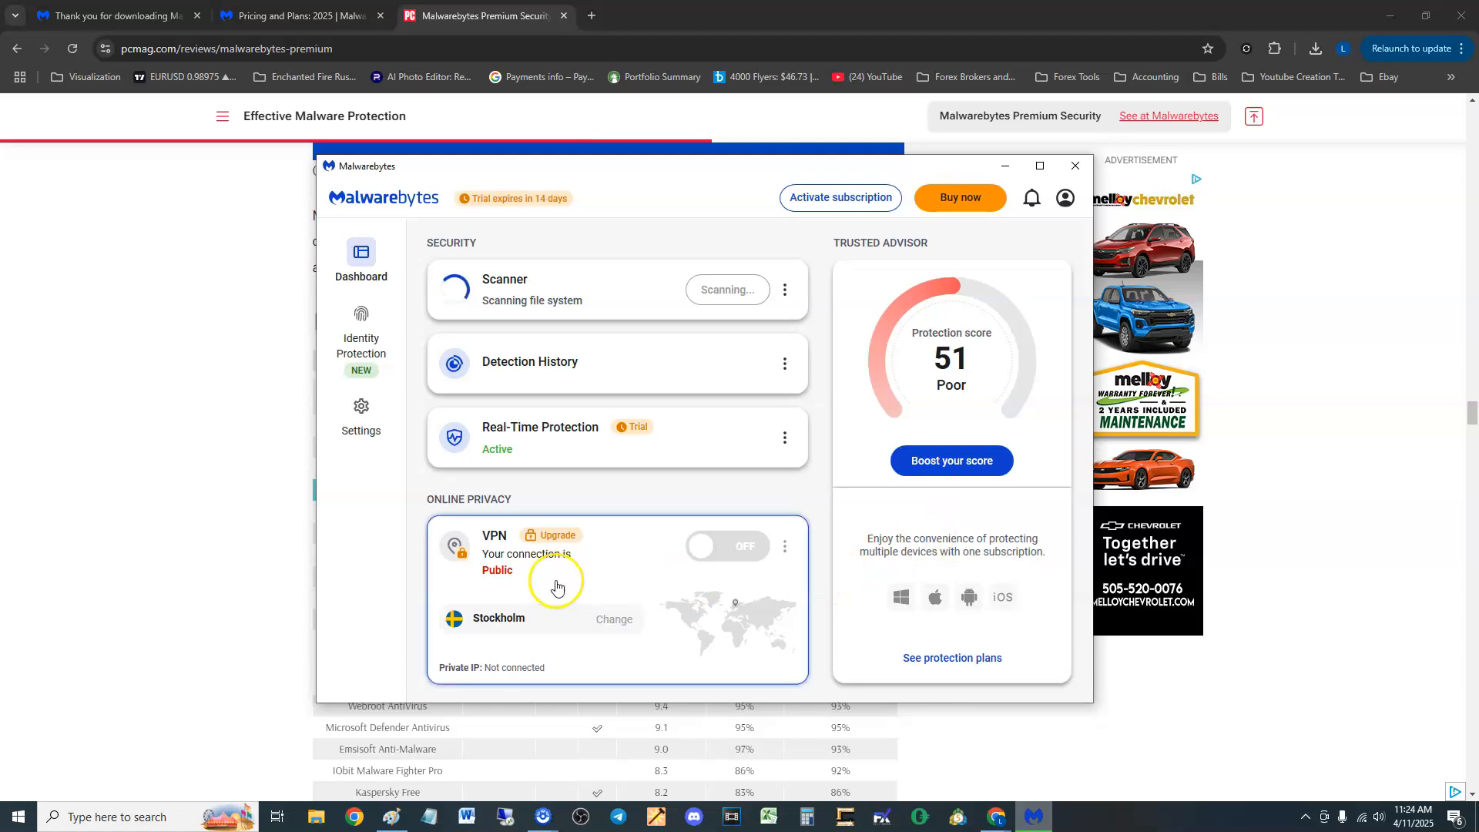
pyautogui.moveTo(586, 440)
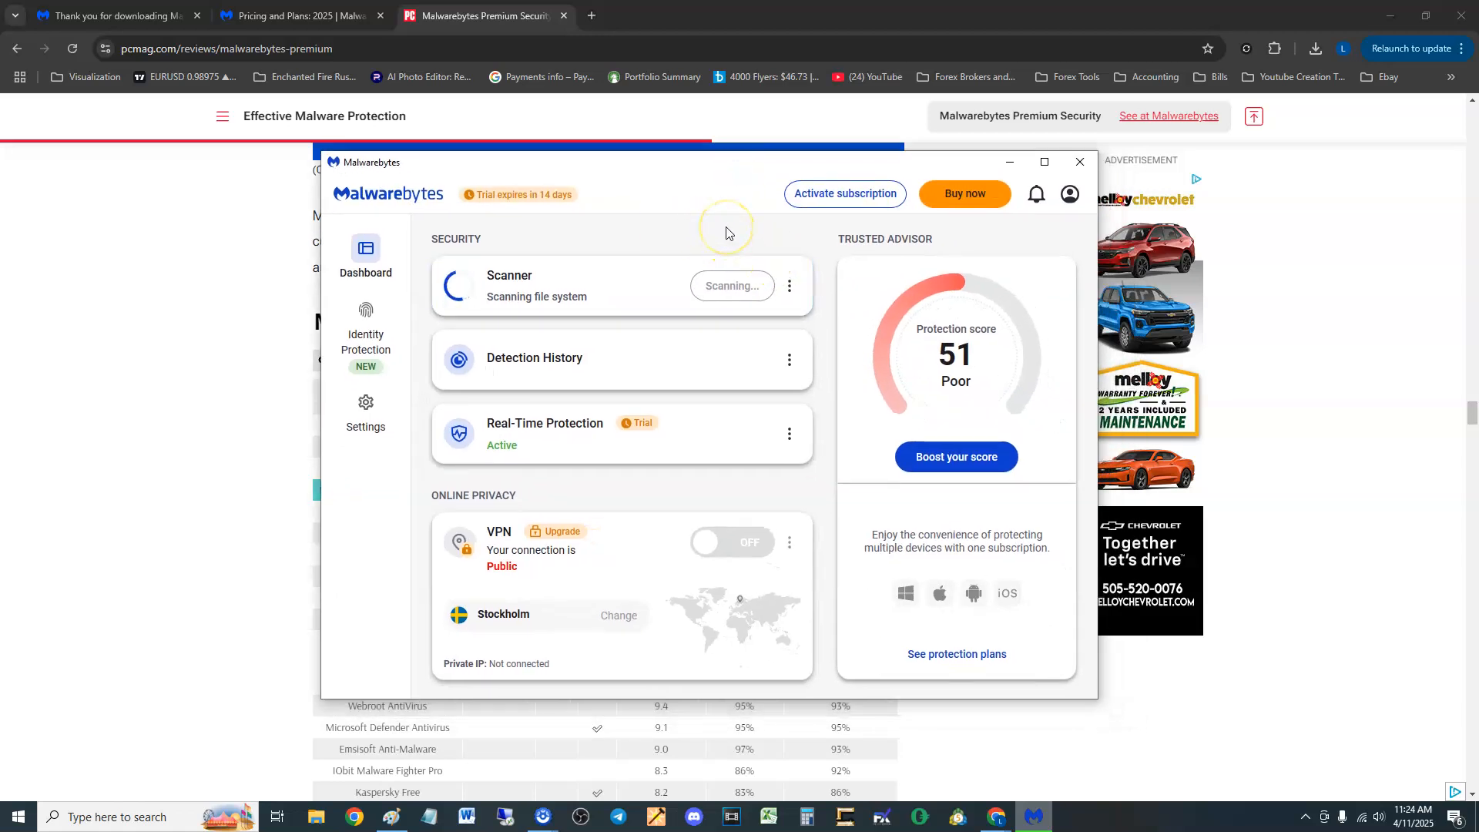
pyautogui.moveTo(712, 225)
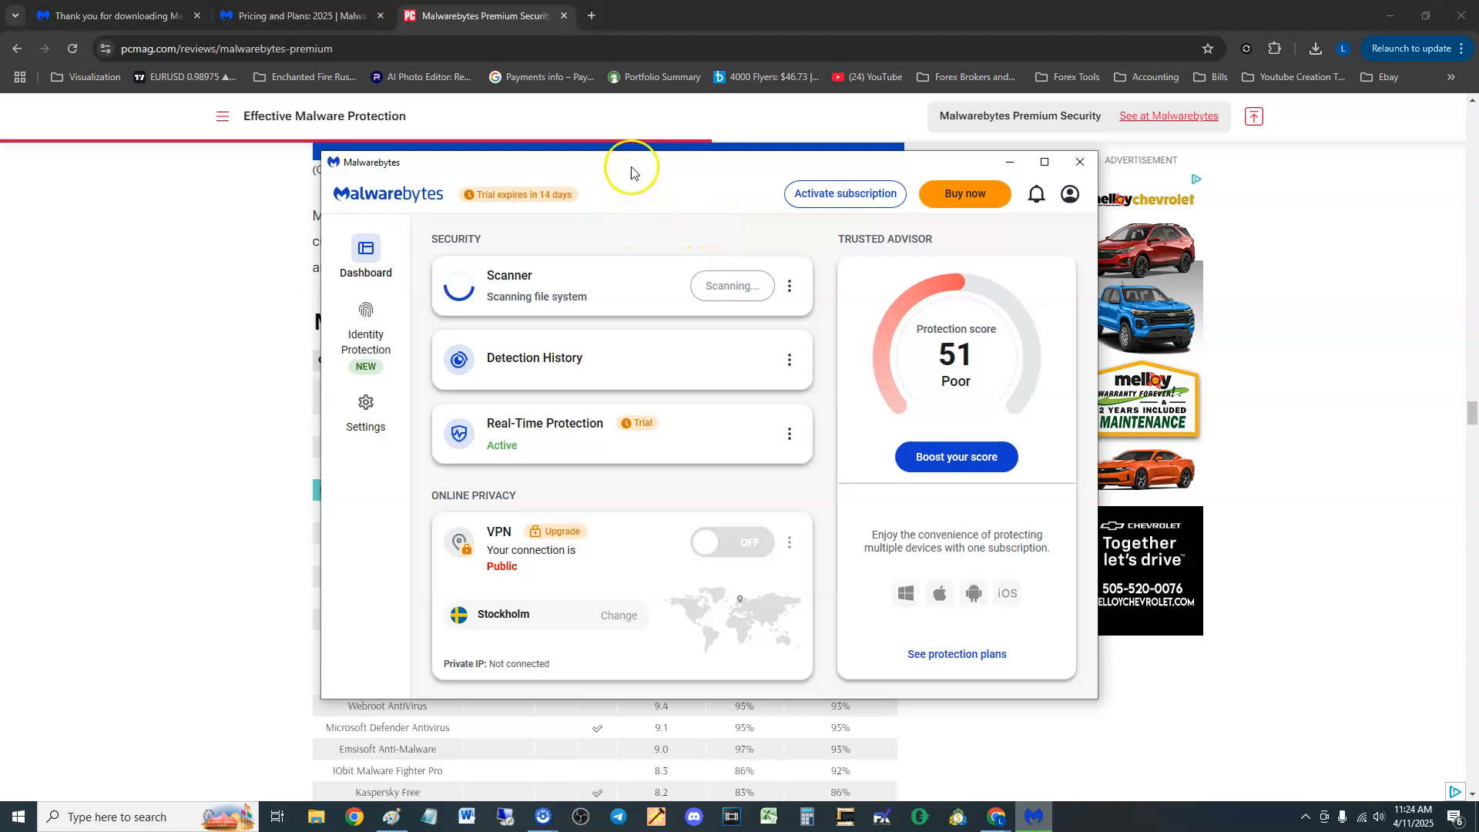
pyautogui.moveTo(630, 173); pyautogui.dragTo(640, 475)
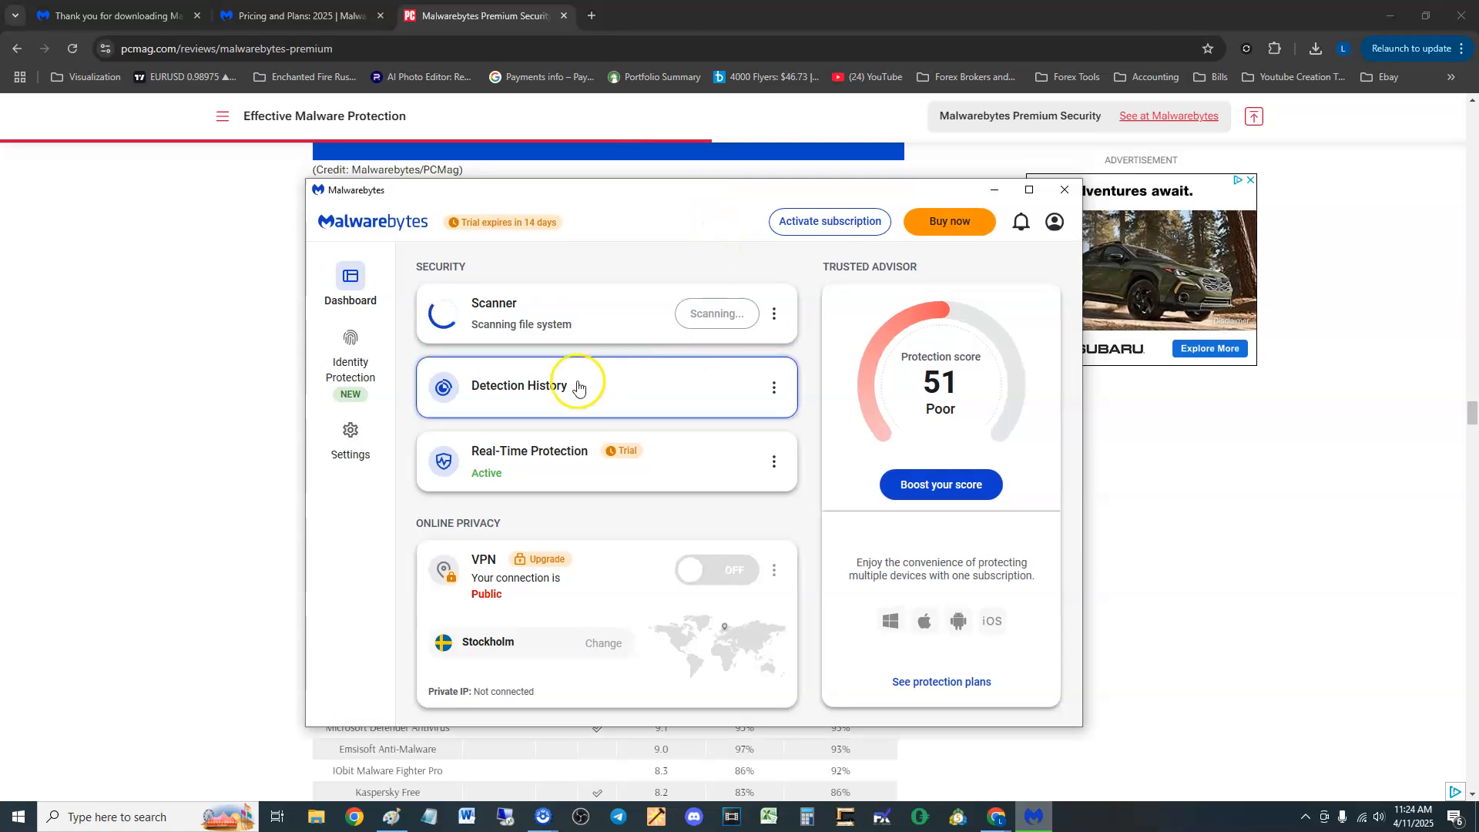
# Review Identity Protection and the General settings, then minimize Malwarebytes to reveal the PCMag review.
pyautogui.click(350, 360)
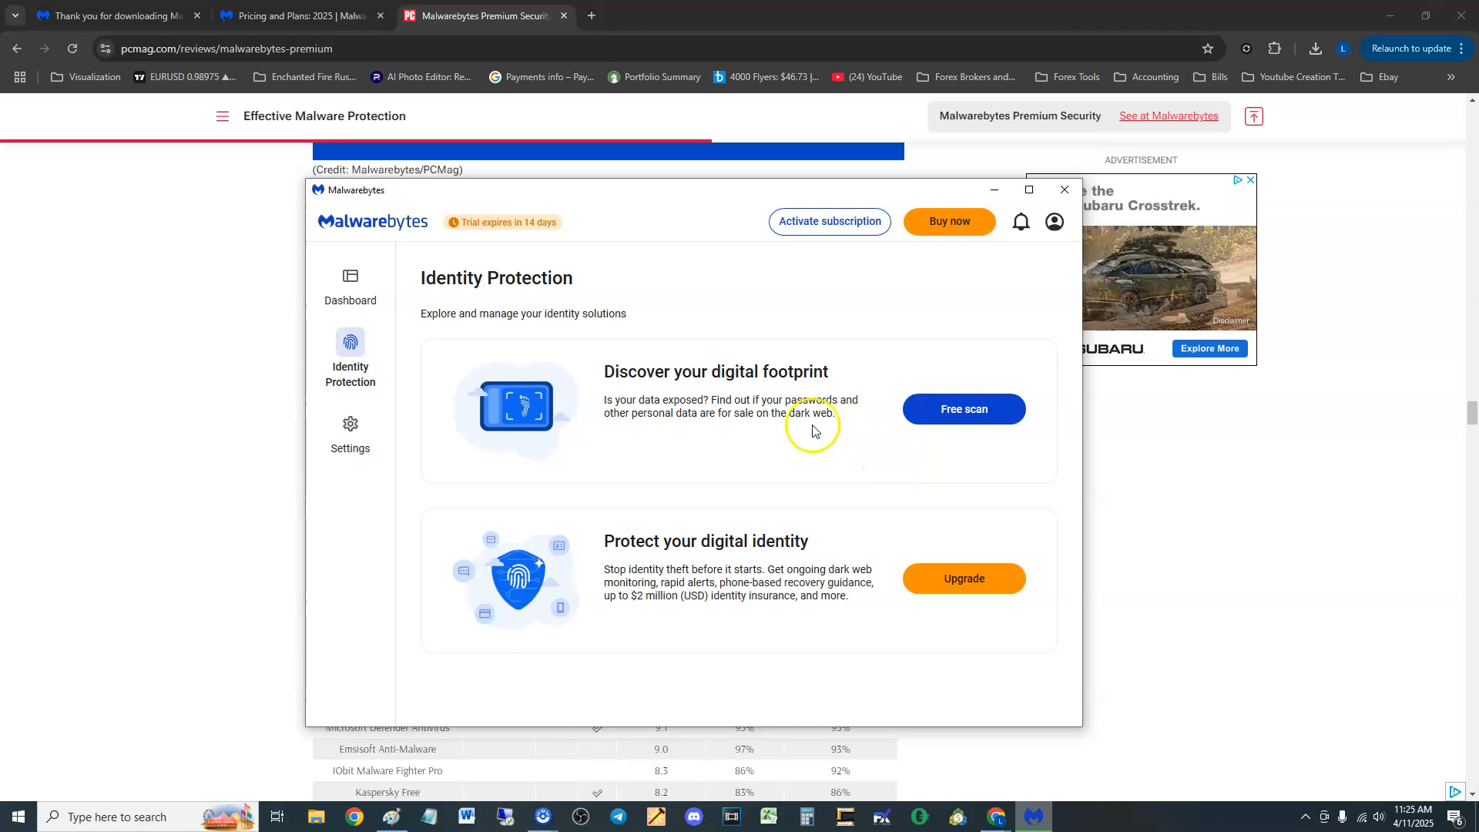
pyautogui.moveTo(717, 600)
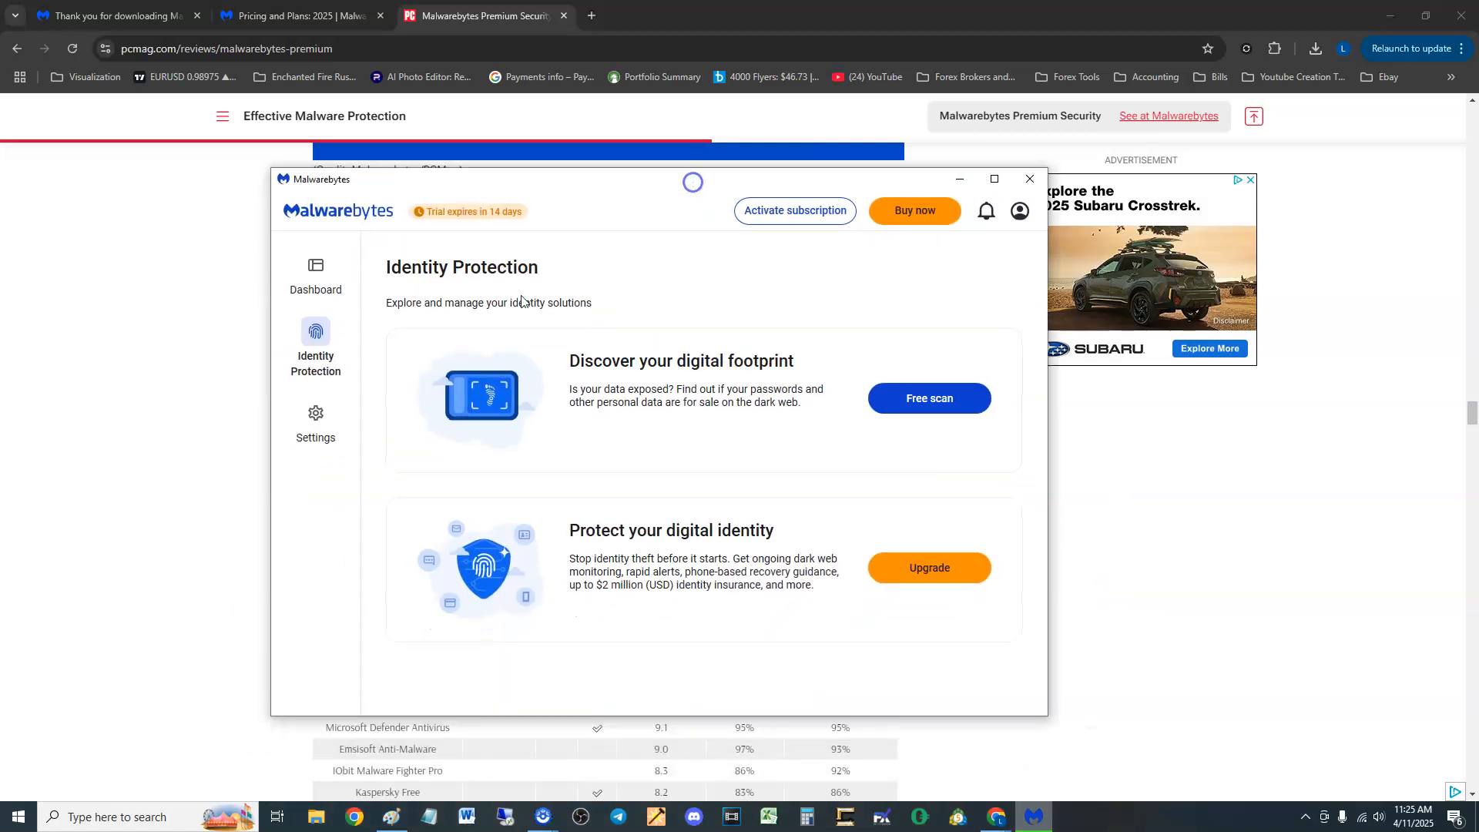
pyautogui.click(316, 421)
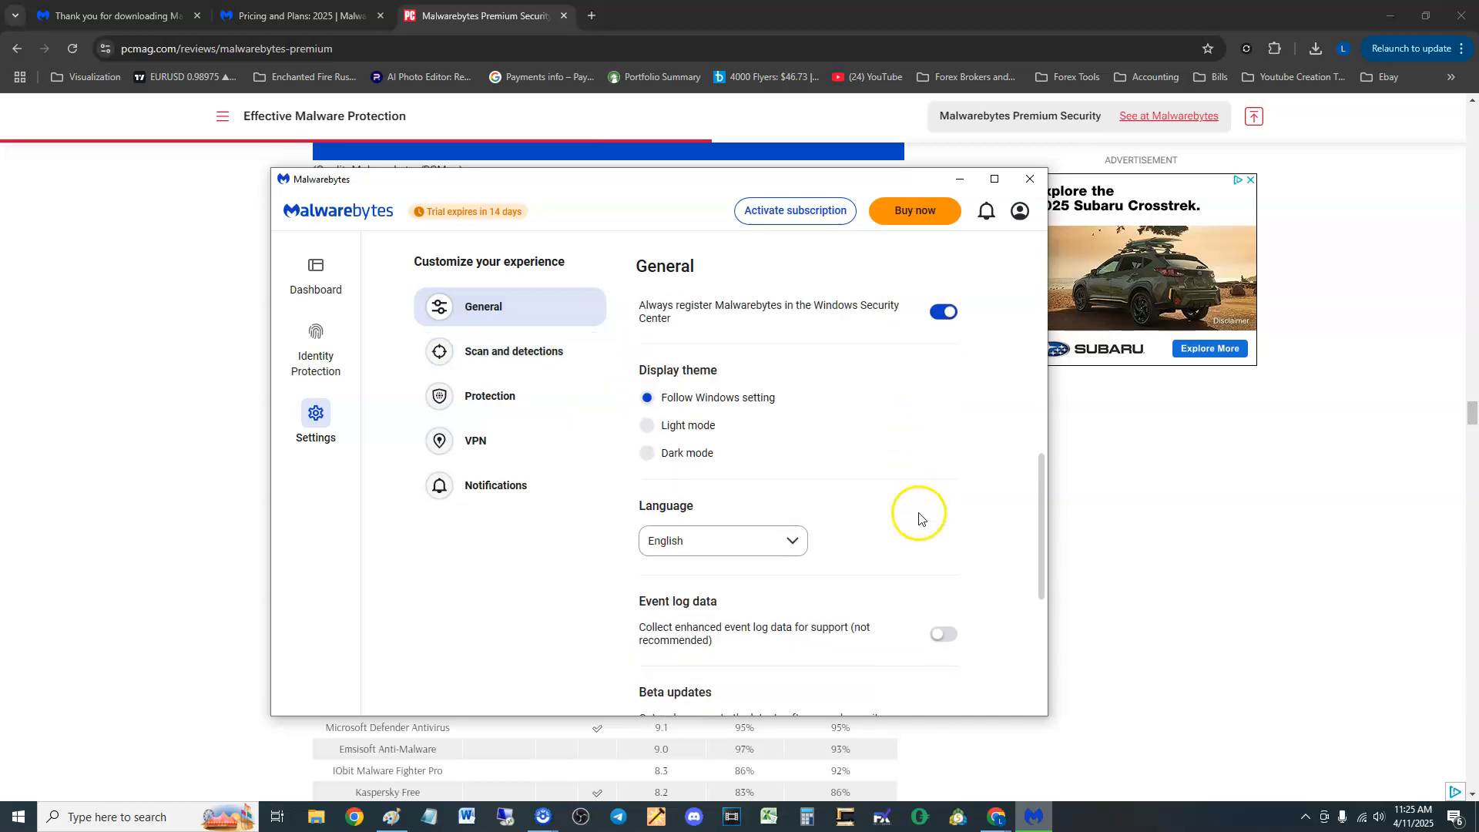
pyautogui.scroll(-3)
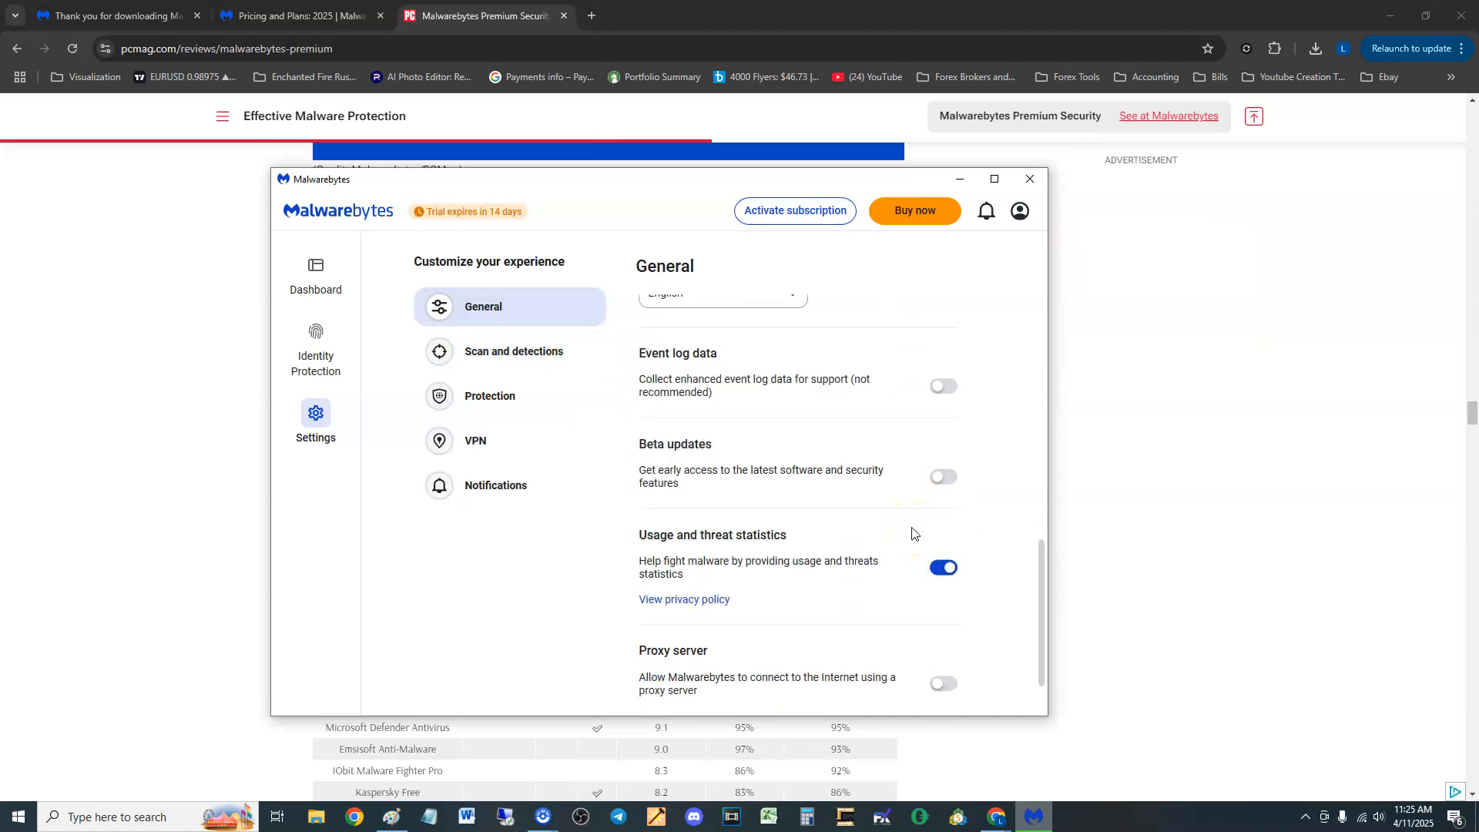
pyautogui.click(314, 269)
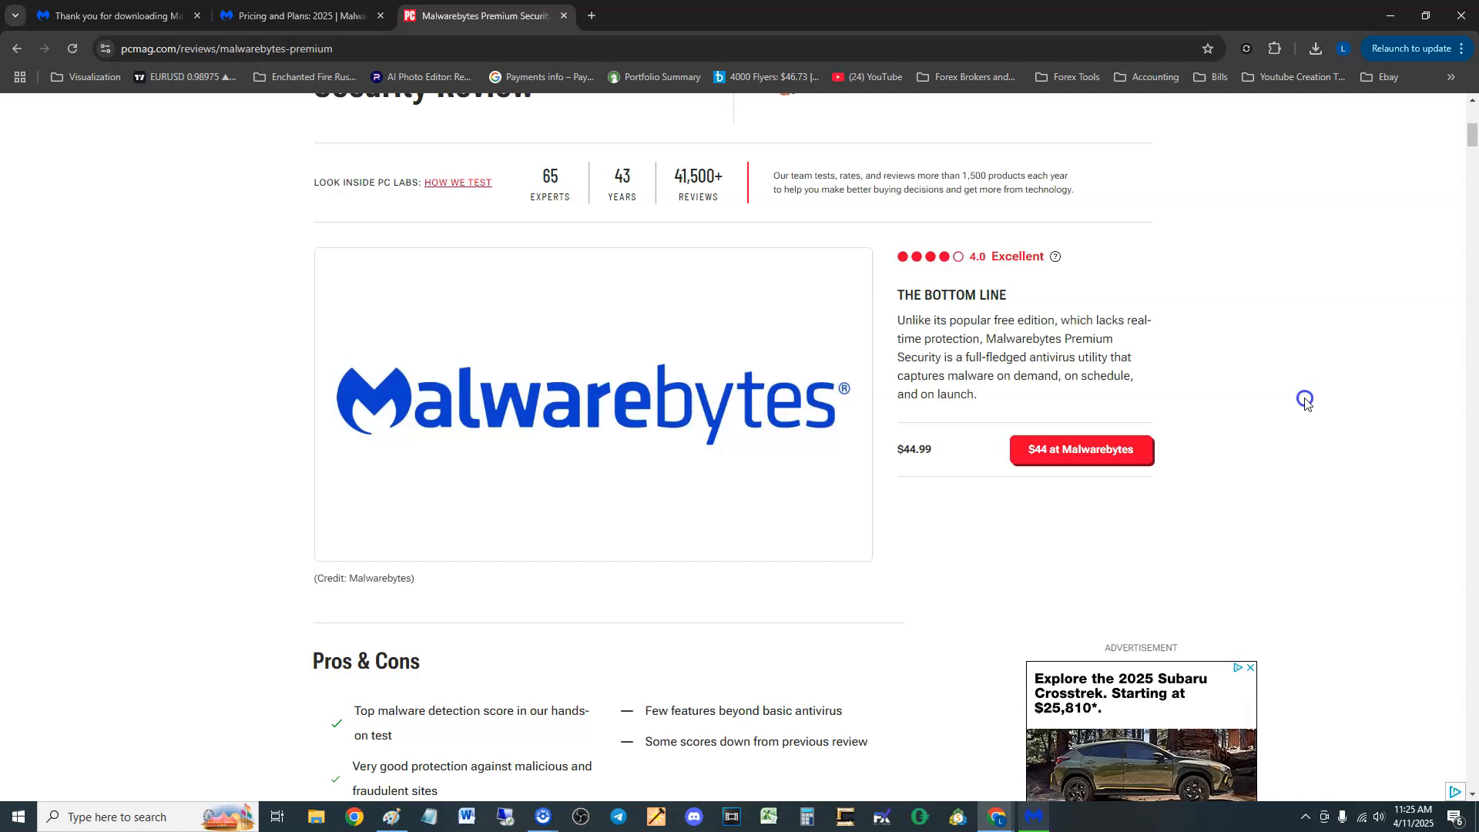
# Restore Malwarebytes on the threat scan progress showing 17 detections.
pyautogui.scroll(-3)
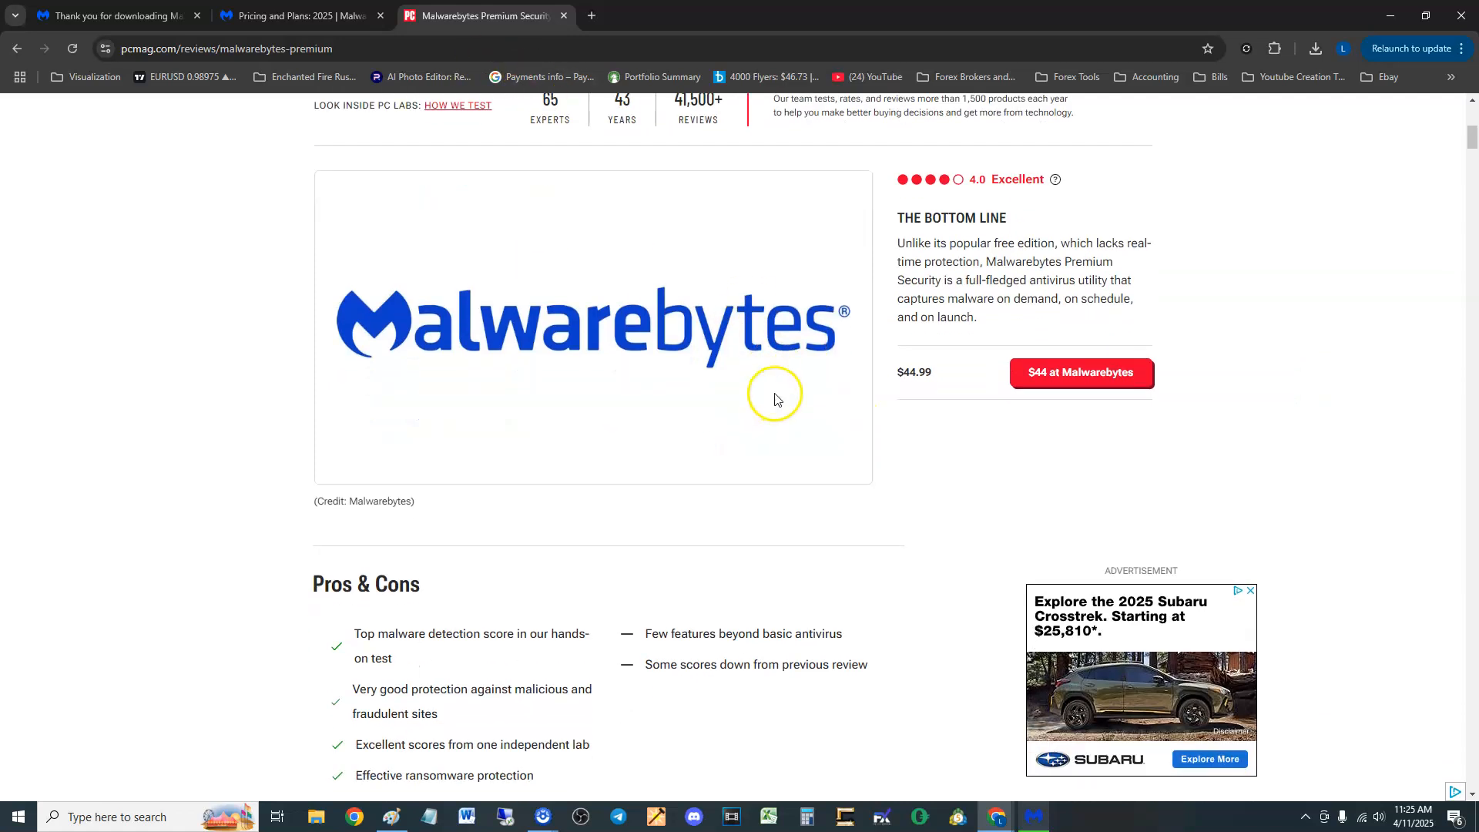
pyautogui.click(1033, 817)
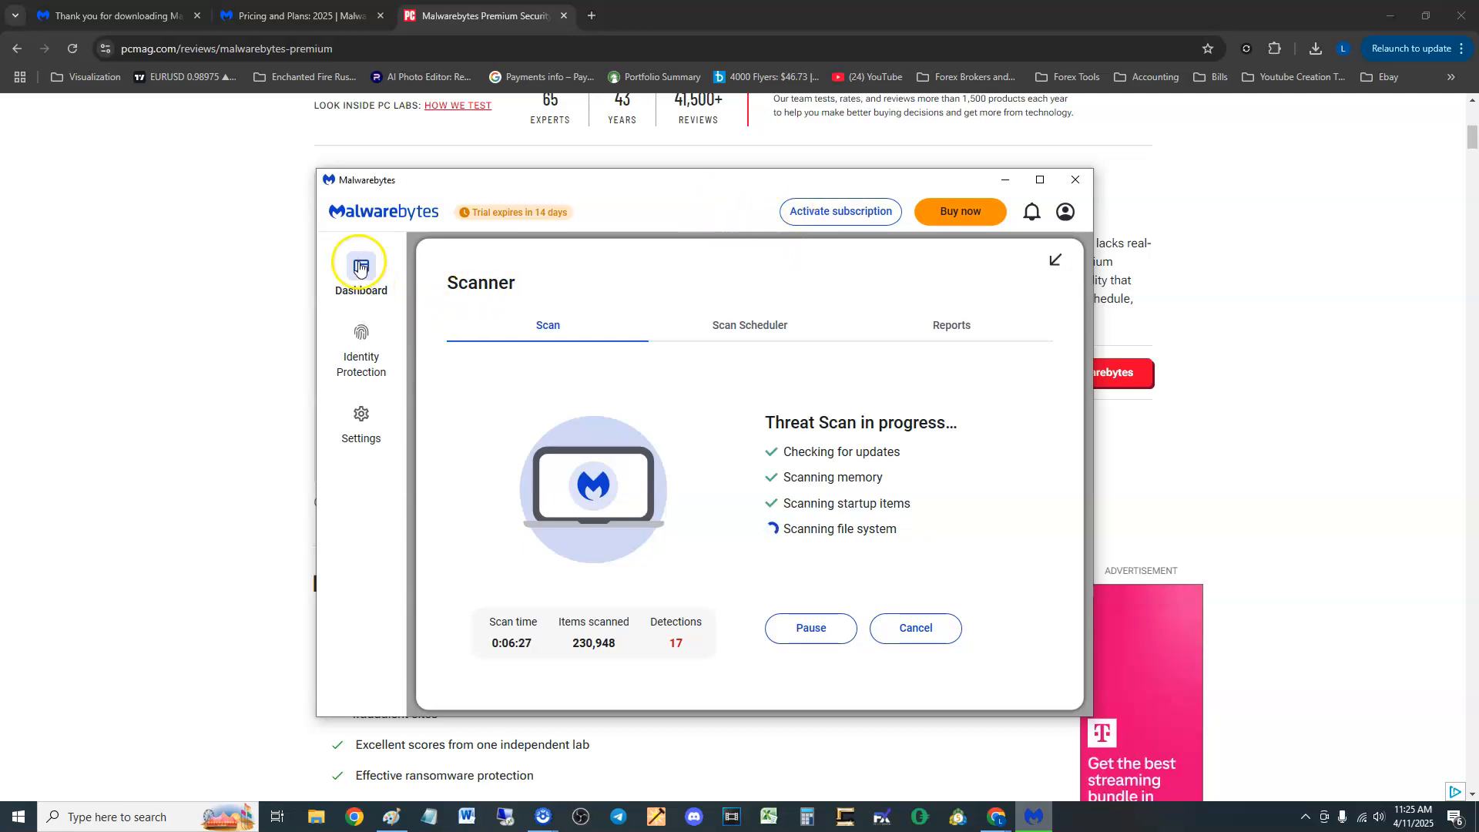
# Return to the dashboard, dismiss the scan-complete notice and start scrolling the PCMag review.
pyautogui.click(360, 260)
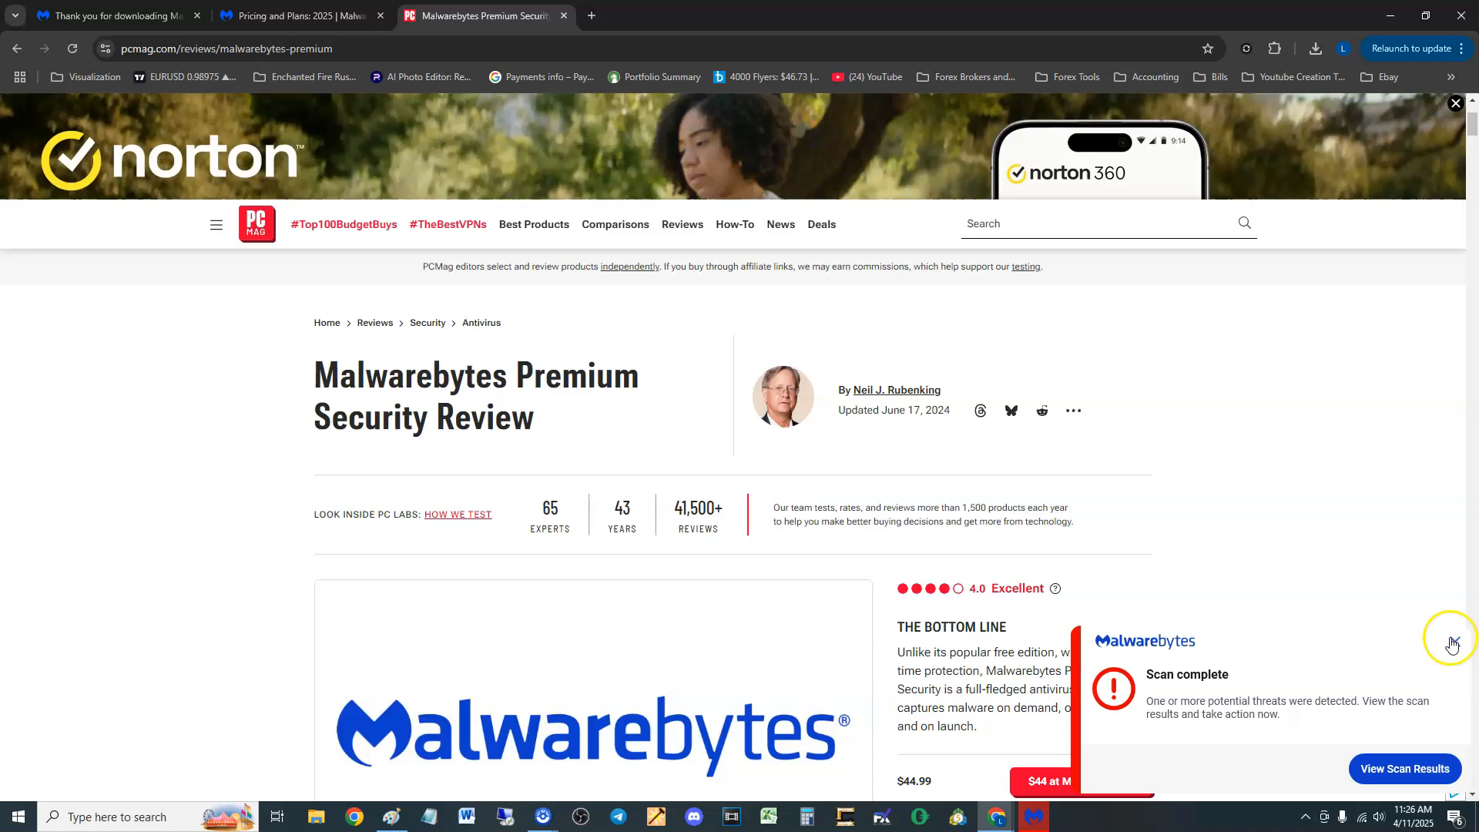
pyautogui.click(1451, 641)
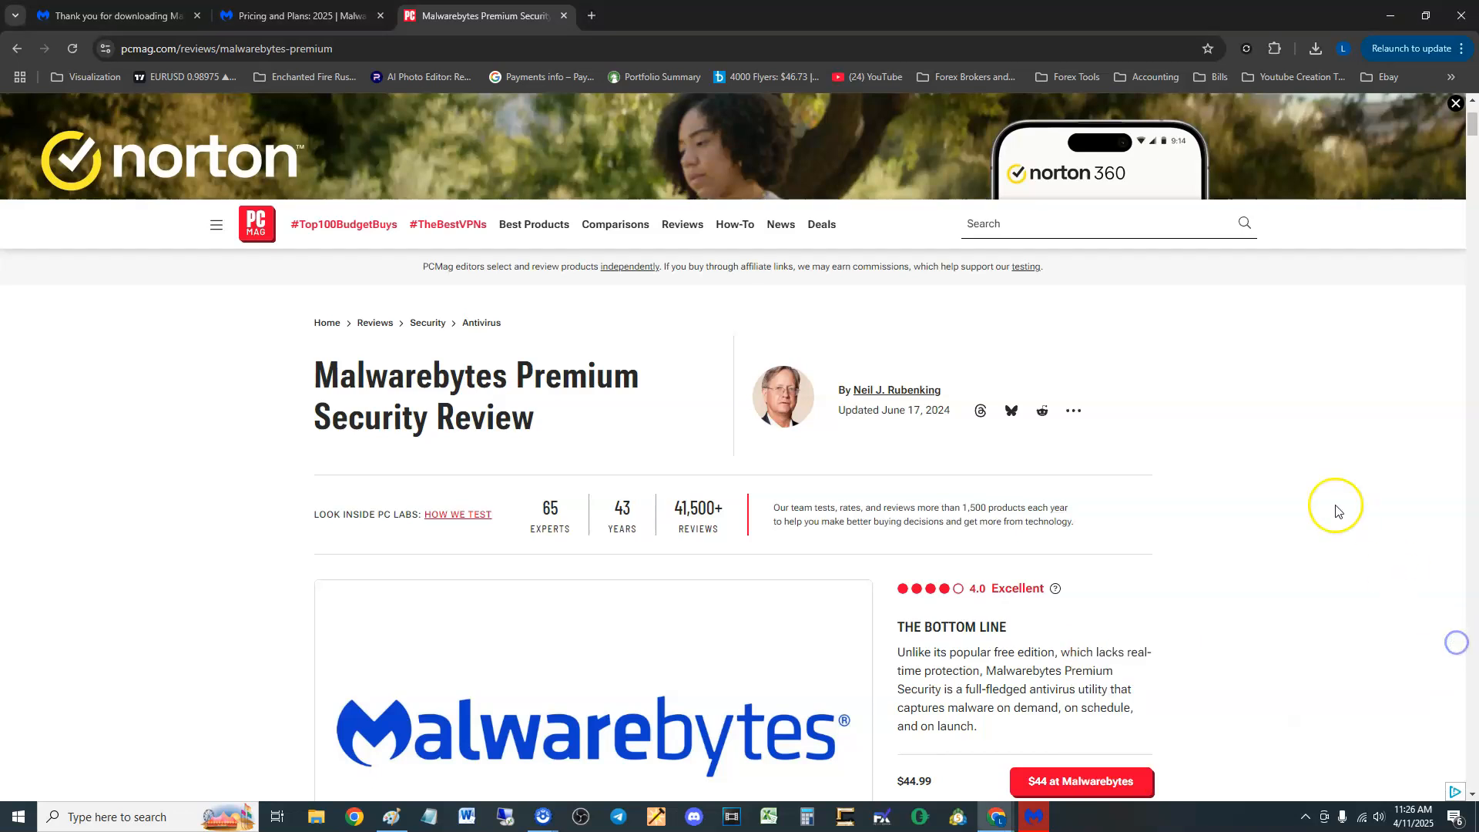
pyautogui.scroll(-3)
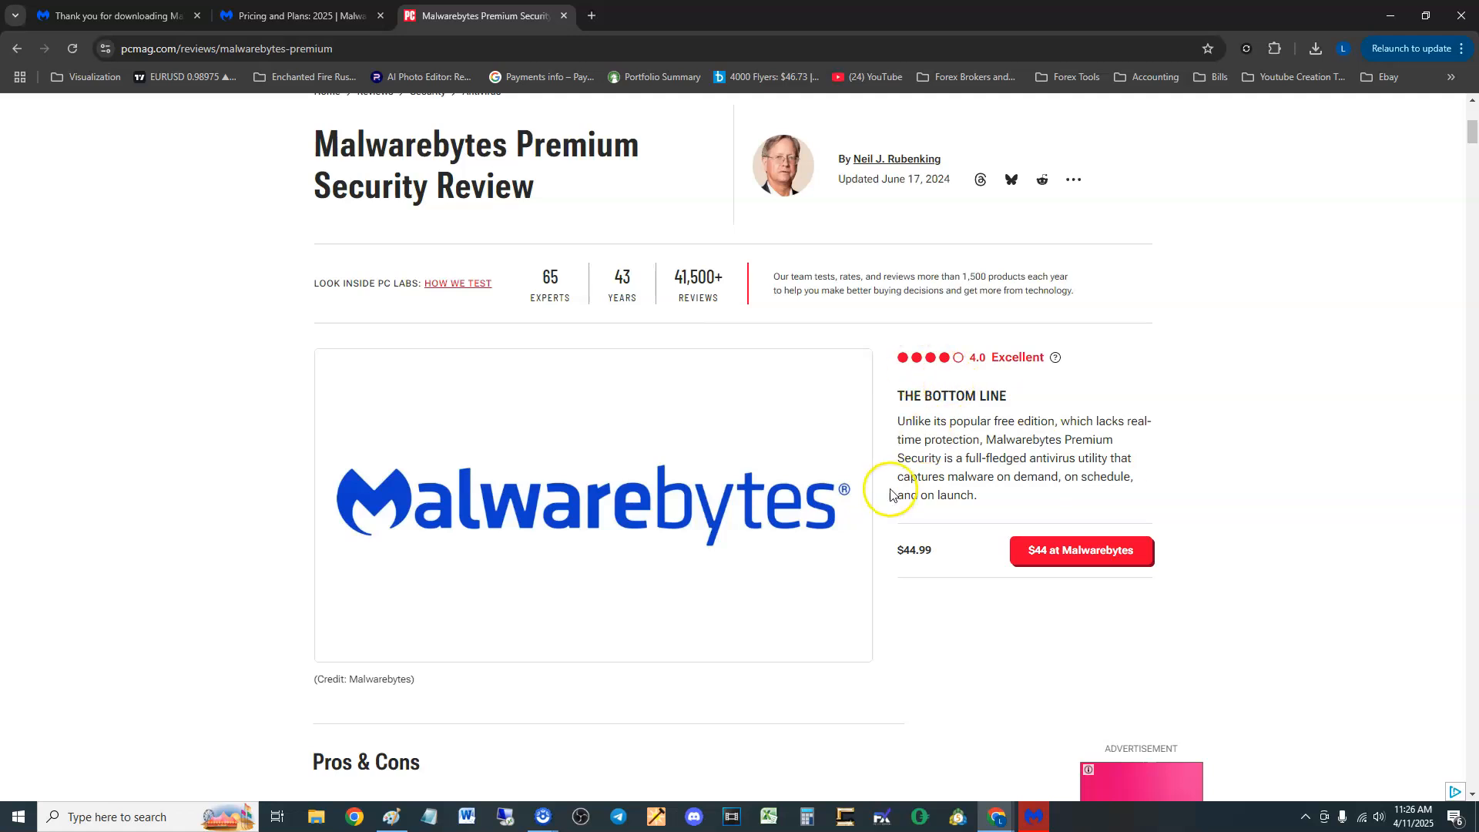
# Scroll the review down to the Few Lab Test Results section.
pyautogui.scroll(-3)
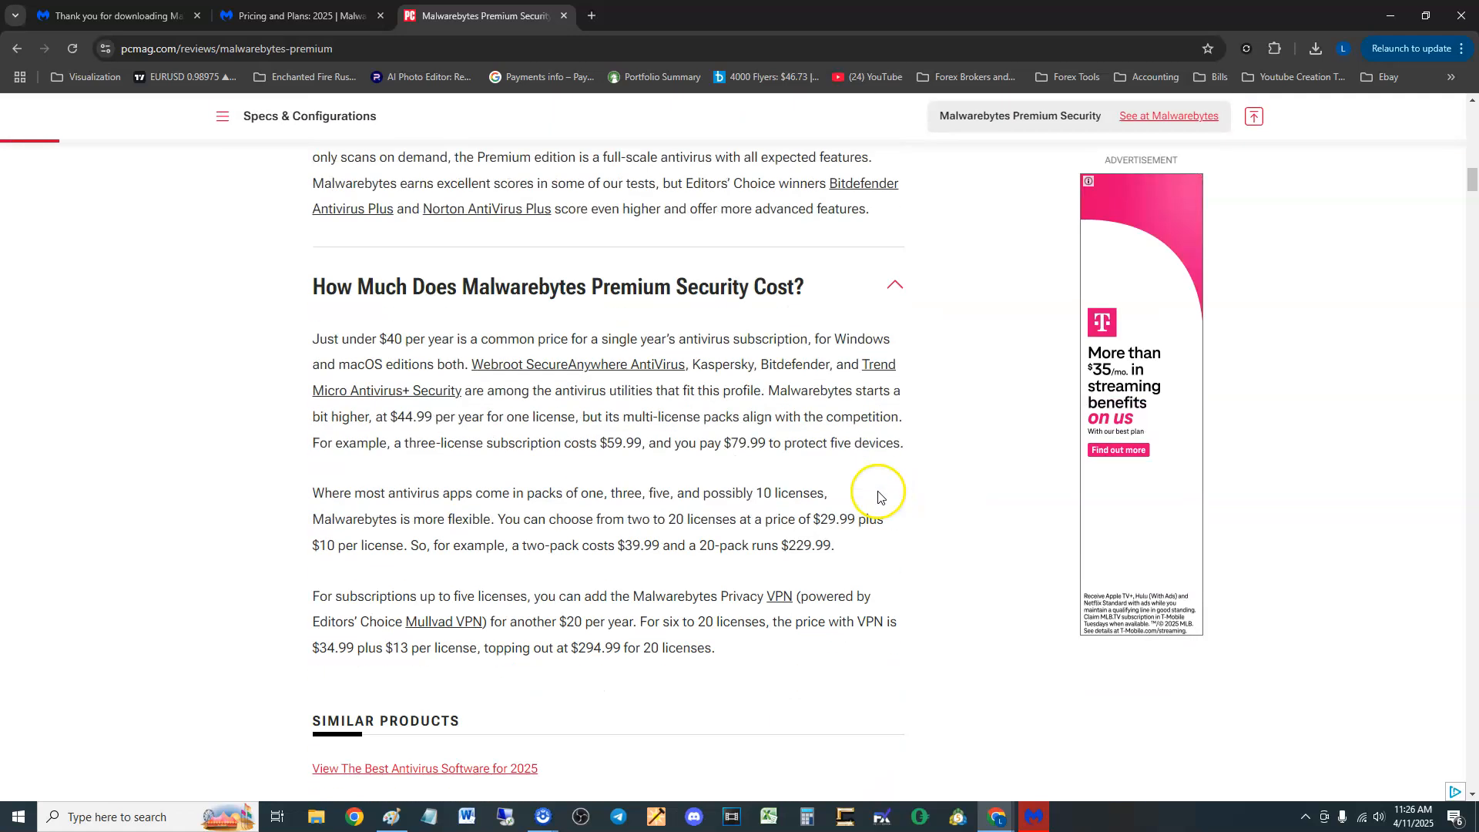
pyautogui.scroll(3)
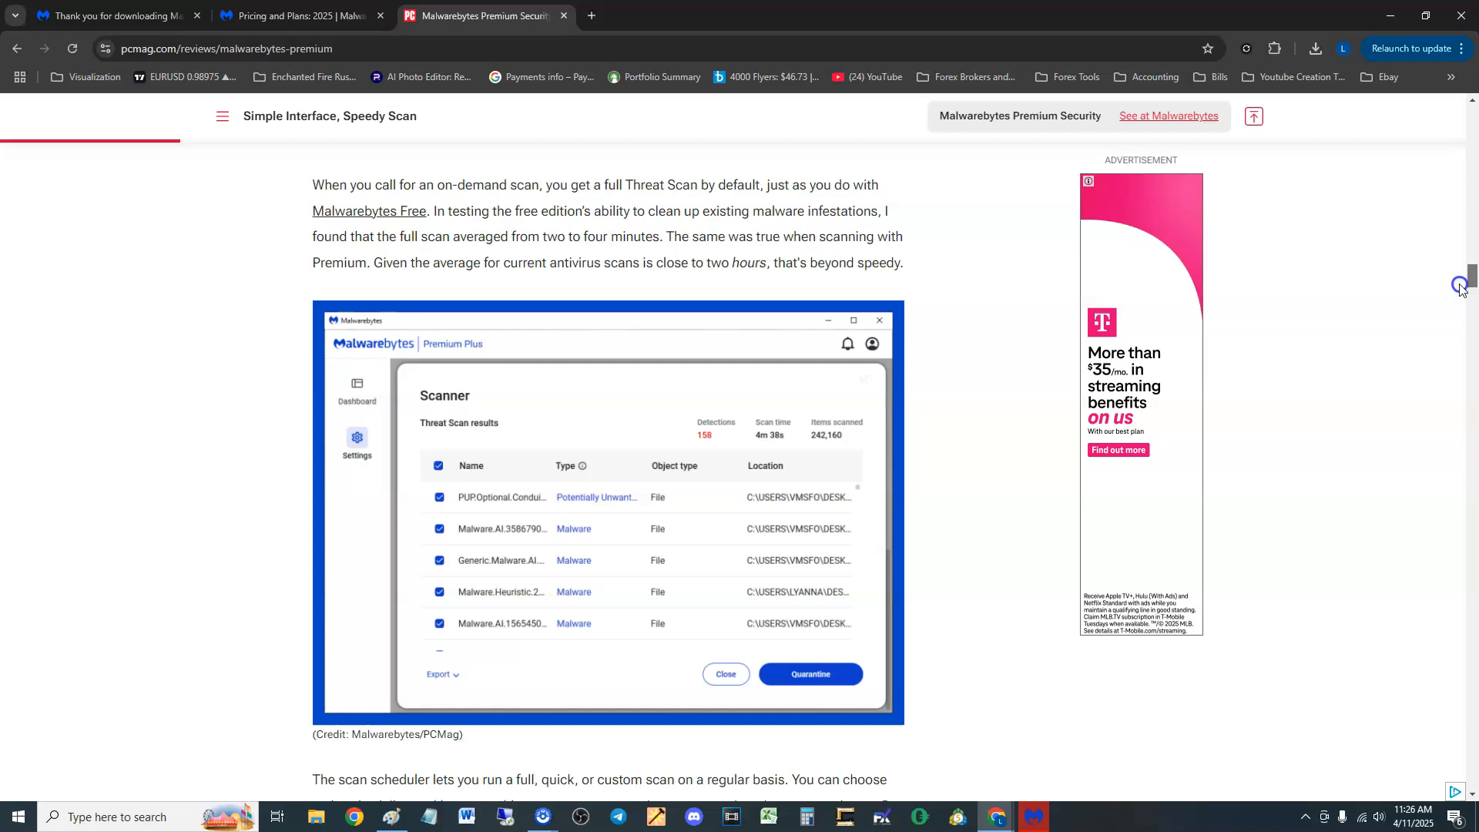
pyautogui.scroll(-3)
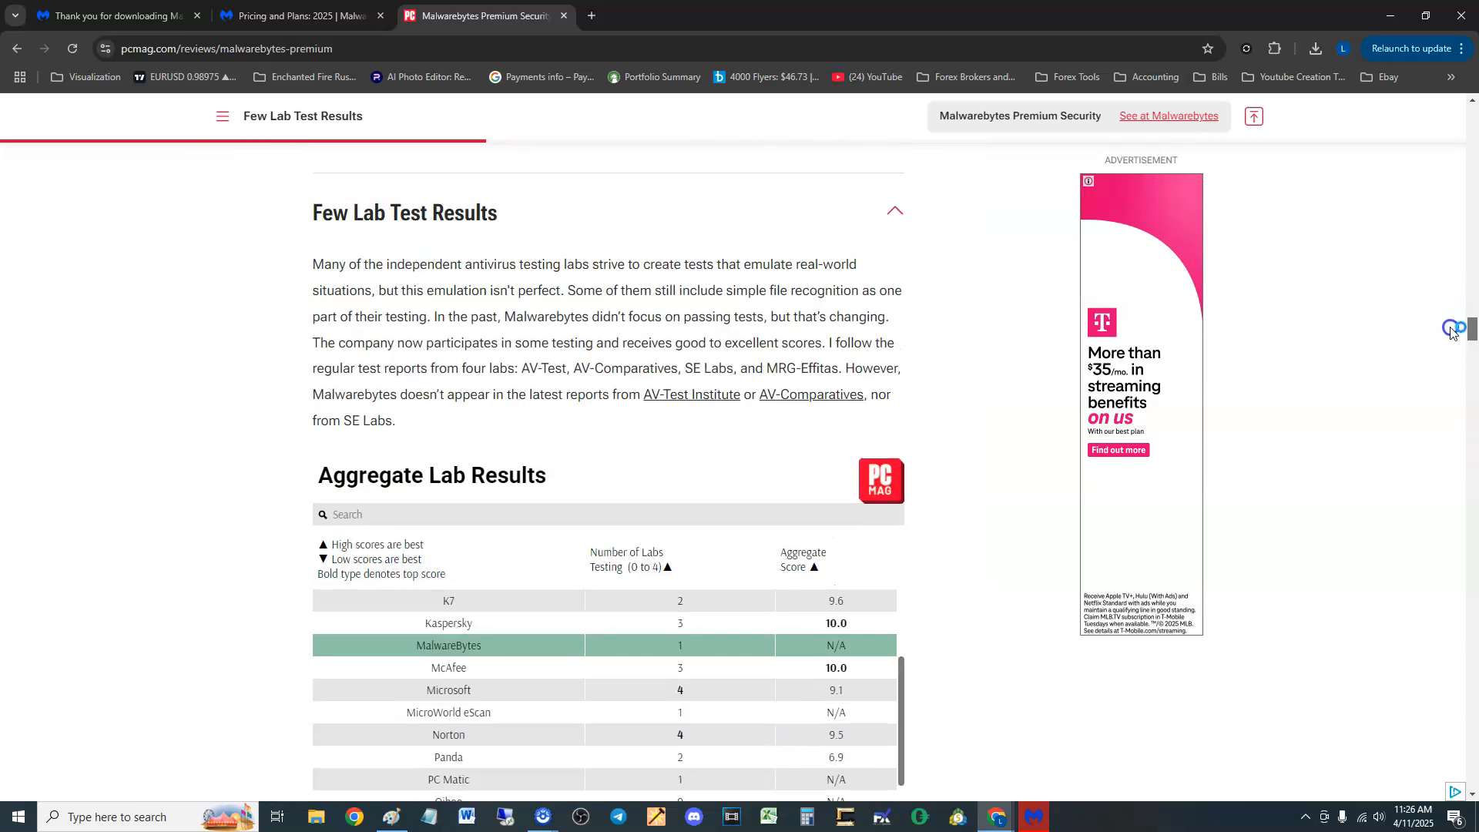
# Quarantine all 17 detected PUPs and finish the scan summary reporting 17 quarantined.
pyautogui.click(1032, 817)
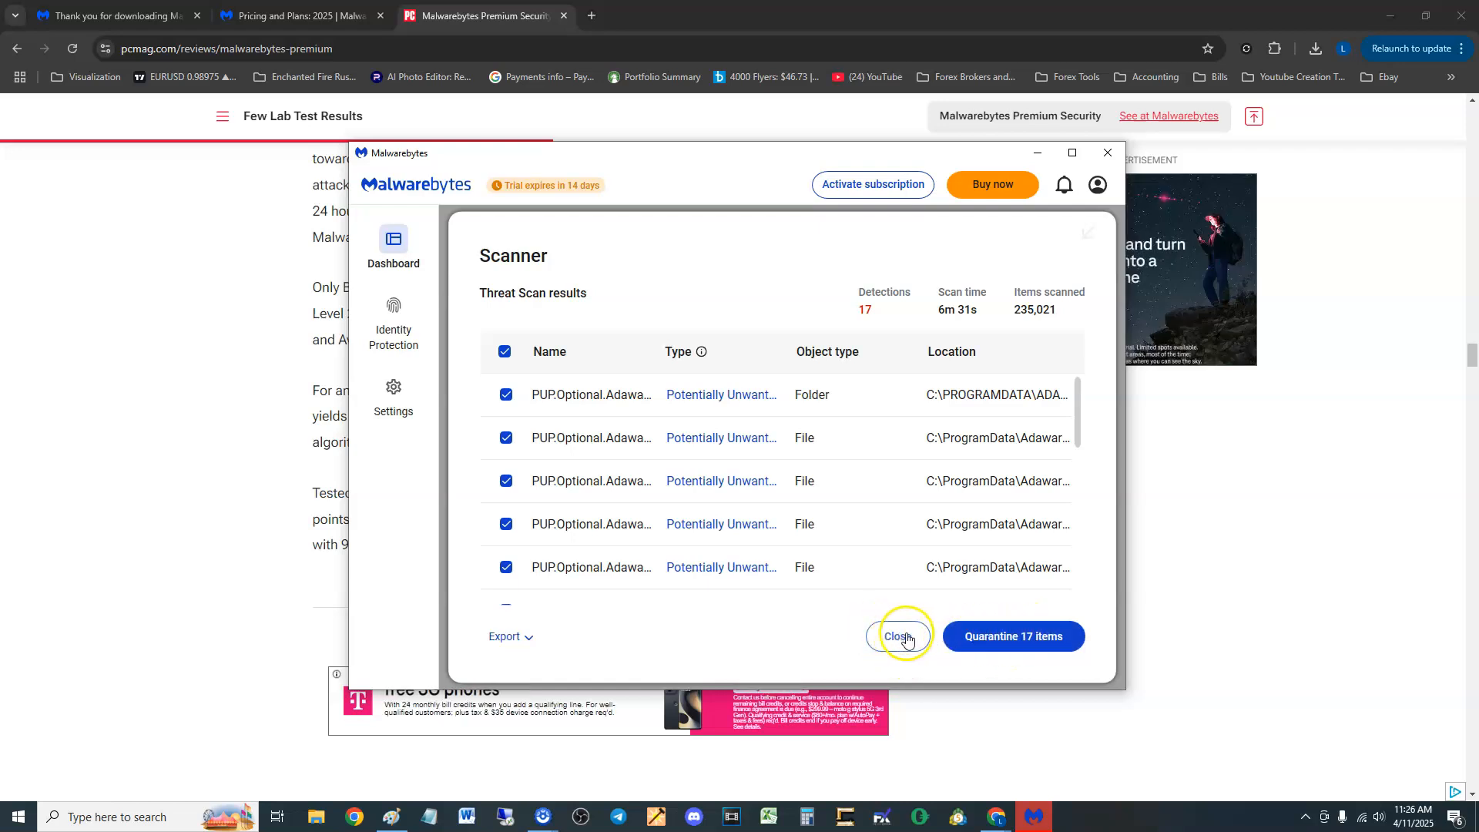
pyautogui.click(1014, 636)
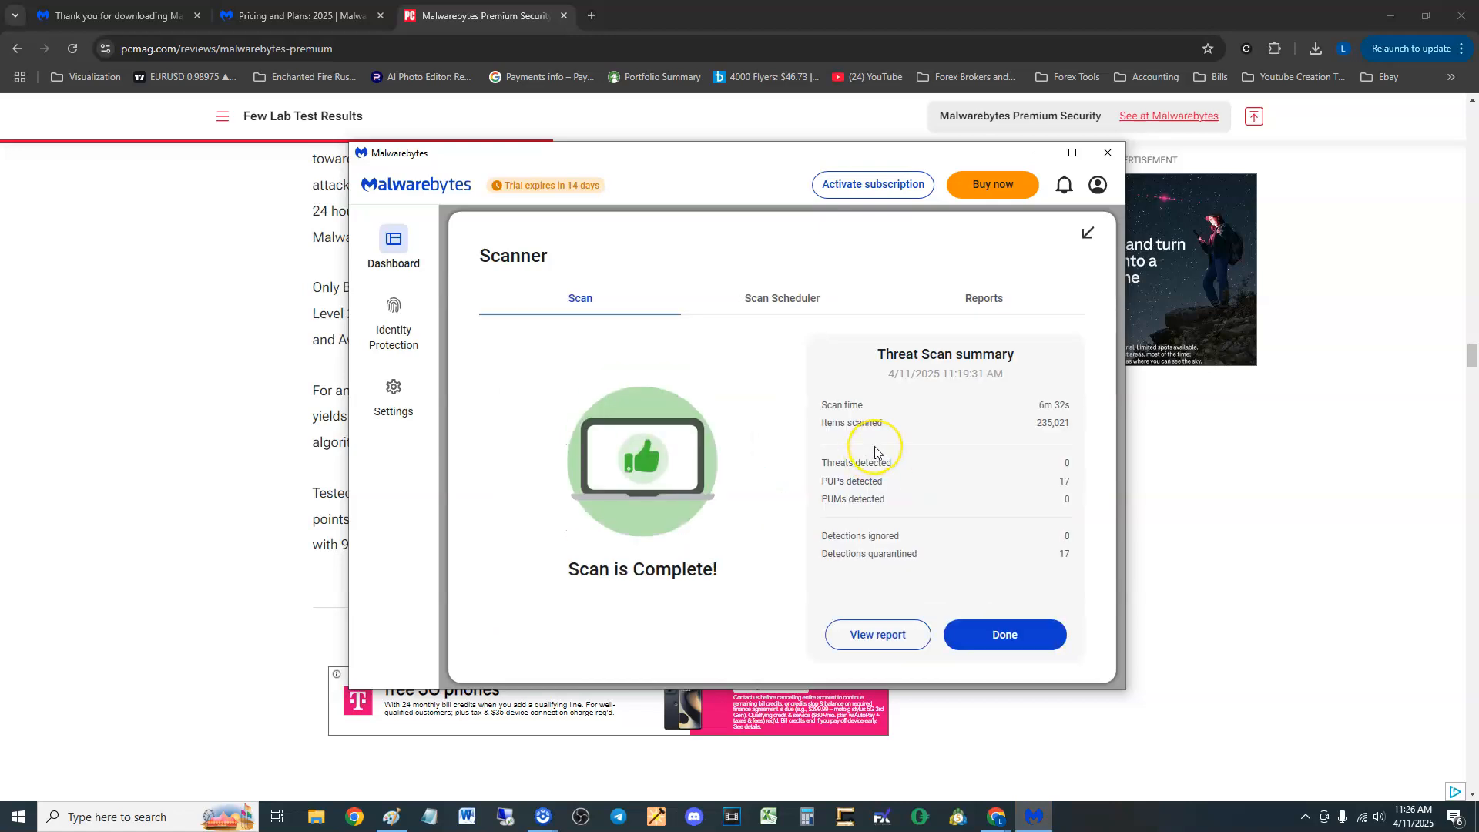
pyautogui.moveTo(1035, 615)
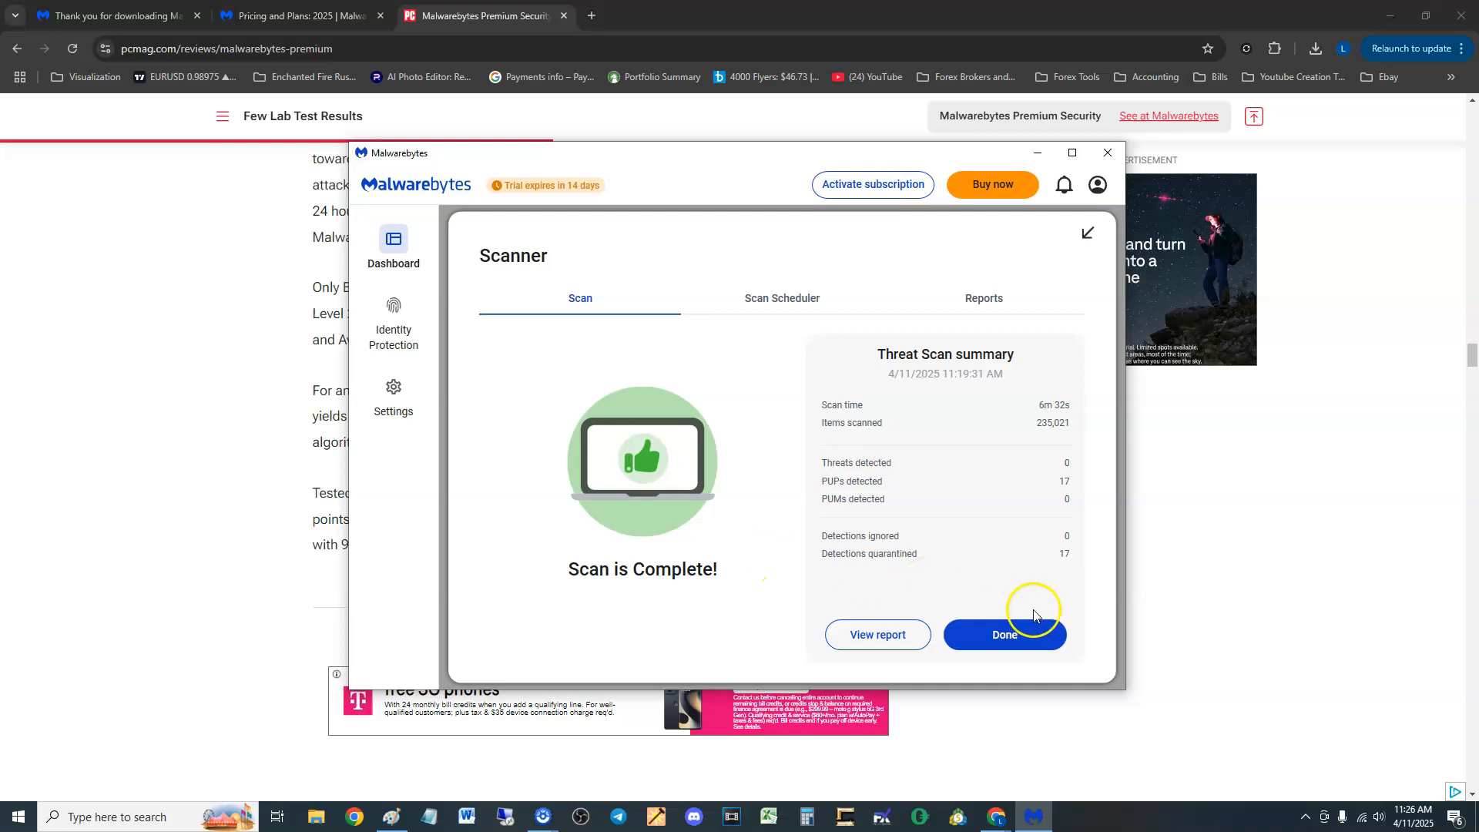
pyautogui.click(1005, 634)
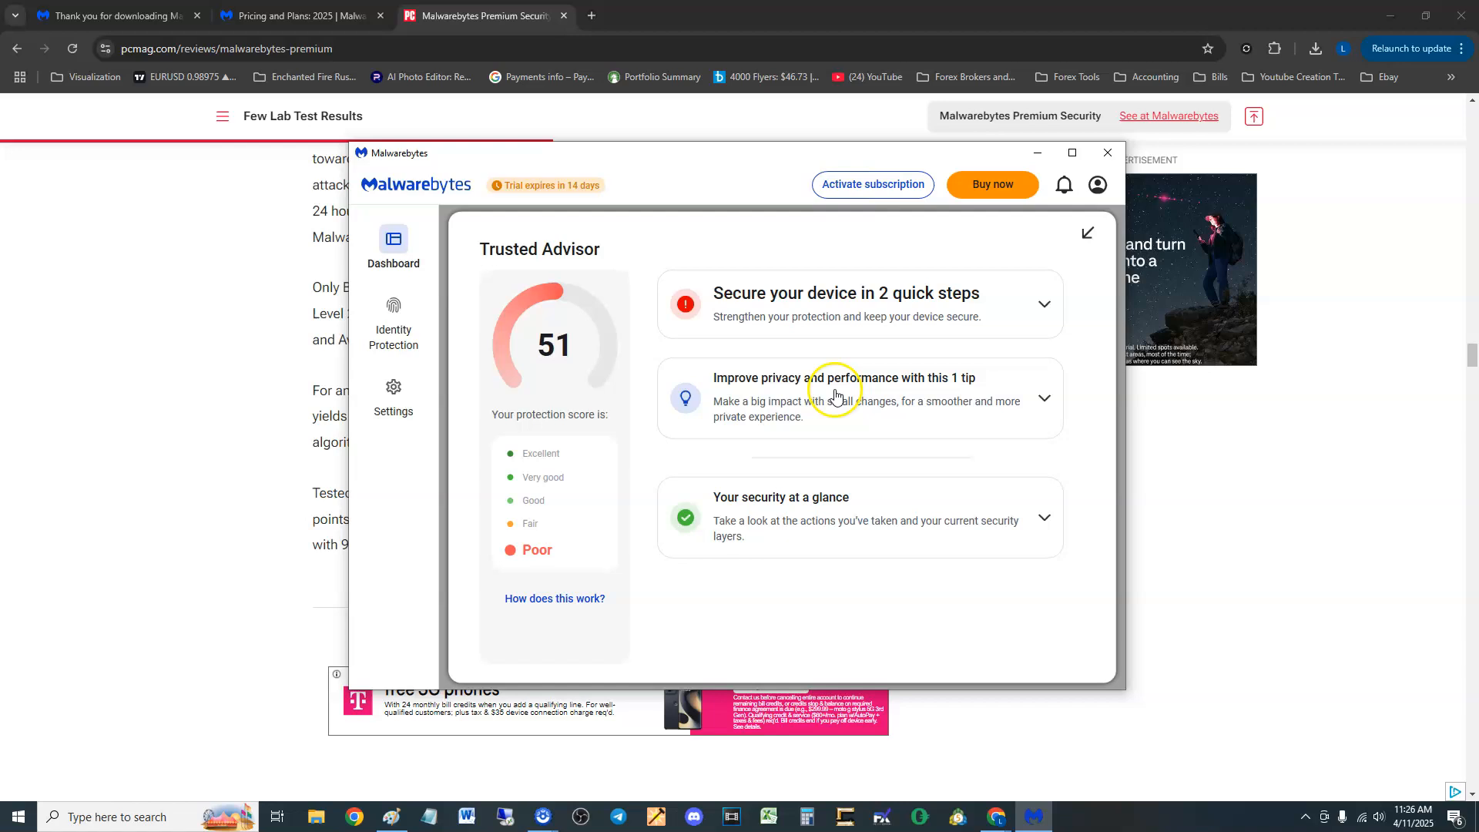
pyautogui.moveTo(848, 342)
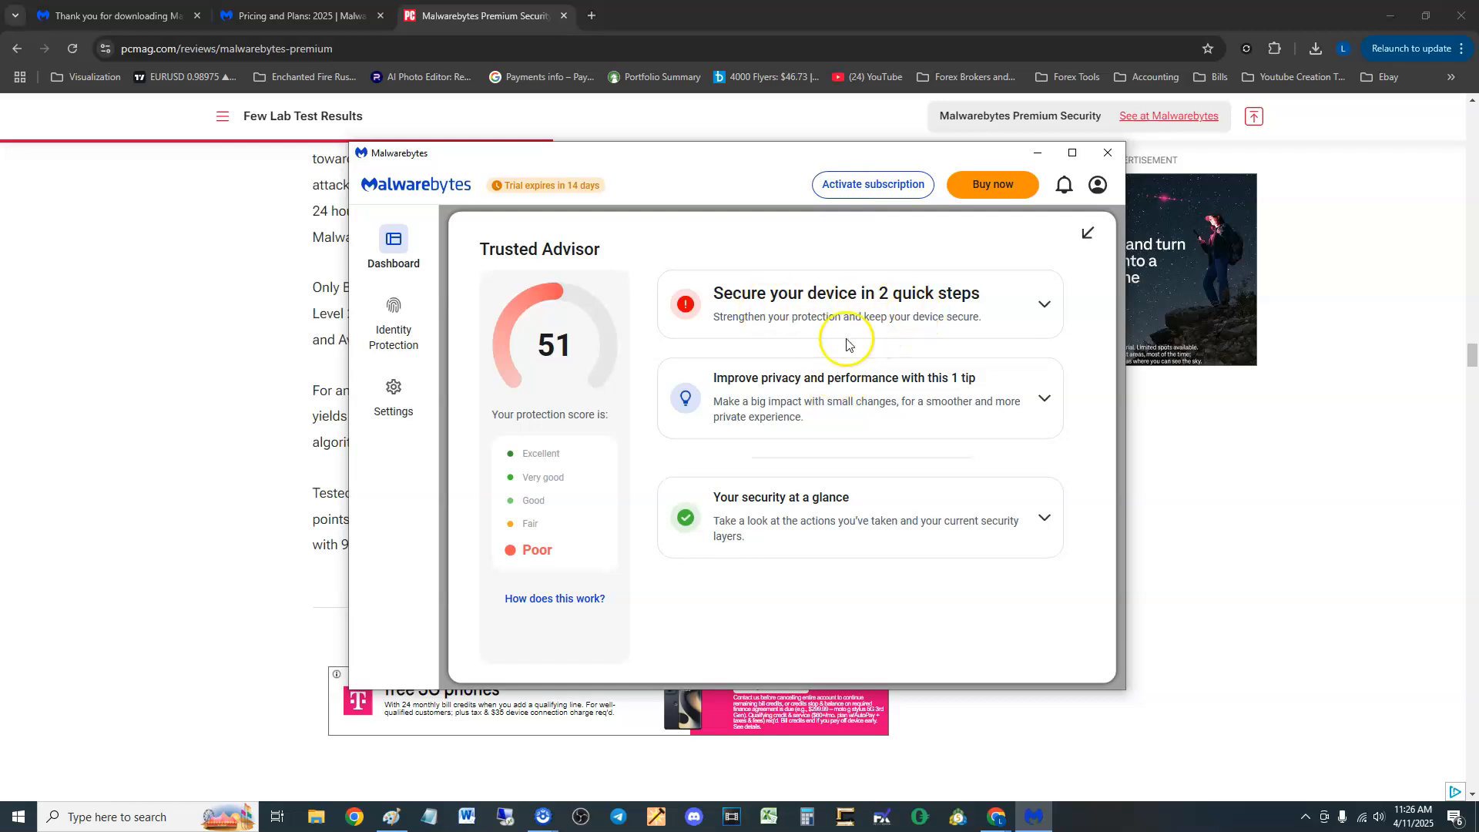
# Review the two quick security steps and the Windows firewall status (off on all networks), ending on the dashboard at score 51.
pyautogui.click(848, 293)
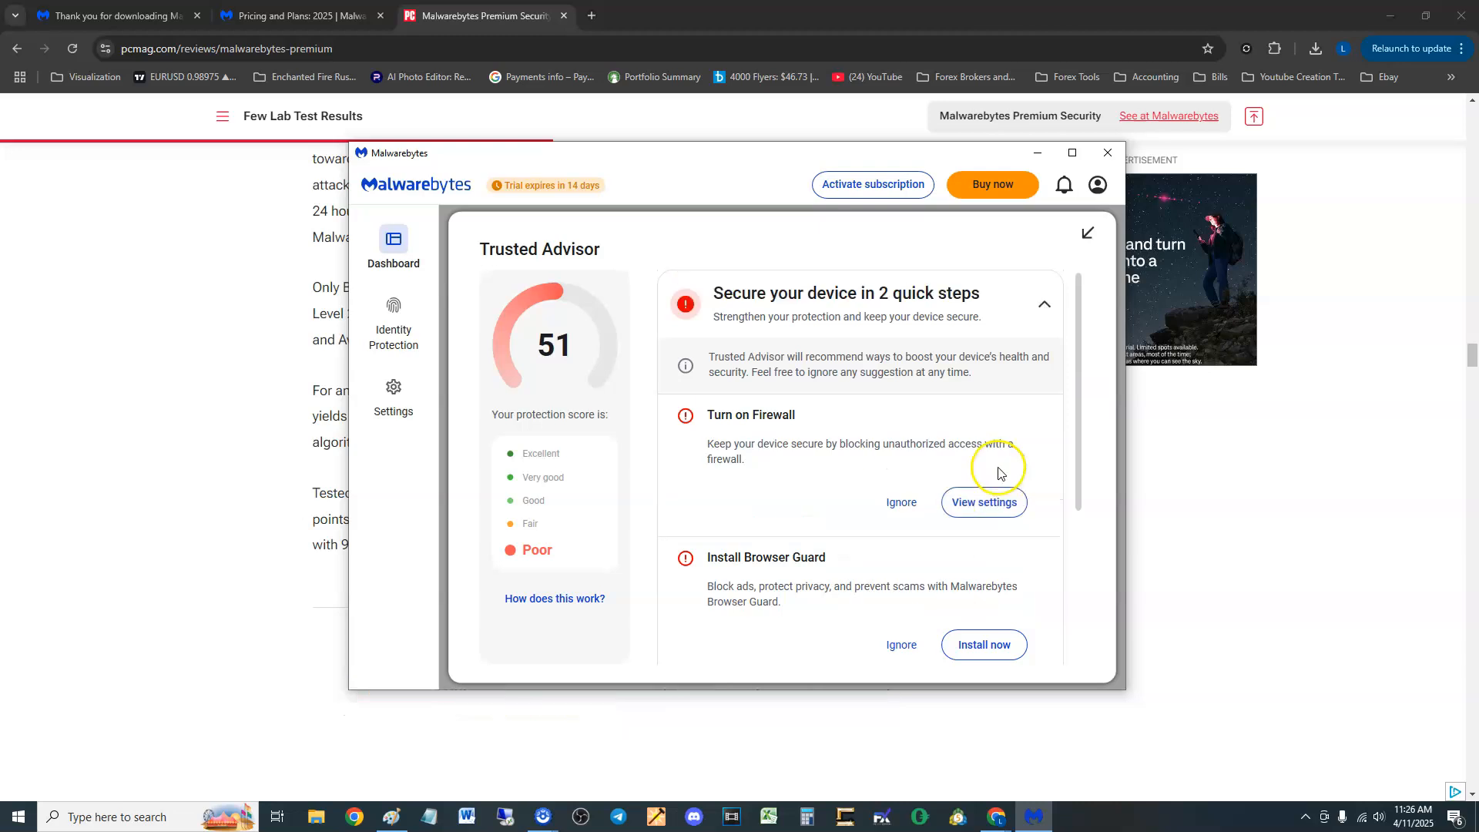
pyautogui.click(983, 502)
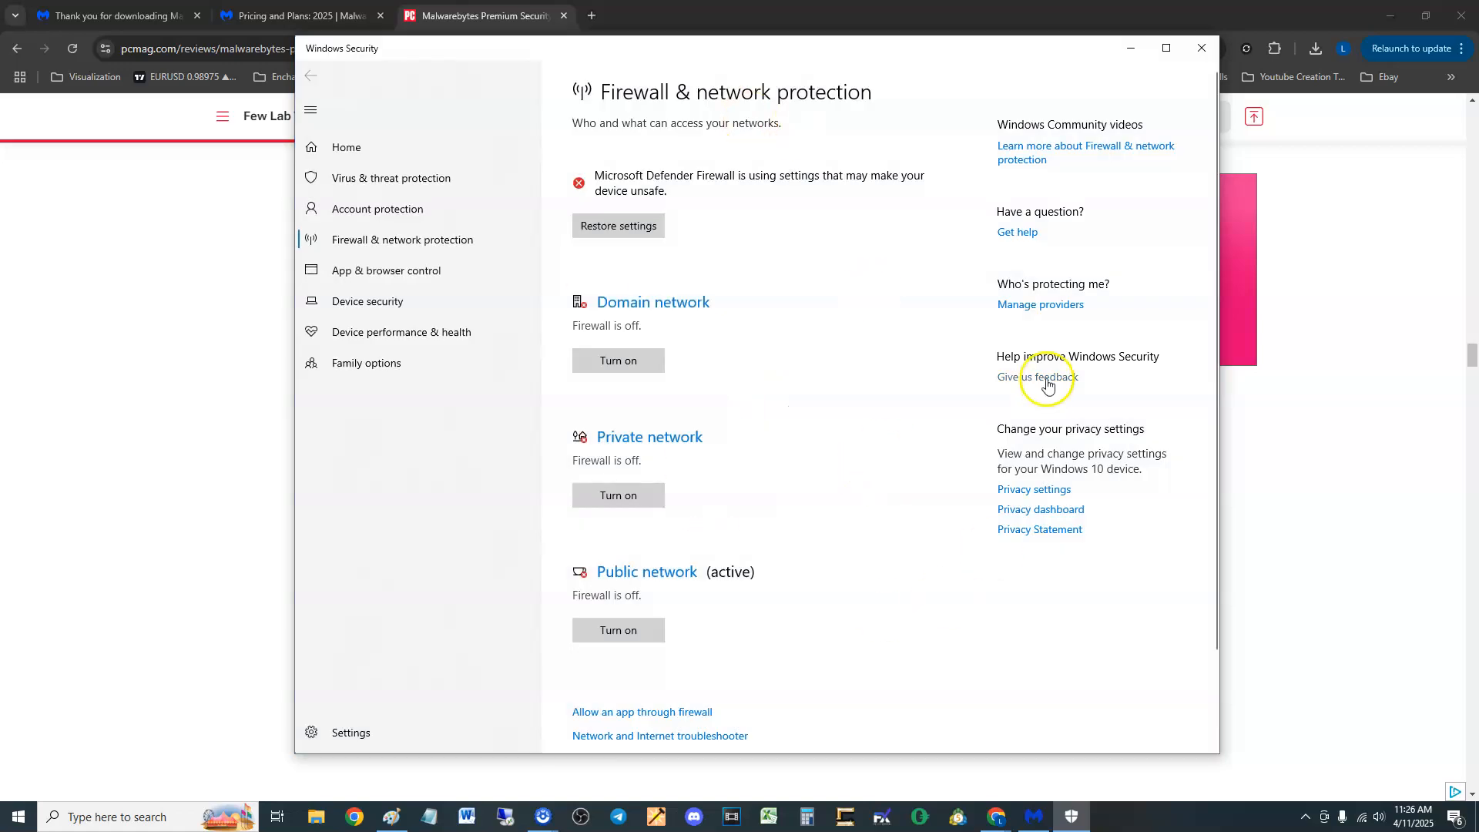
pyautogui.moveTo(1253, 62)
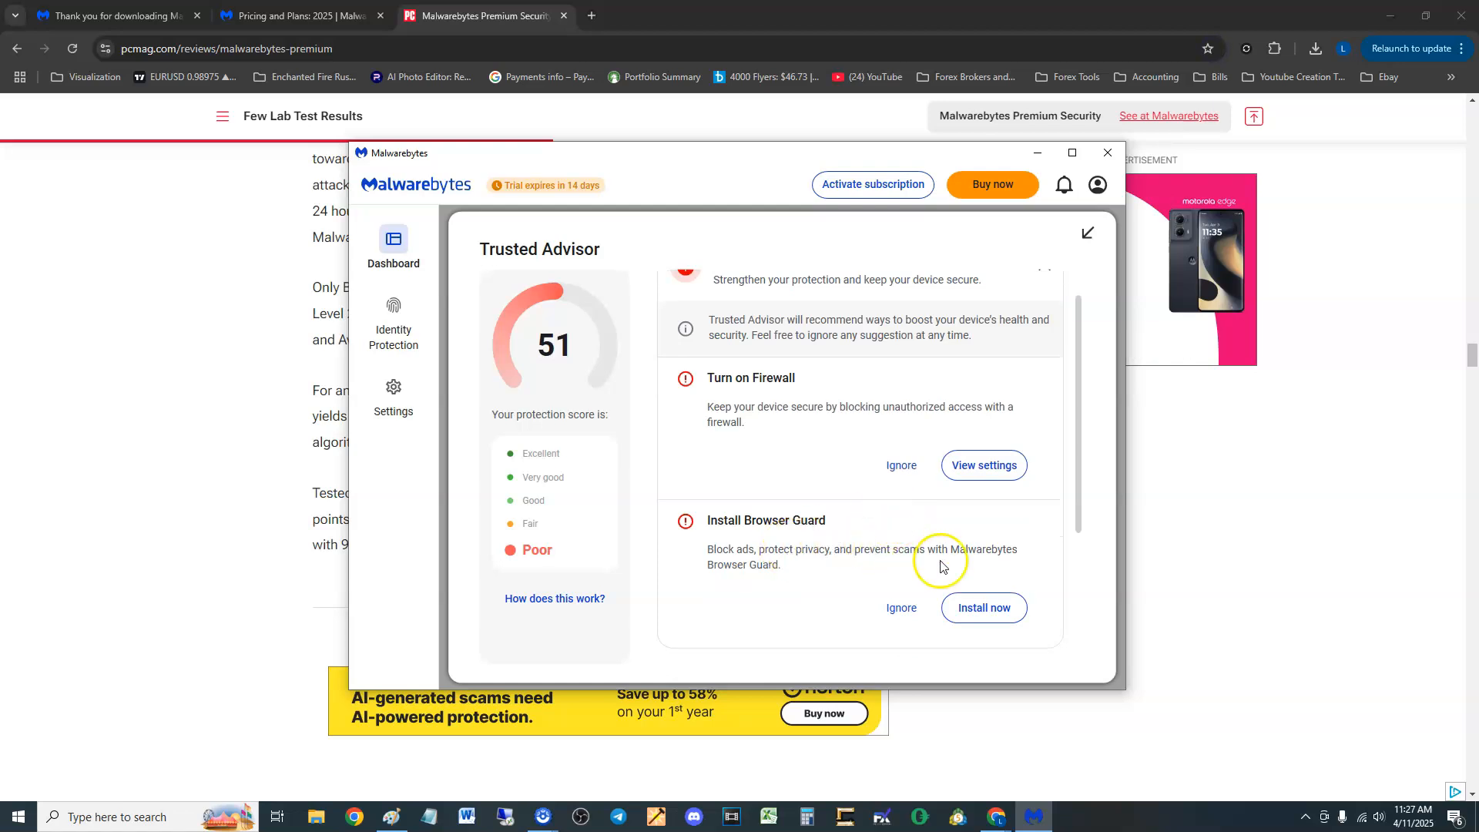
pyautogui.moveTo(906, 551)
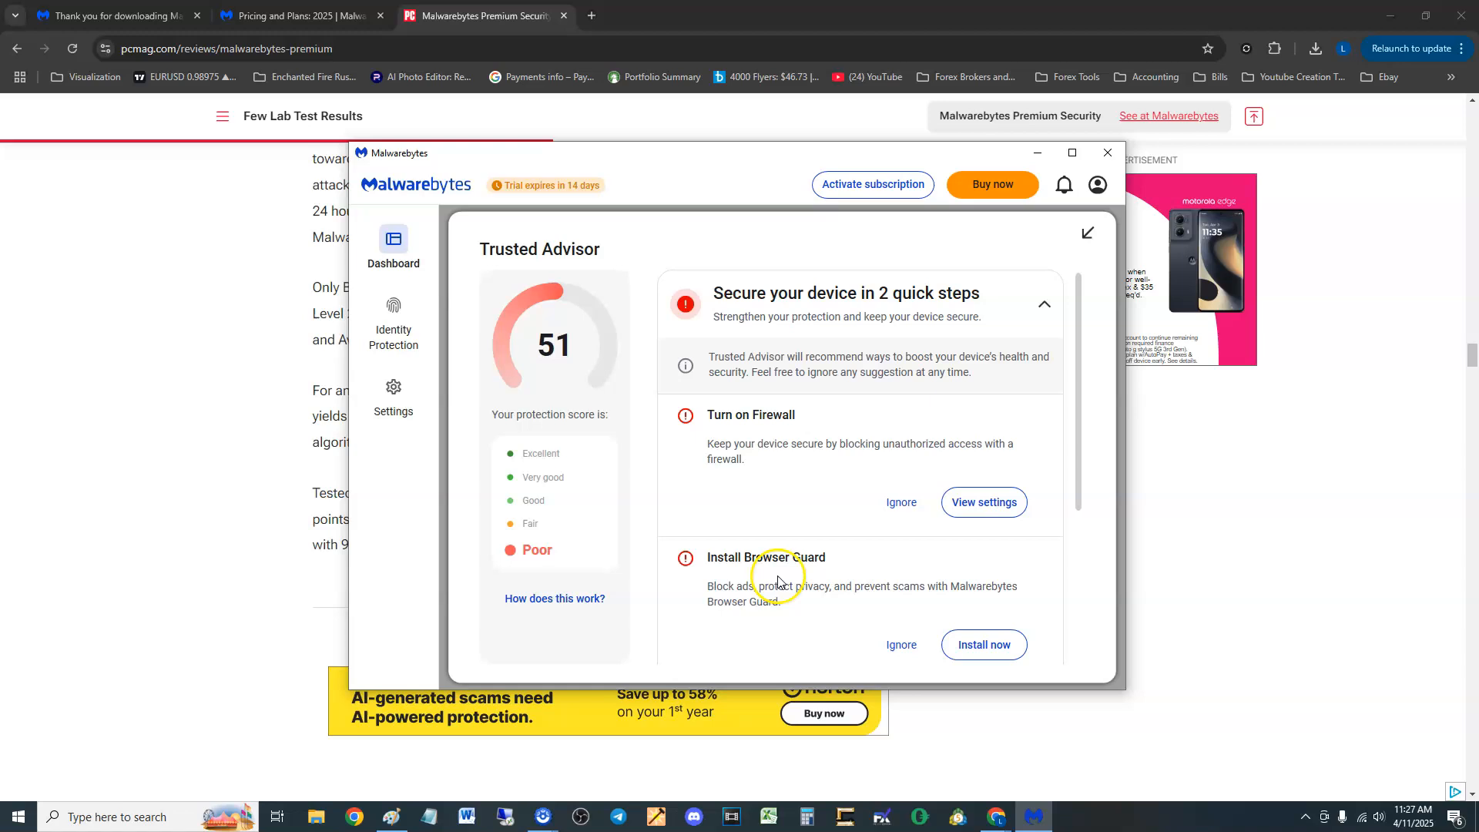
pyautogui.moveTo(779, 561)
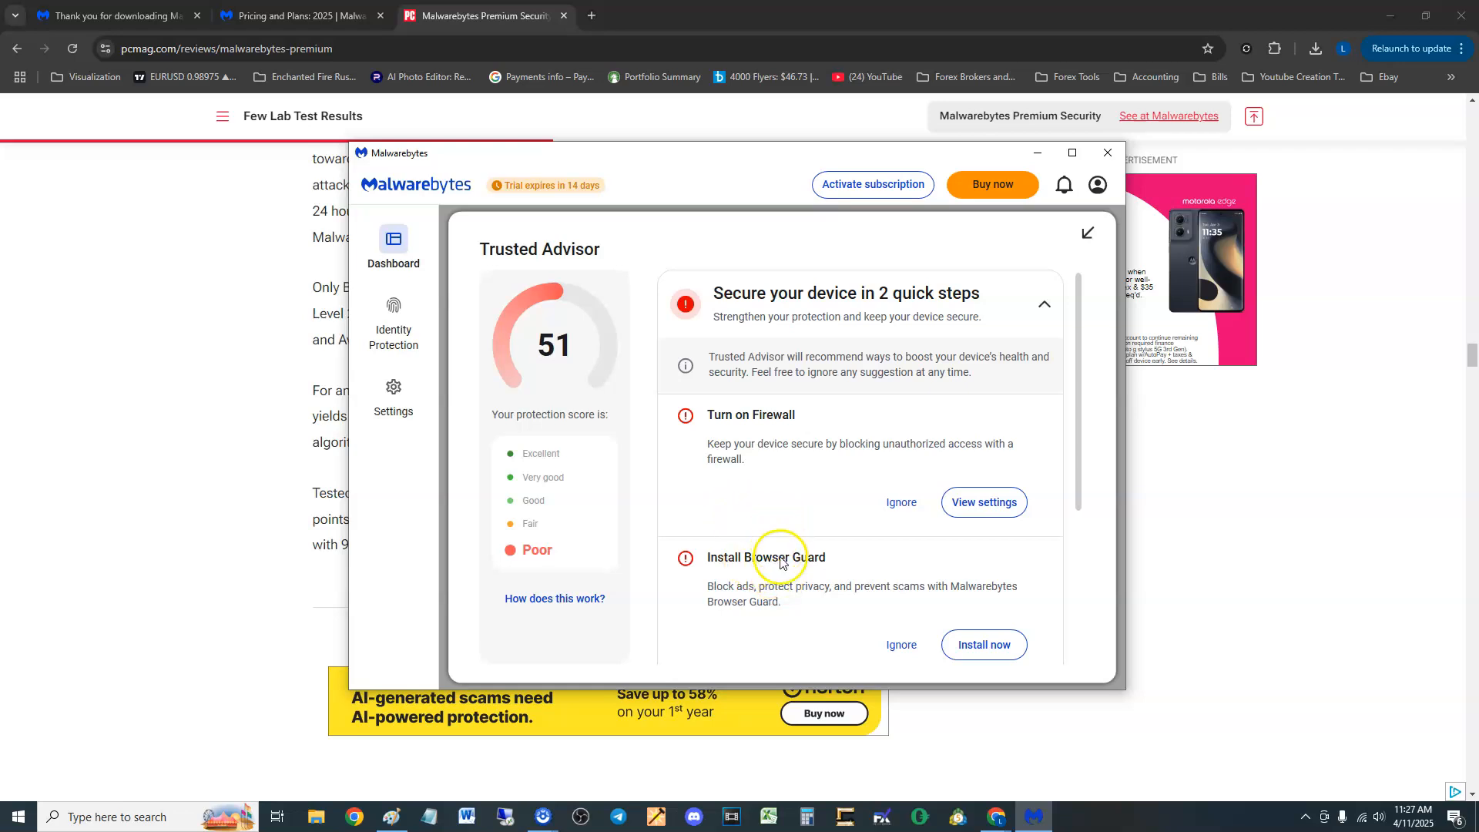
pyautogui.click(393, 239)
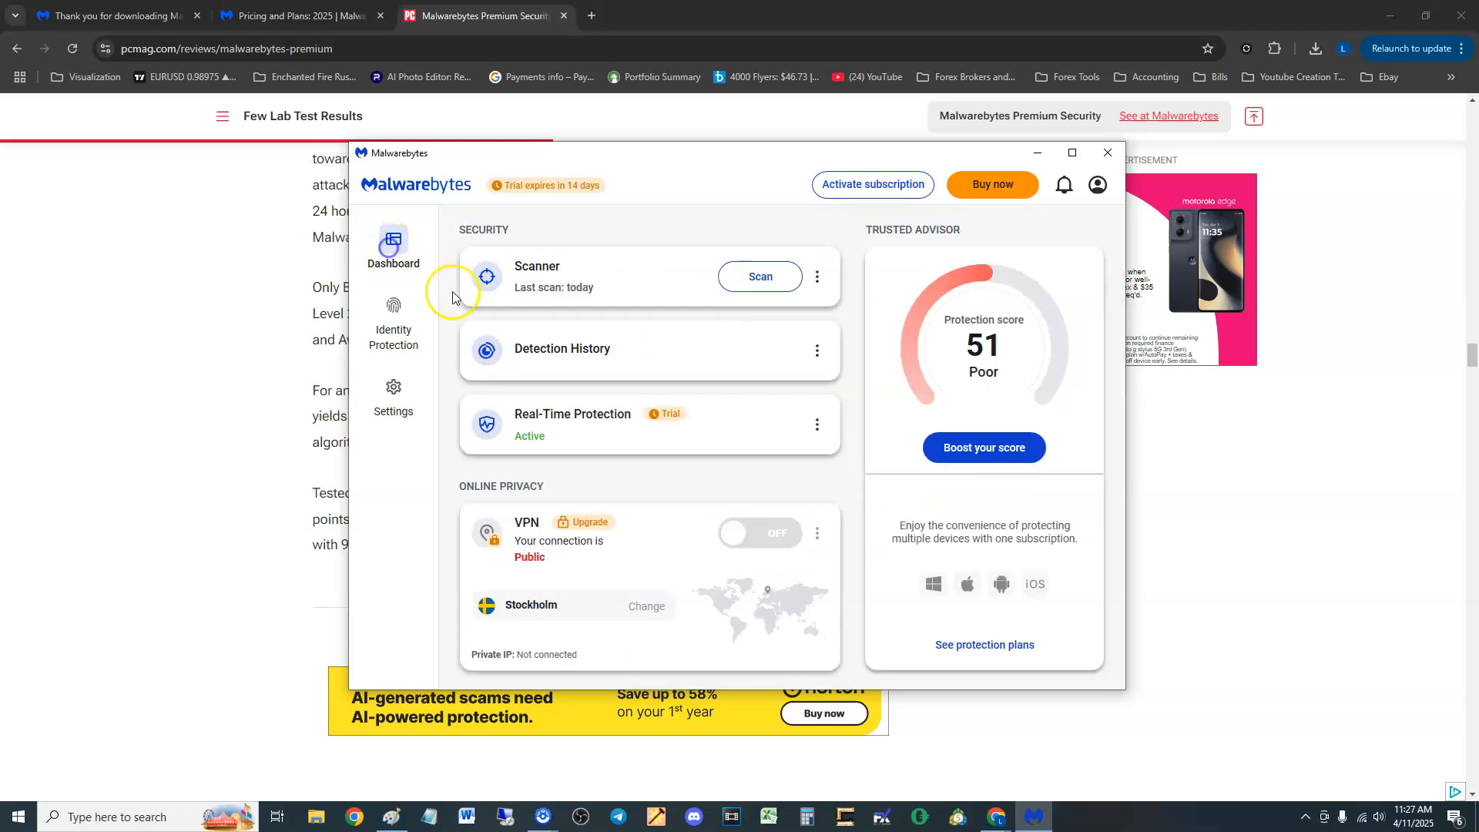